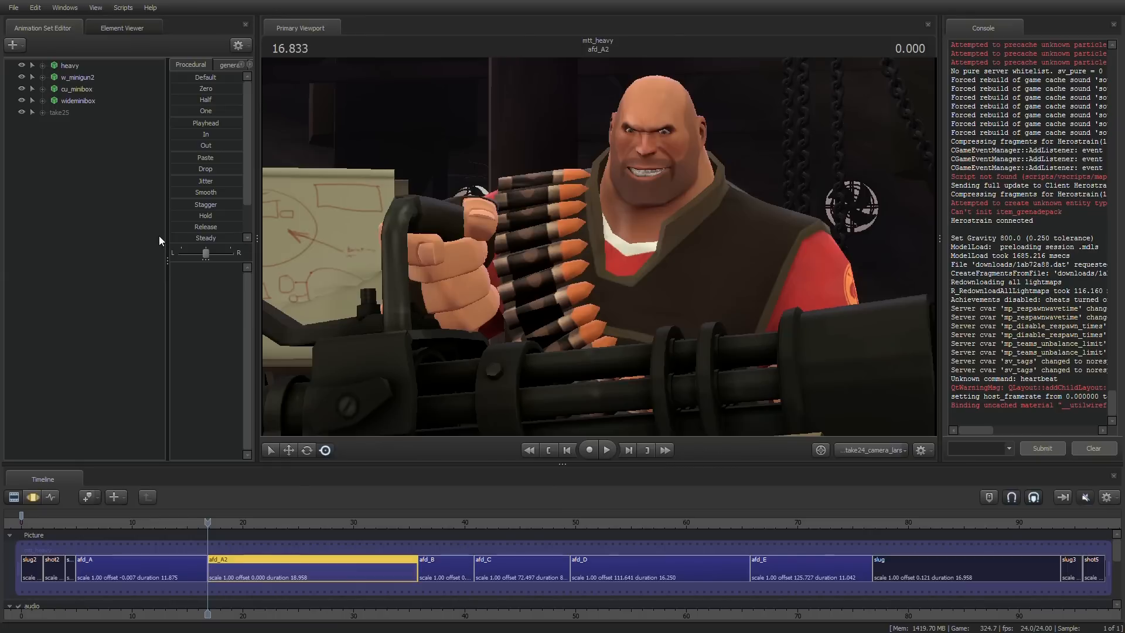
mouse_move(395, 234)
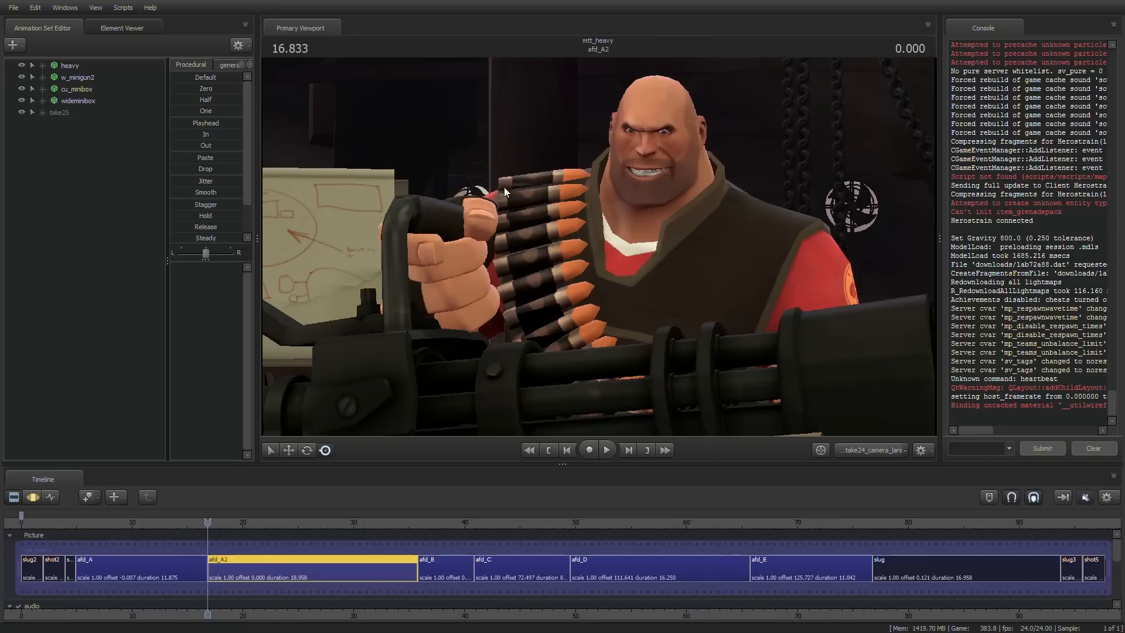
mouse_move(523, 188)
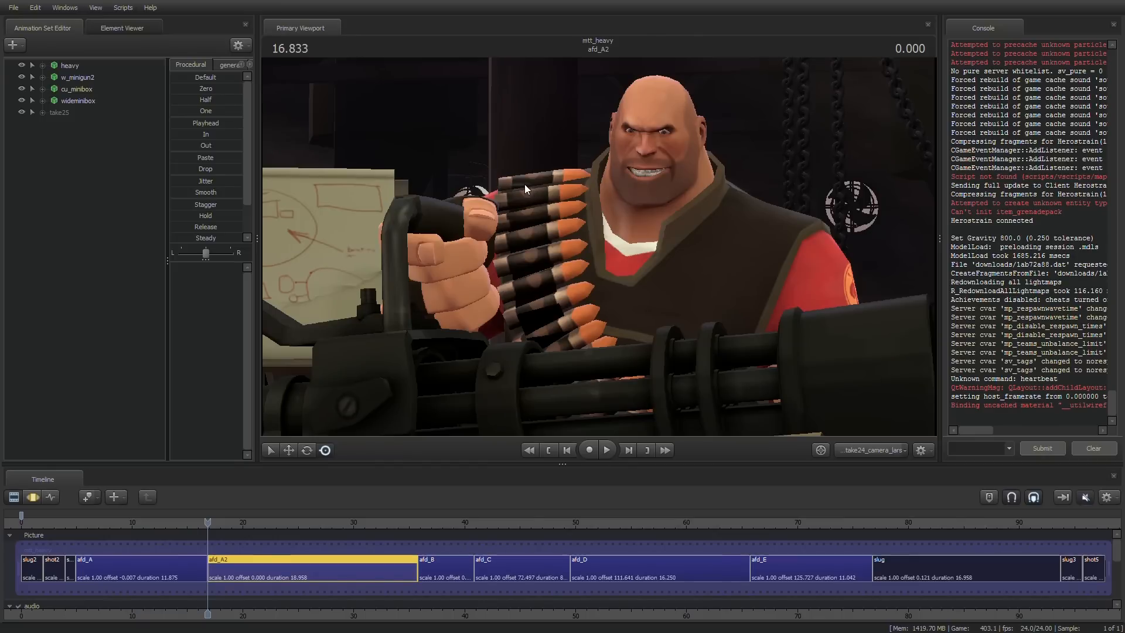
mouse_move(854, 463)
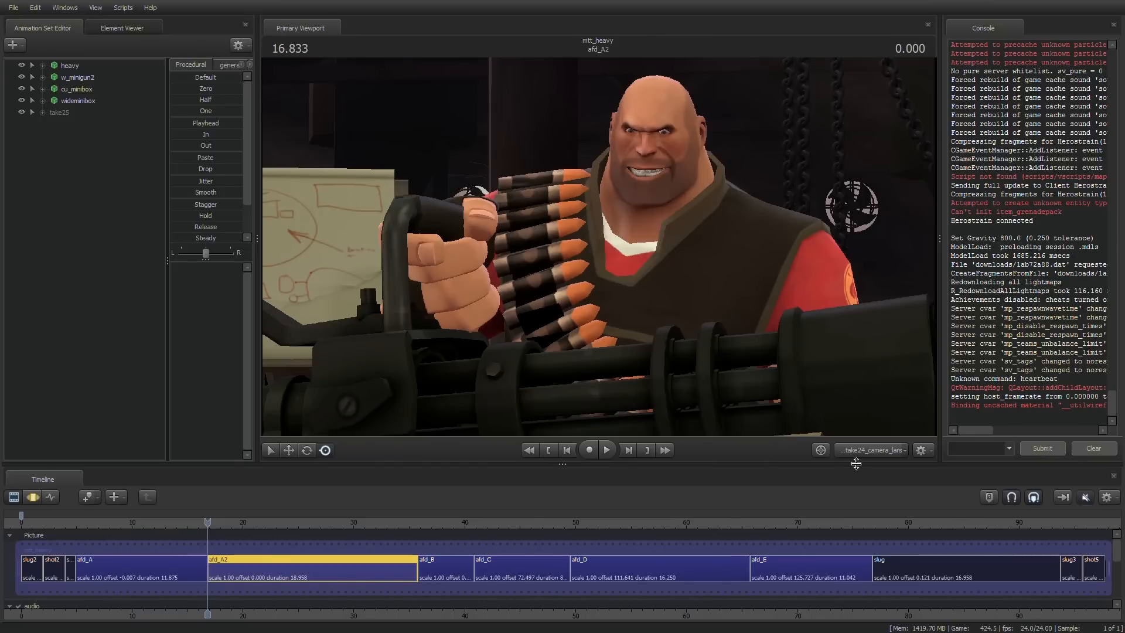
Step: Create a Cameras group with camera1 under take25 and make the viewport look through camera1
click(870, 450)
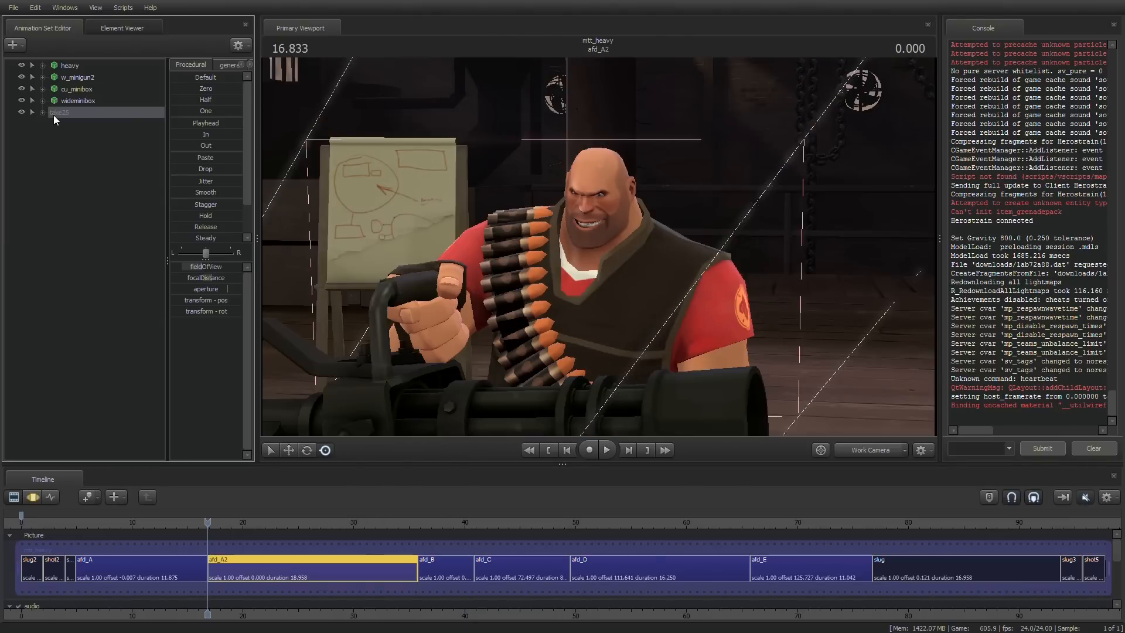
click(33, 112)
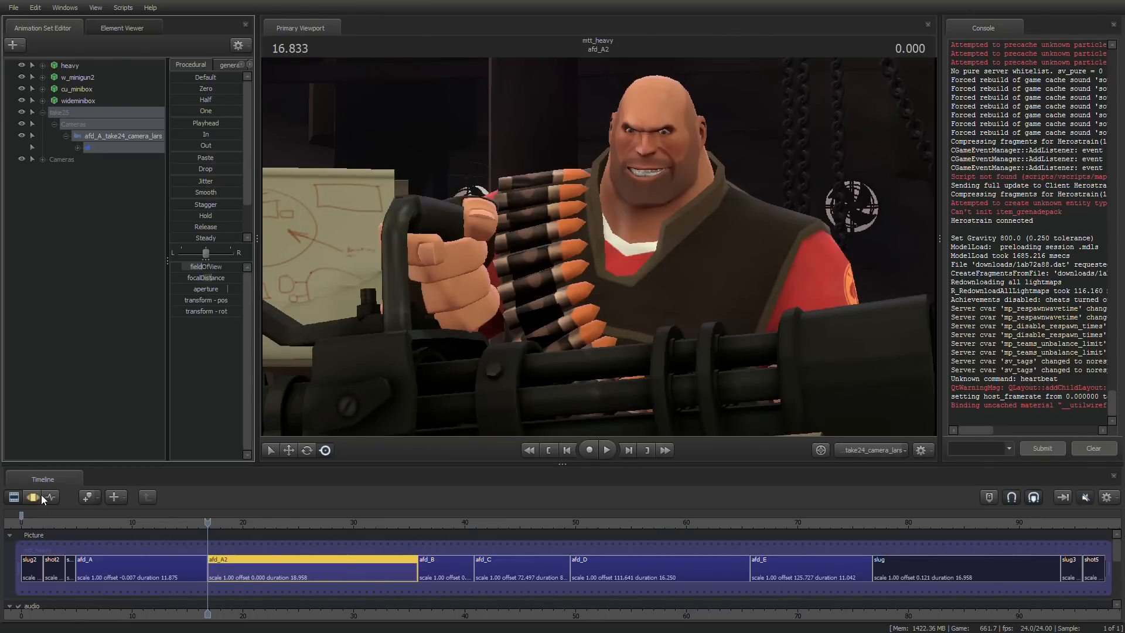
right_click(251, 552)
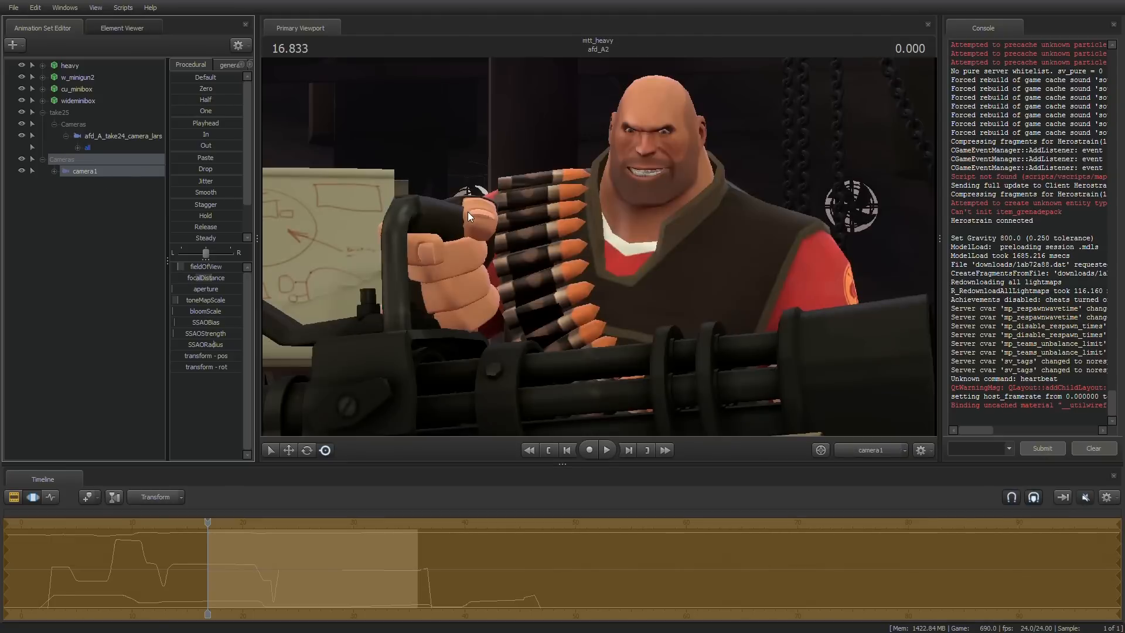
click(606, 449)
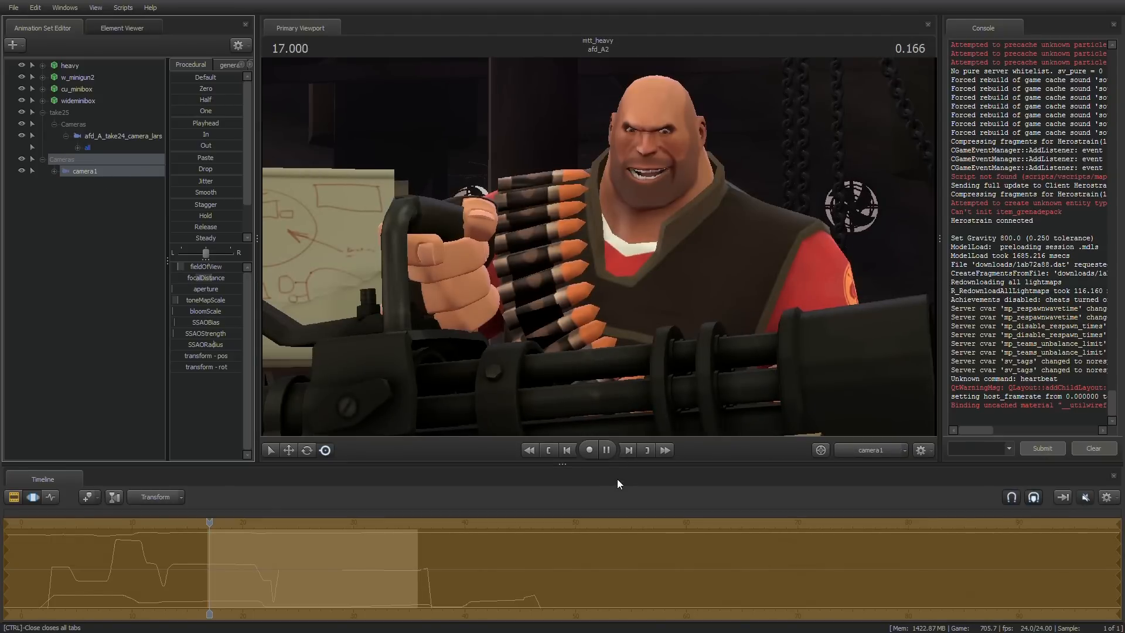
click(606, 449)
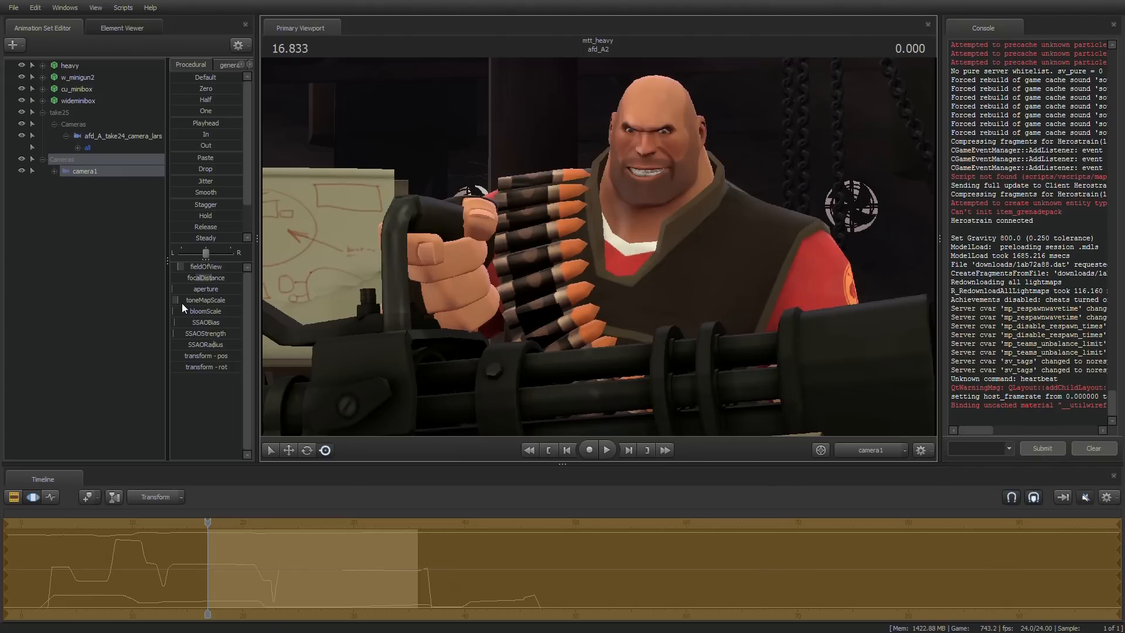
click(185, 300)
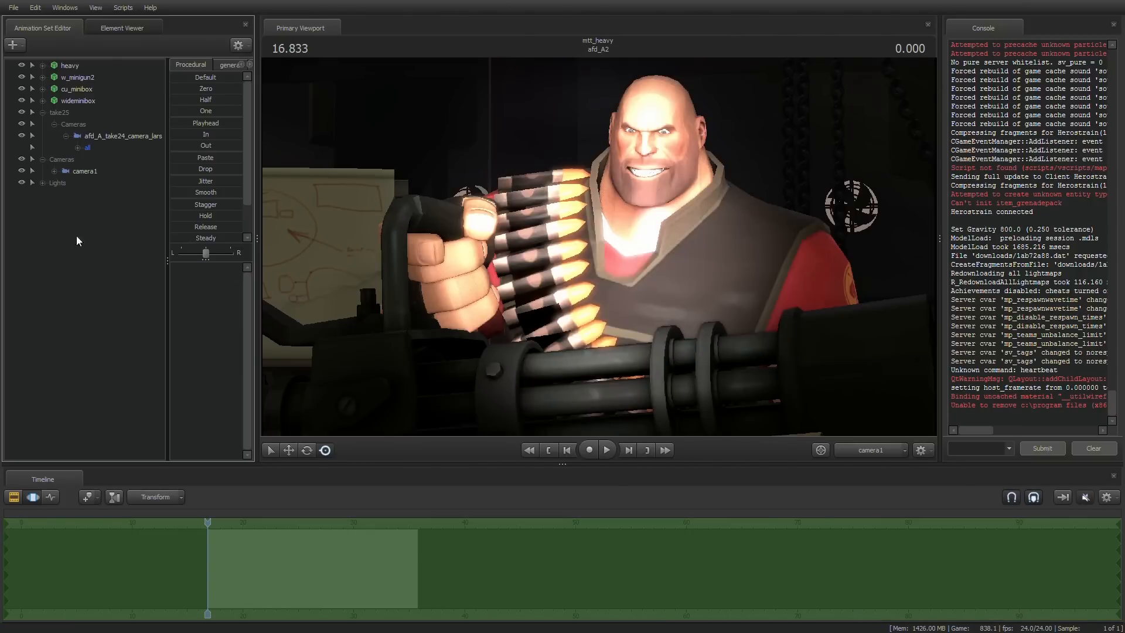
Step: Create light1 in the Lights group, aim it at the Heavy from the Work Camera, then return to camera1
click(58, 183)
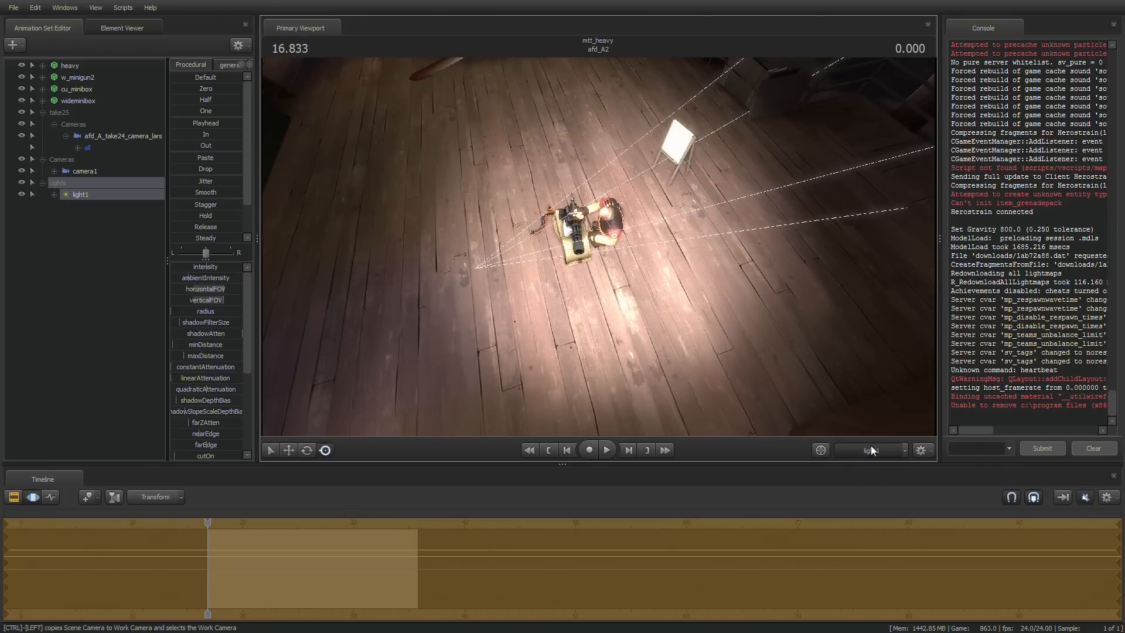
click(870, 450)
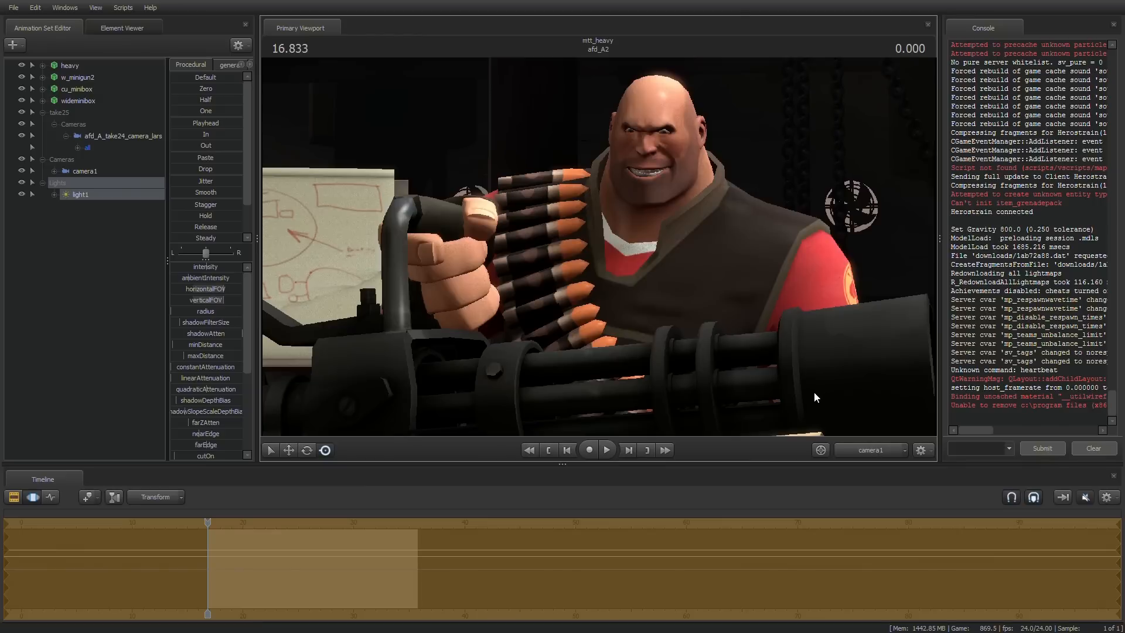
mouse_move(136, 207)
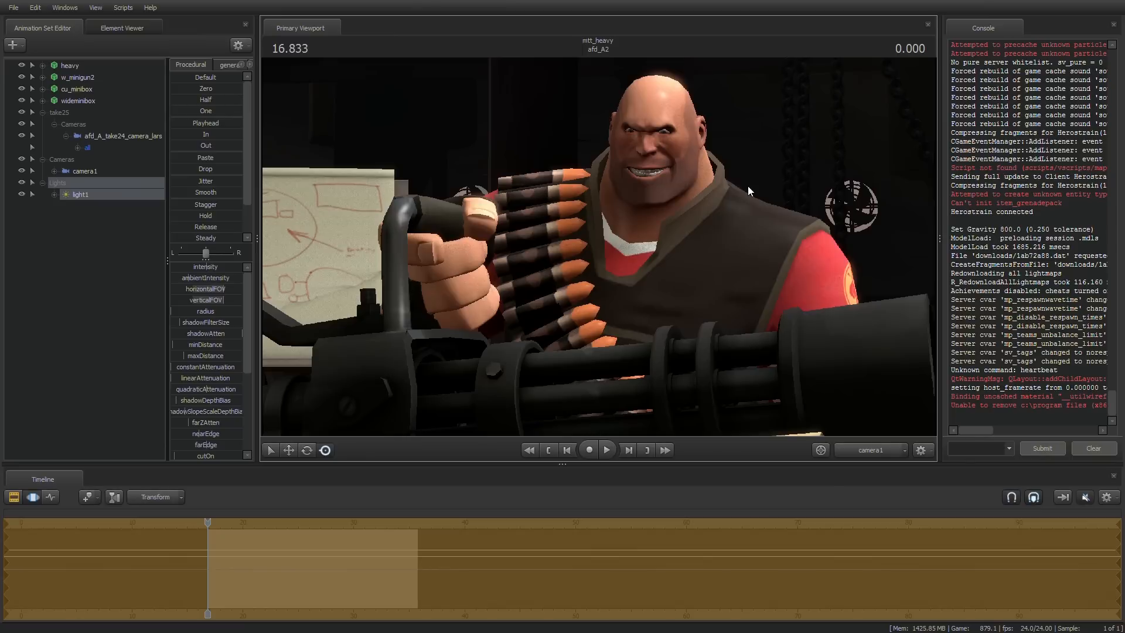
mouse_move(477, 216)
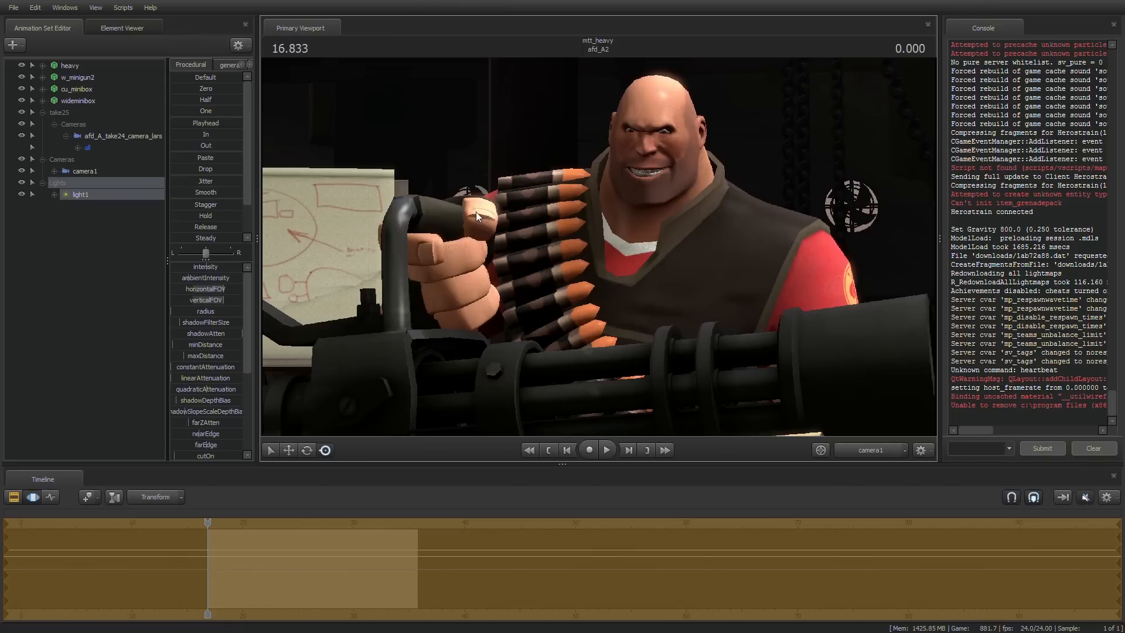
mouse_move(216, 321)
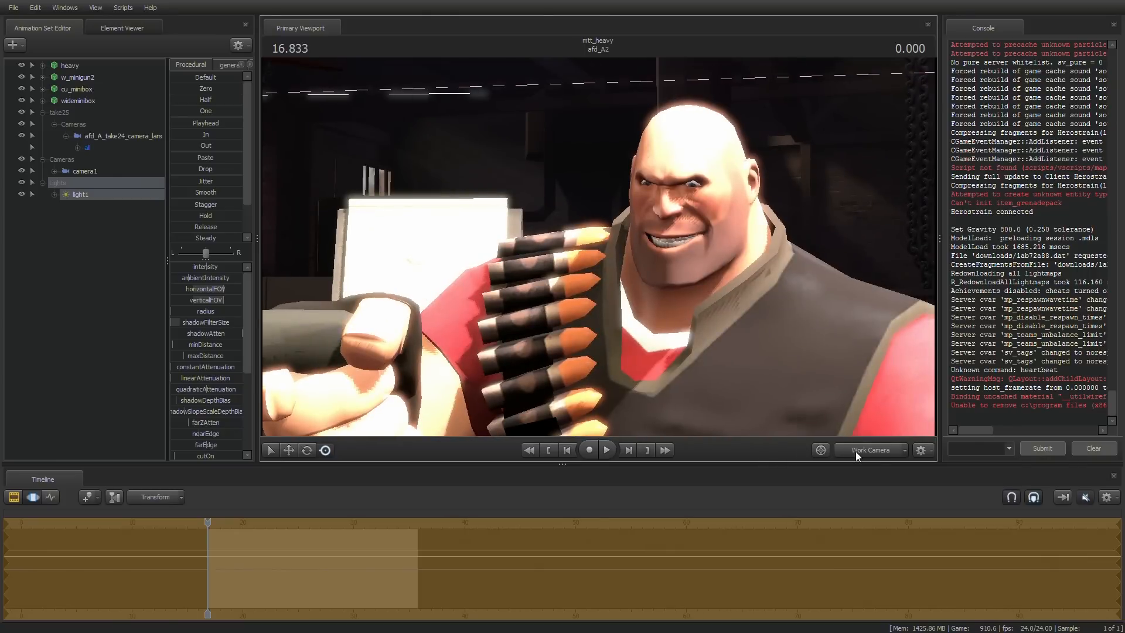
click(871, 450)
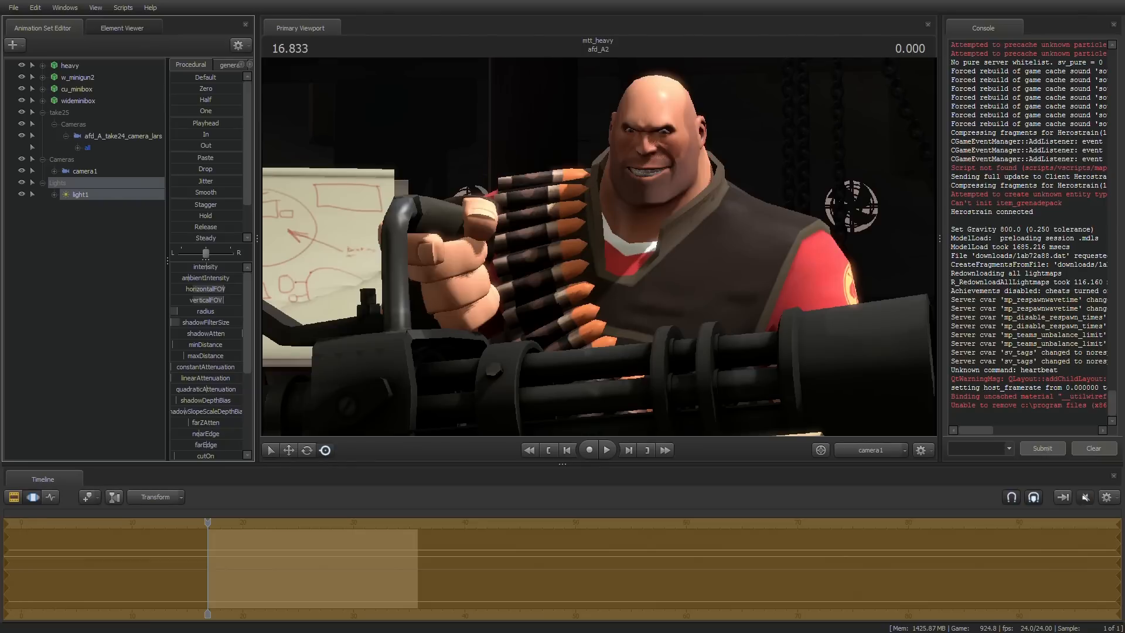
mouse_move(562, 208)
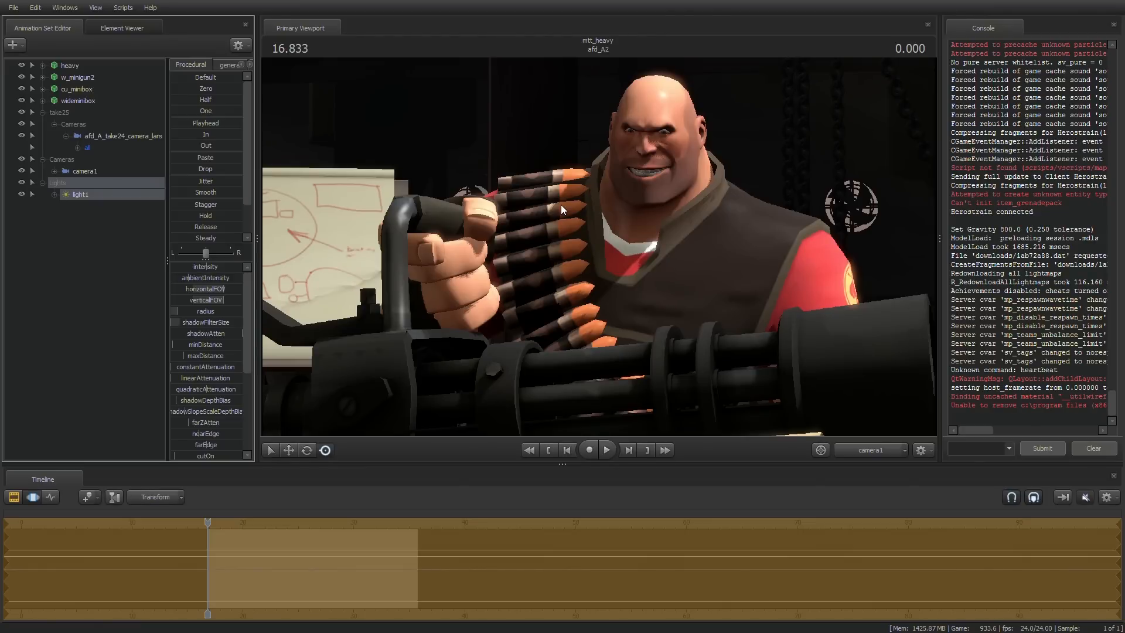
mouse_move(560, 216)
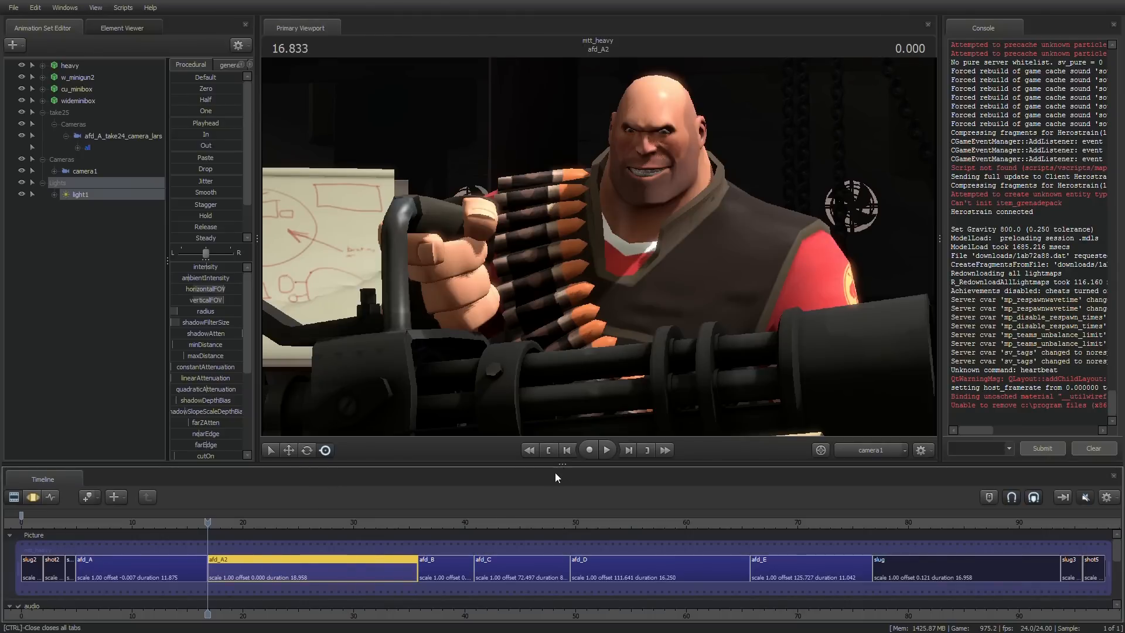
Step: Enable Subpixel Jitter AA in the Progressive Refinement settings alongside depth of field and motion blur
right_click(582, 280)
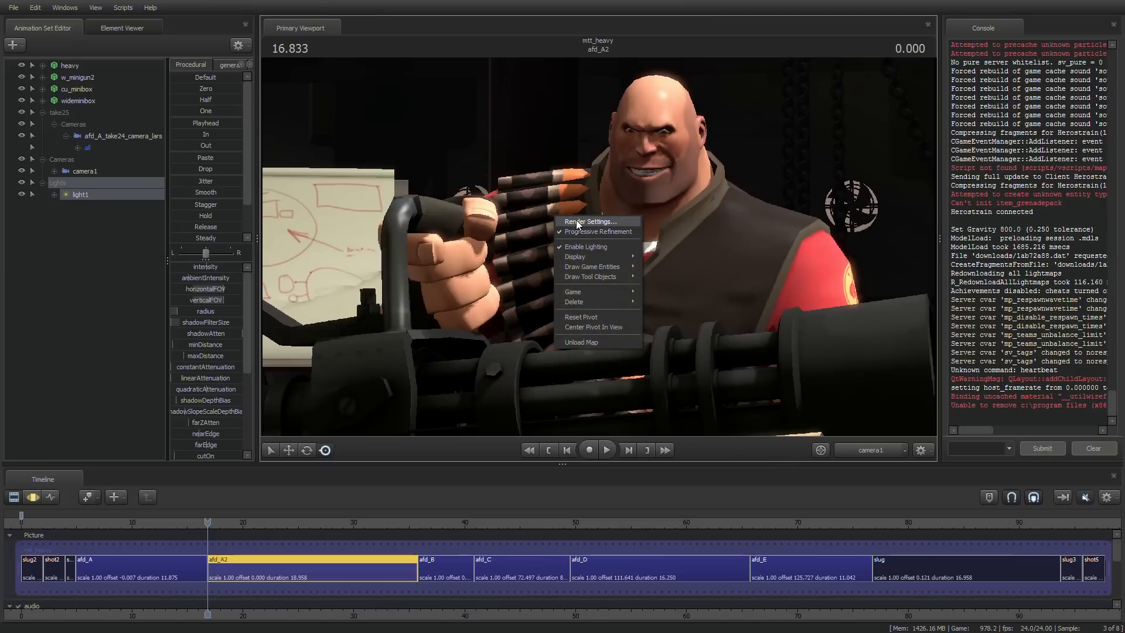
click(591, 222)
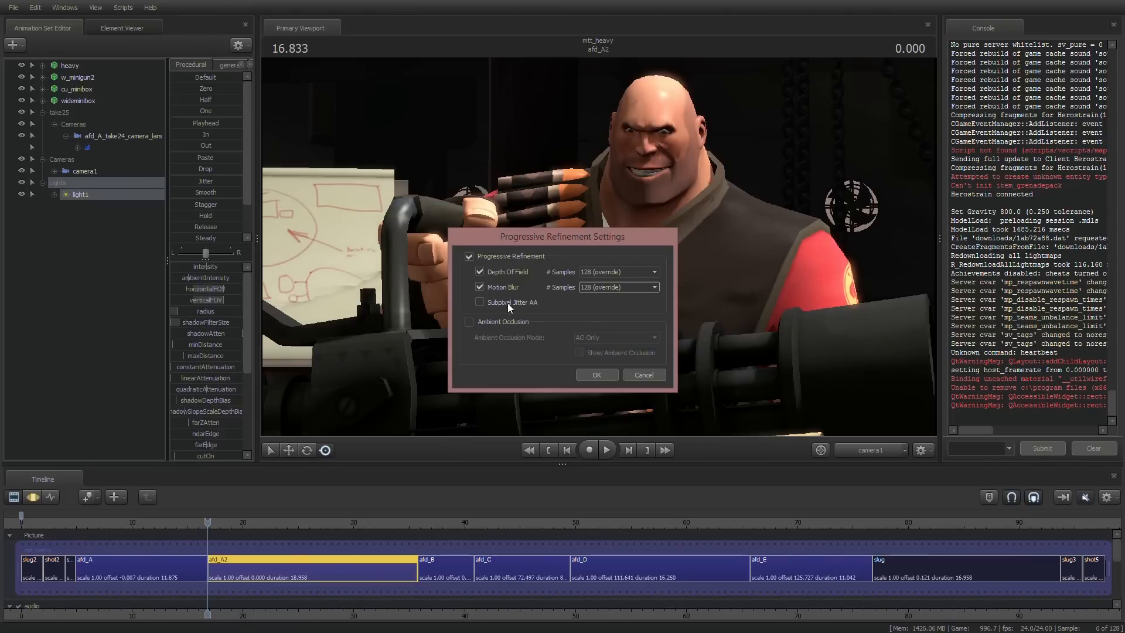
click(479, 302)
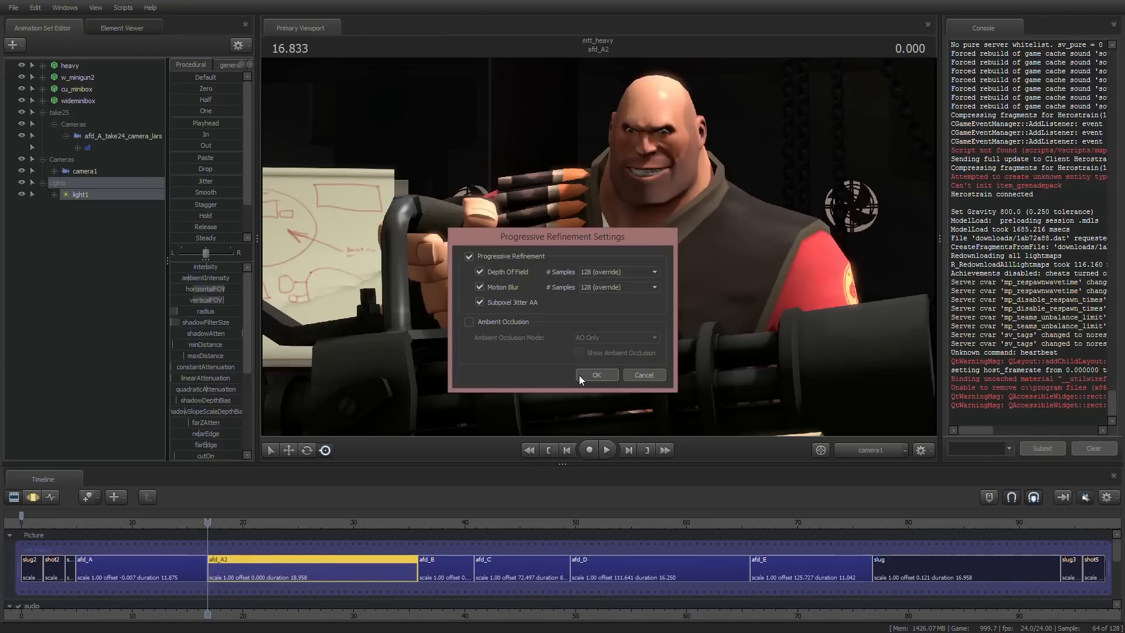
click(597, 375)
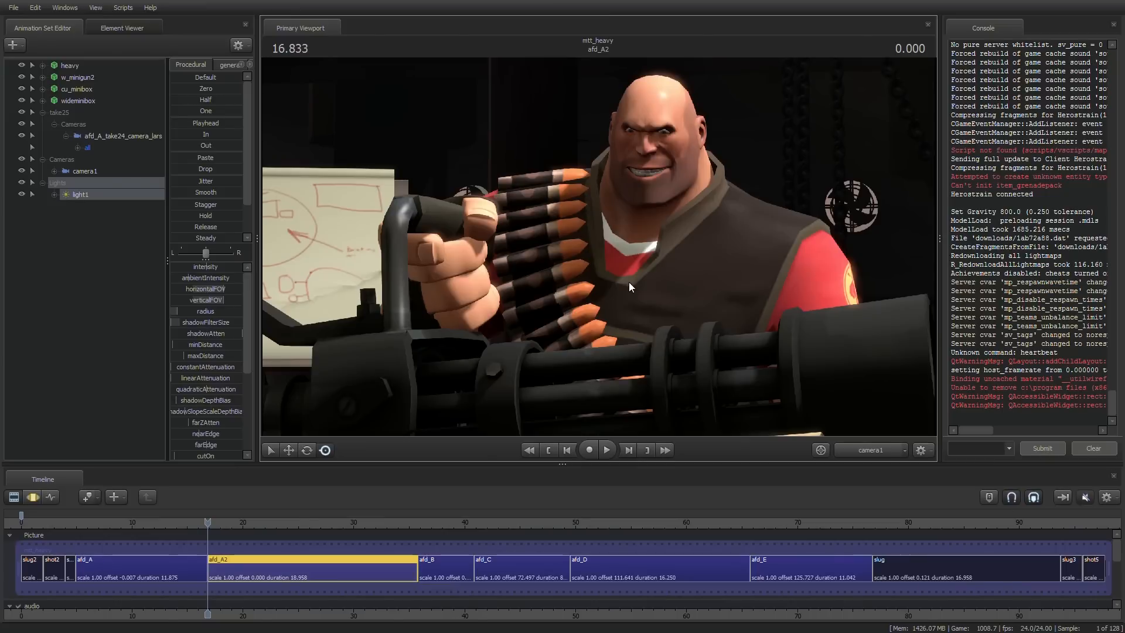
mouse_move(310, 263)
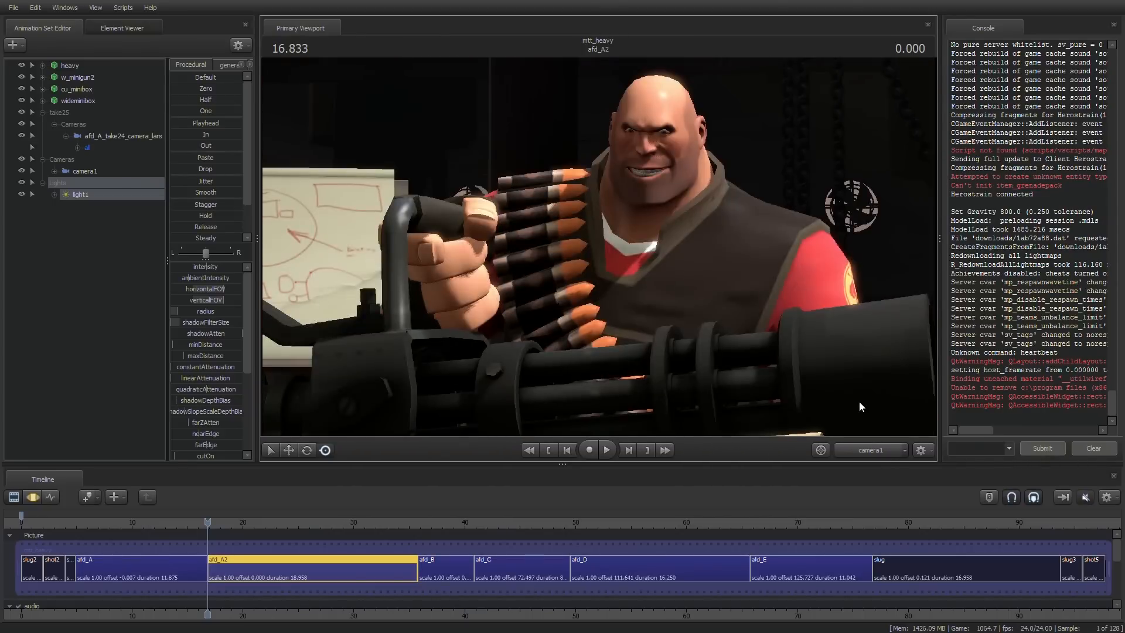
scroll(down, 3)
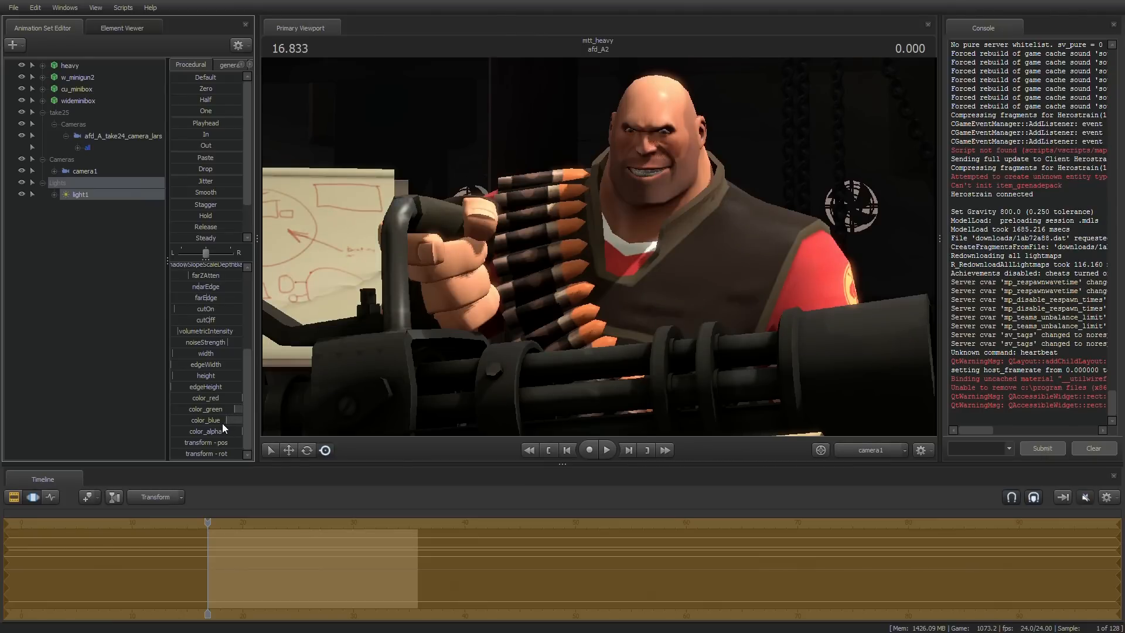
mouse_move(770, 478)
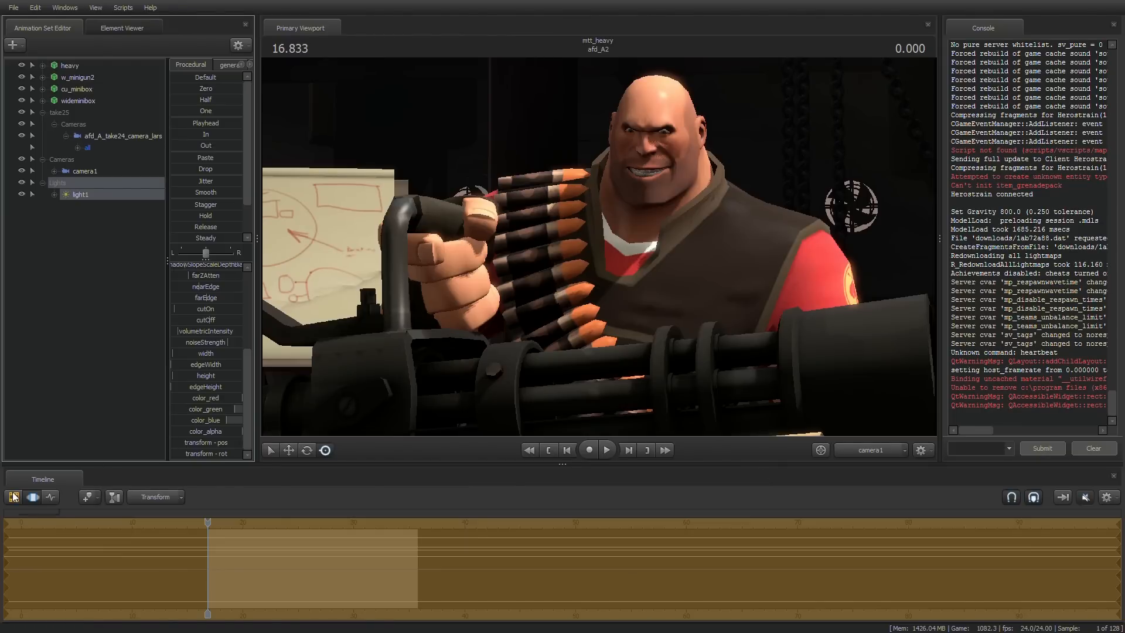
mouse_move(13, 496)
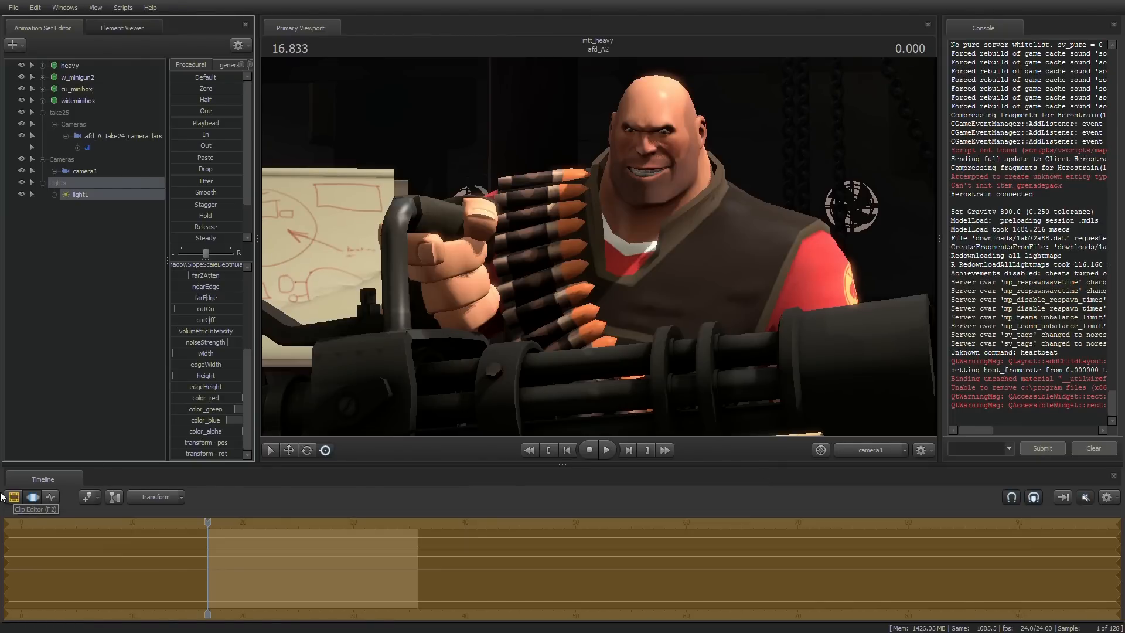
click(13, 497)
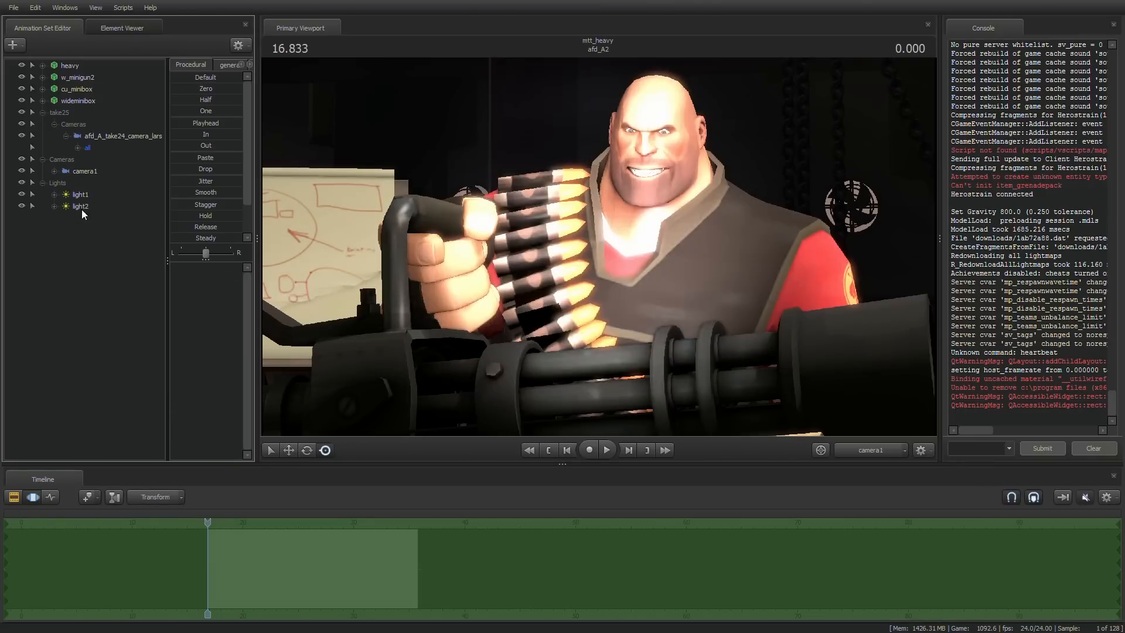
Step: Select light2 and tune its intensity and radius for softer highlights on the Heavy's ammo belt
click(81, 206)
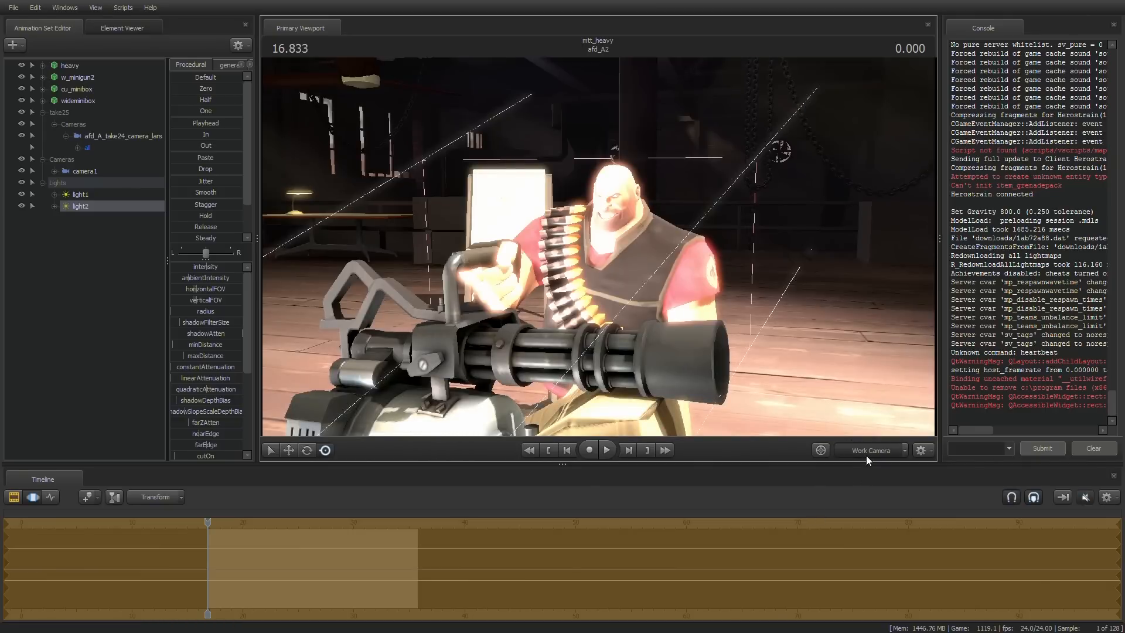
click(868, 450)
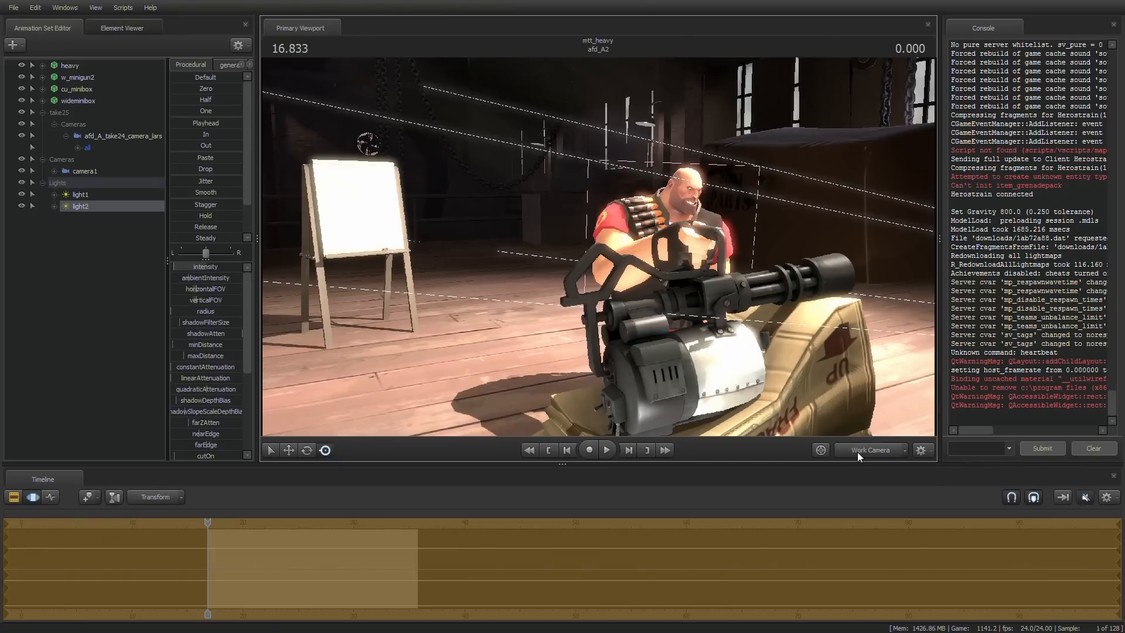
click(871, 450)
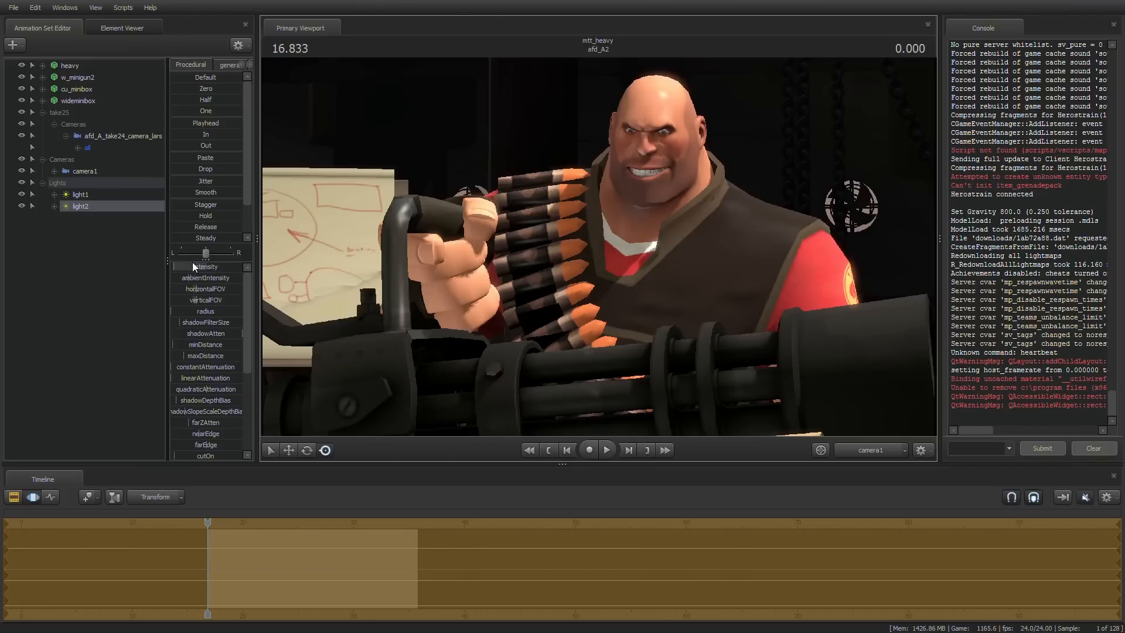
mouse_move(186, 322)
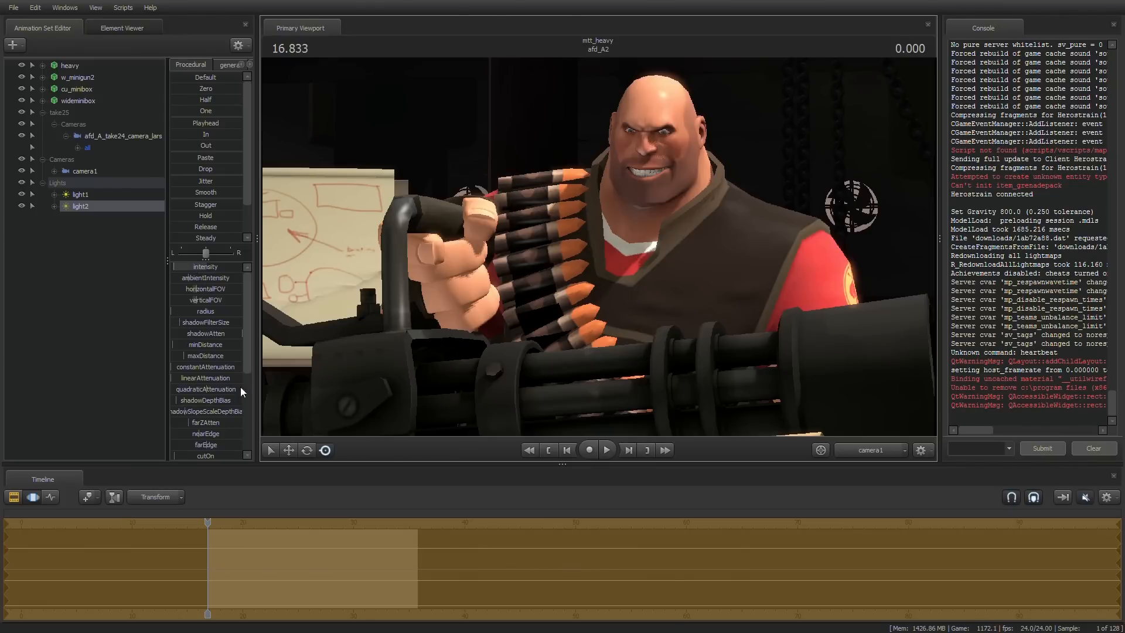
scroll(down, 3)
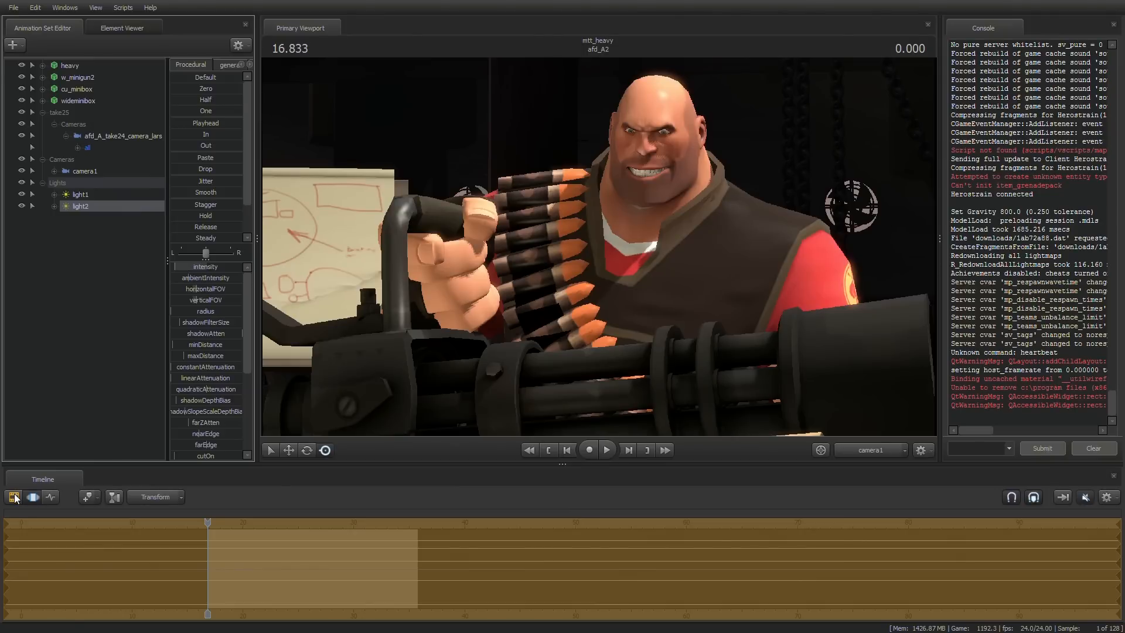
mouse_move(13, 497)
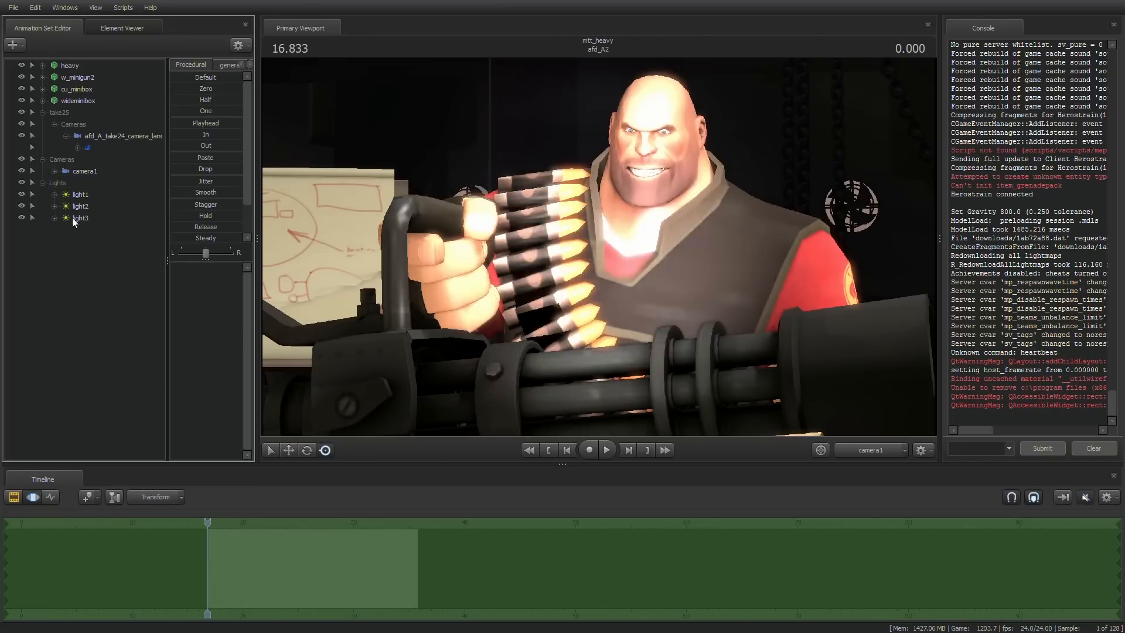
Step: Select light3 and move it behind the Heavy using the Work Camera for a soft rim
click(79, 218)
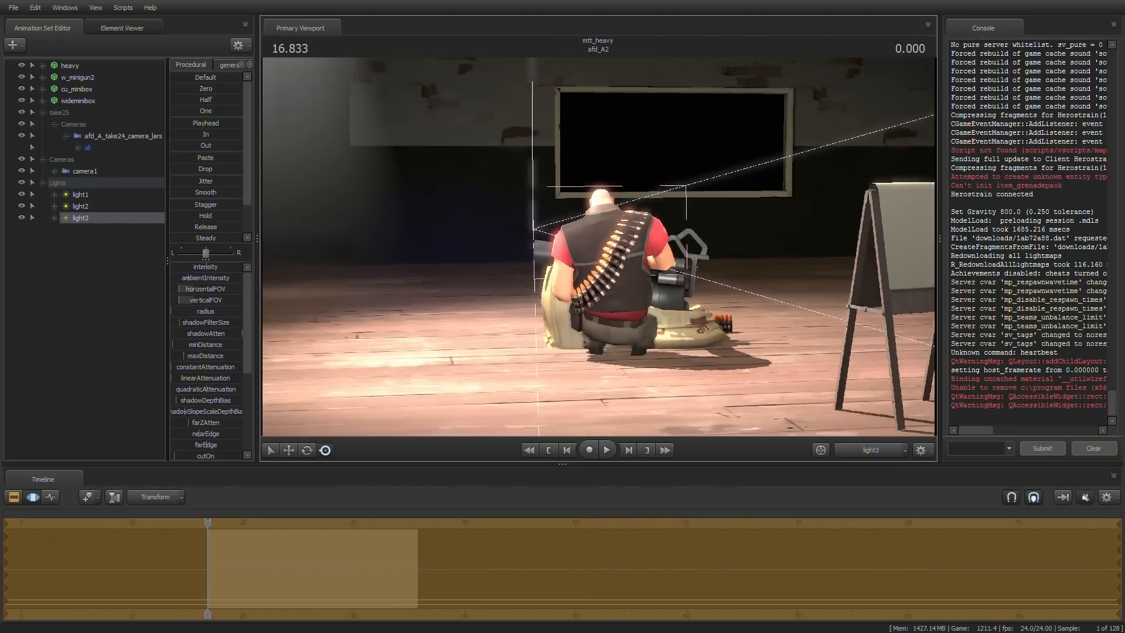
click(871, 450)
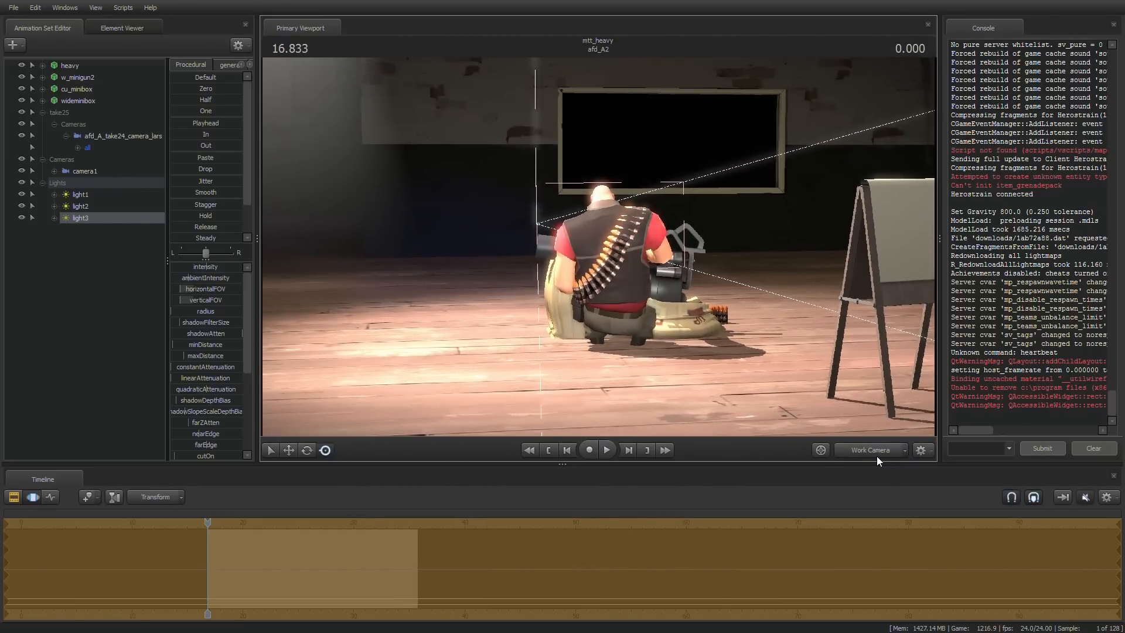
click(871, 450)
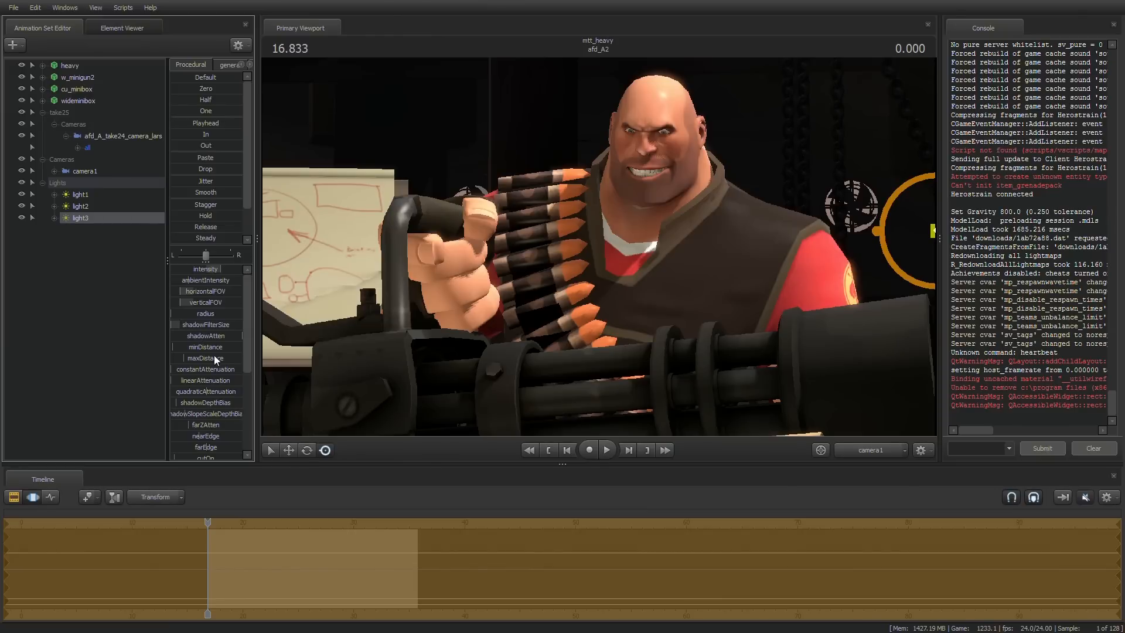
mouse_move(64, 484)
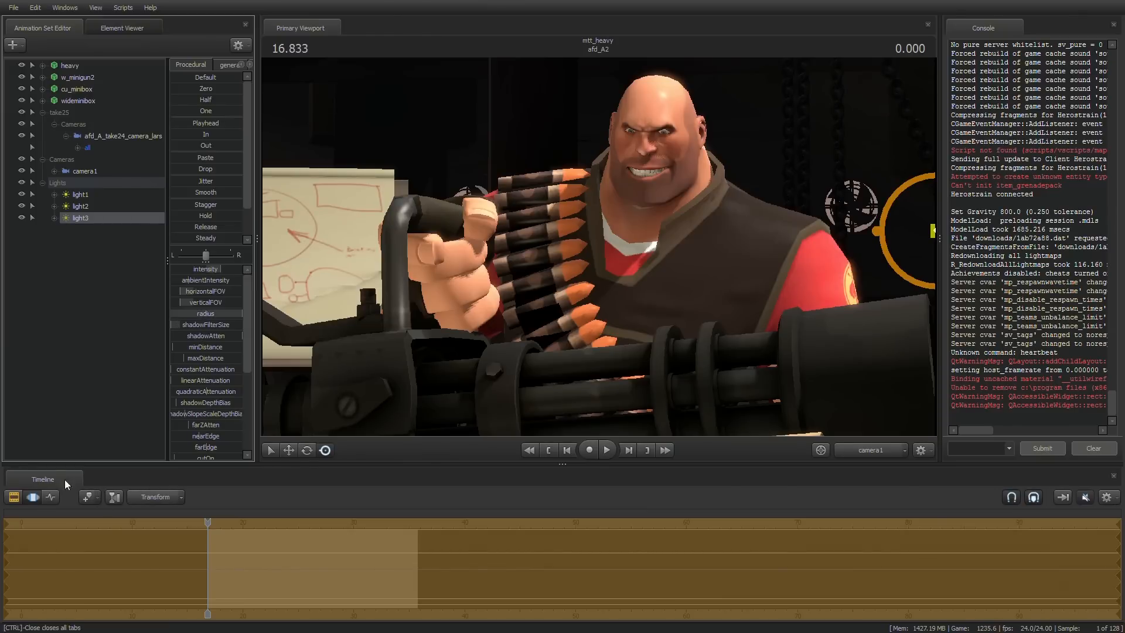
mouse_move(13, 496)
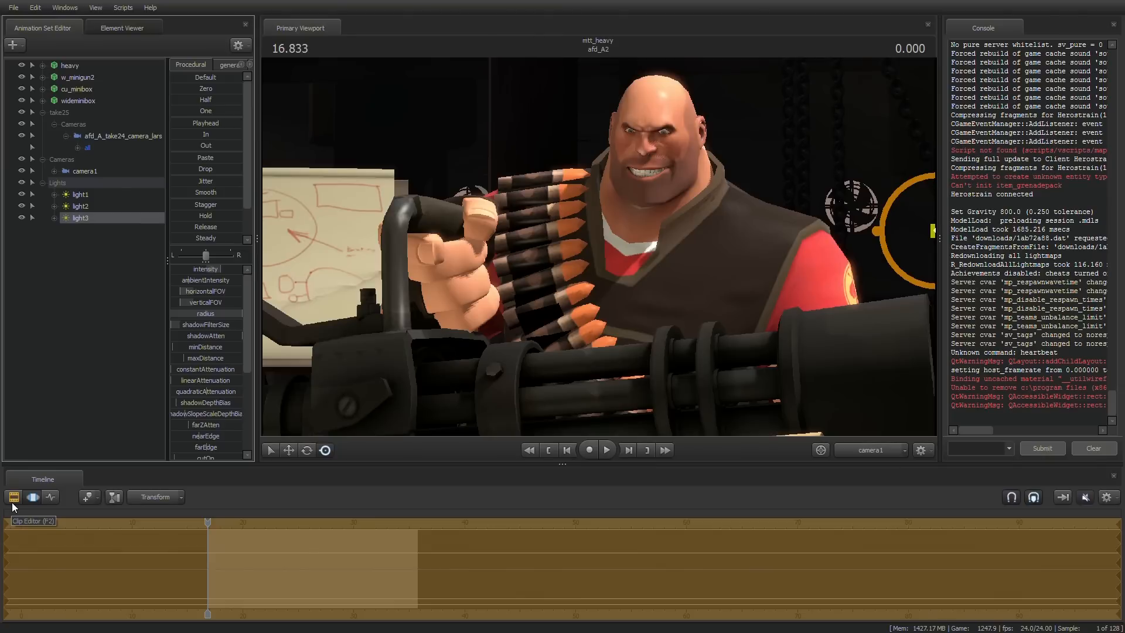
click(13, 496)
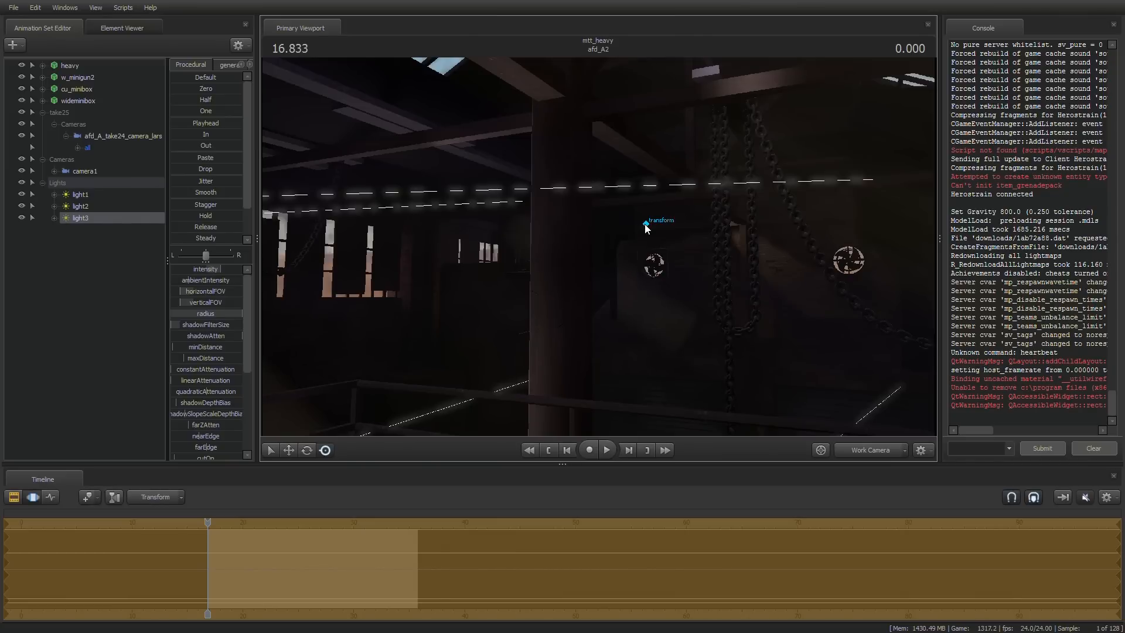
click(644, 224)
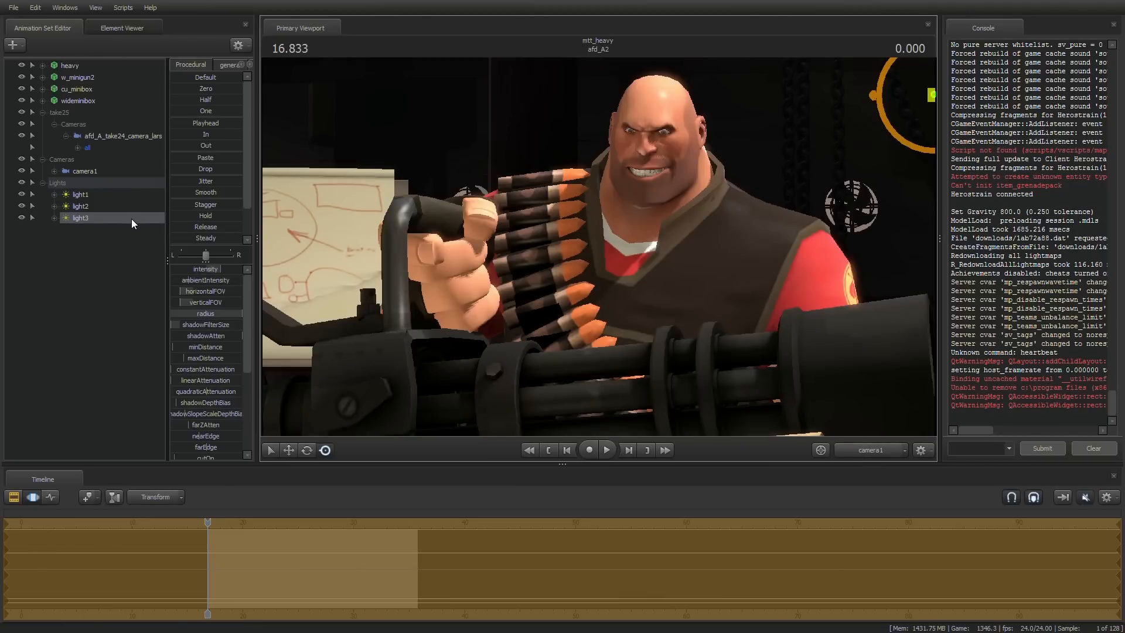
mouse_move(14, 497)
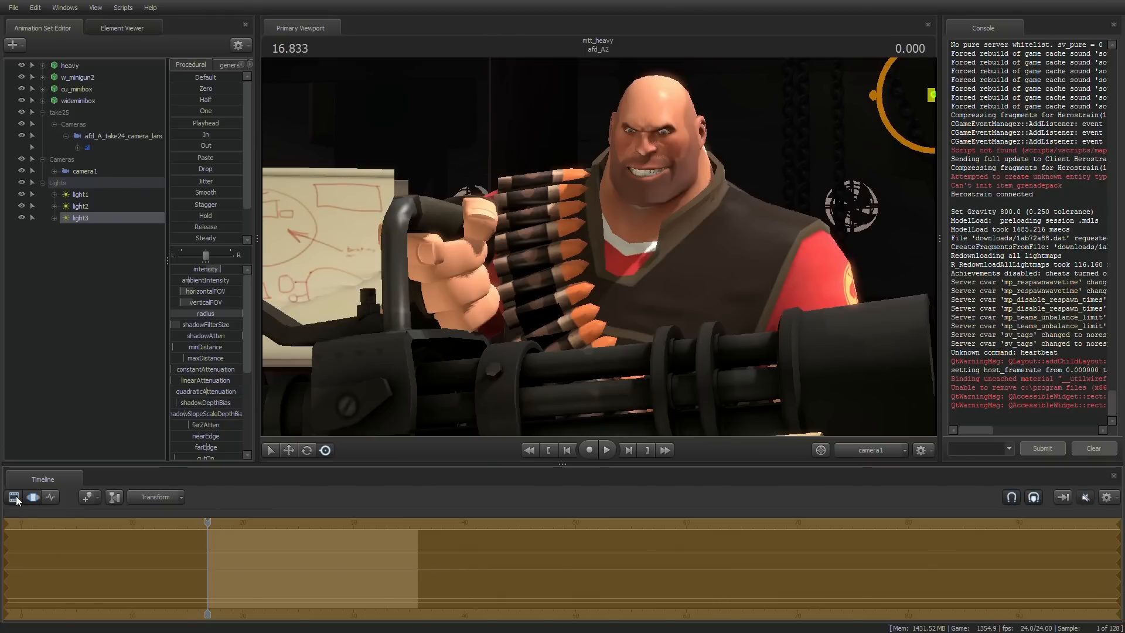
Step: Check the rim light on the Heavy through camera1 with the shot clips shown in the timeline
click(33, 497)
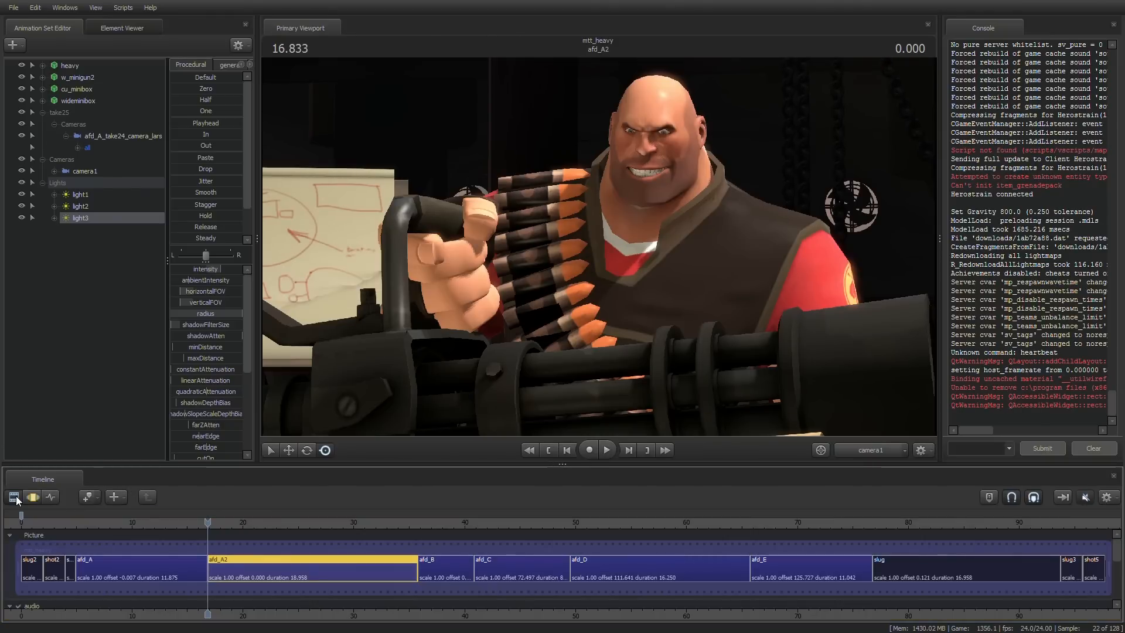
mouse_move(686, 158)
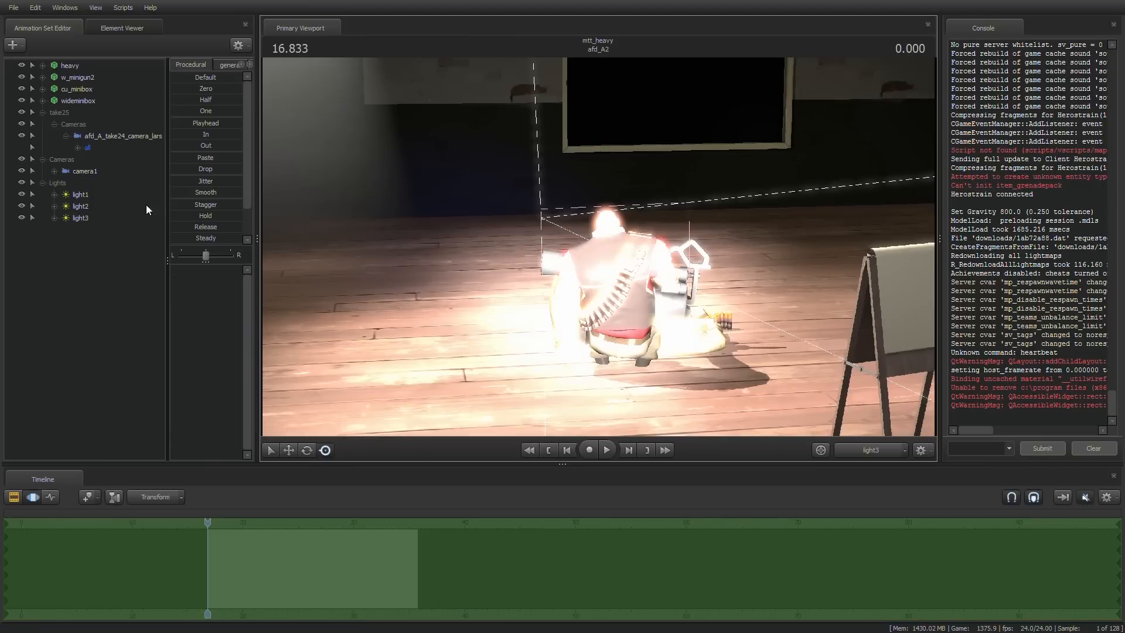
click(80, 218)
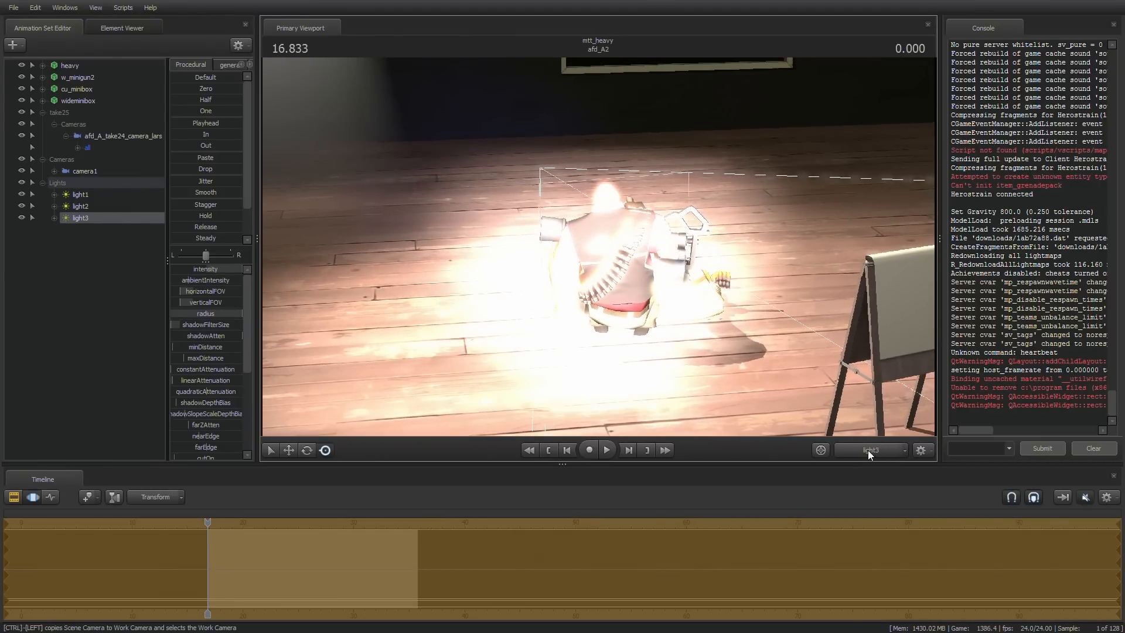
click(868, 450)
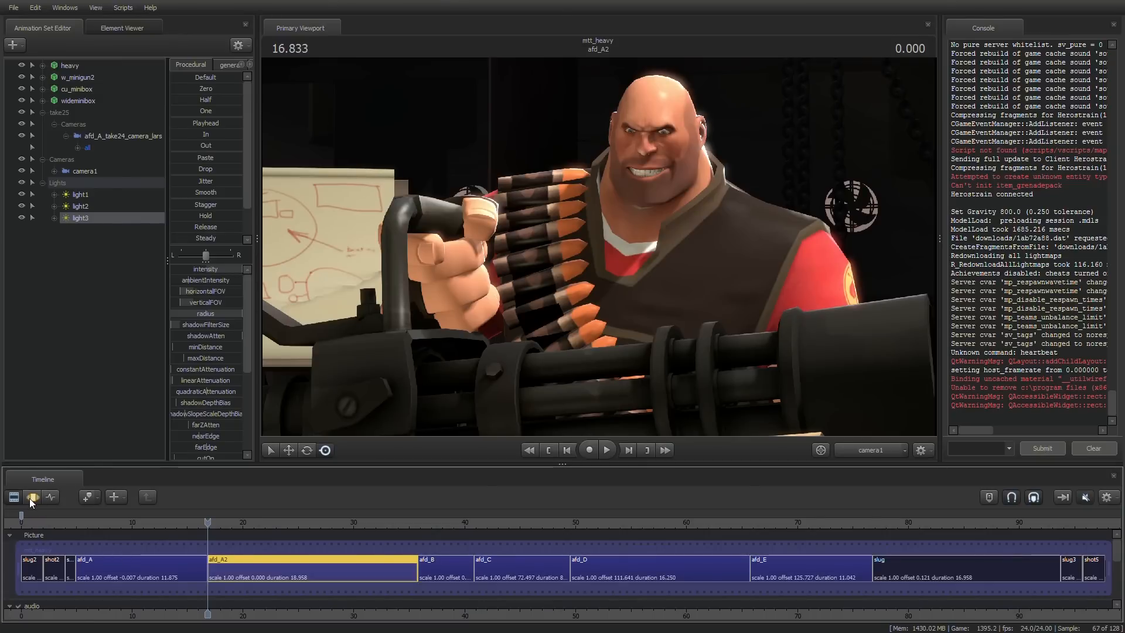
click(33, 497)
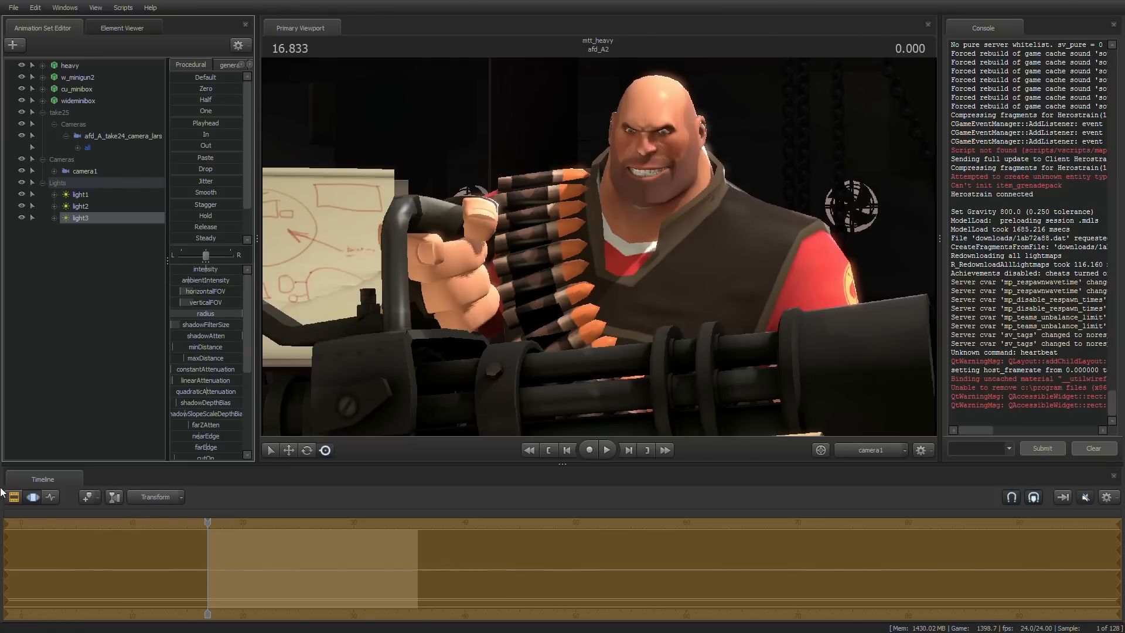
click(13, 497)
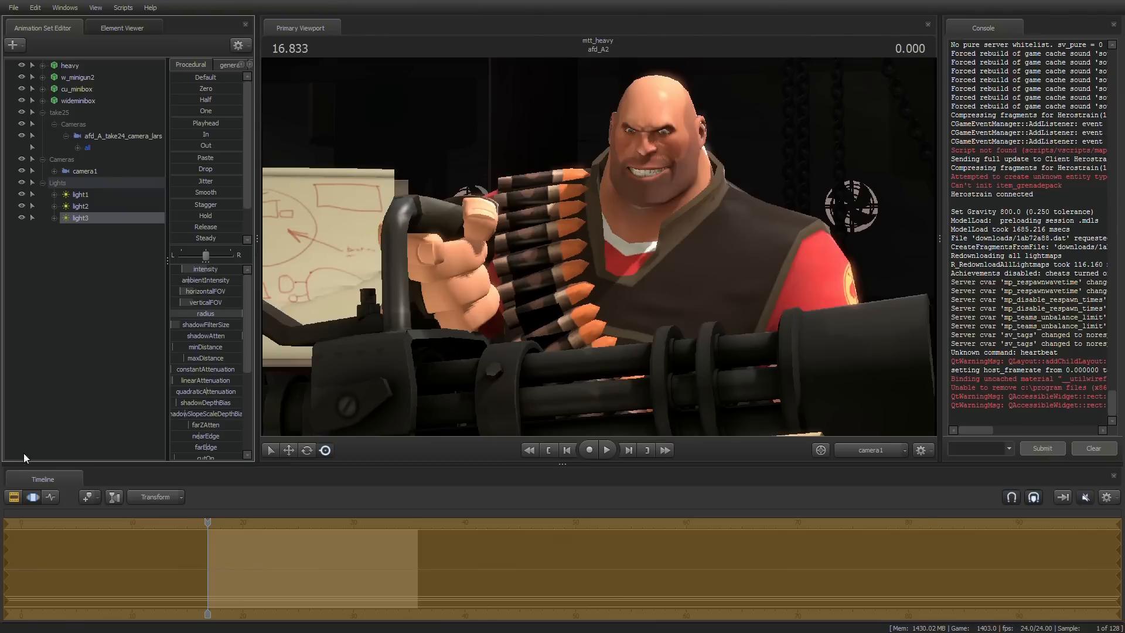
click(13, 497)
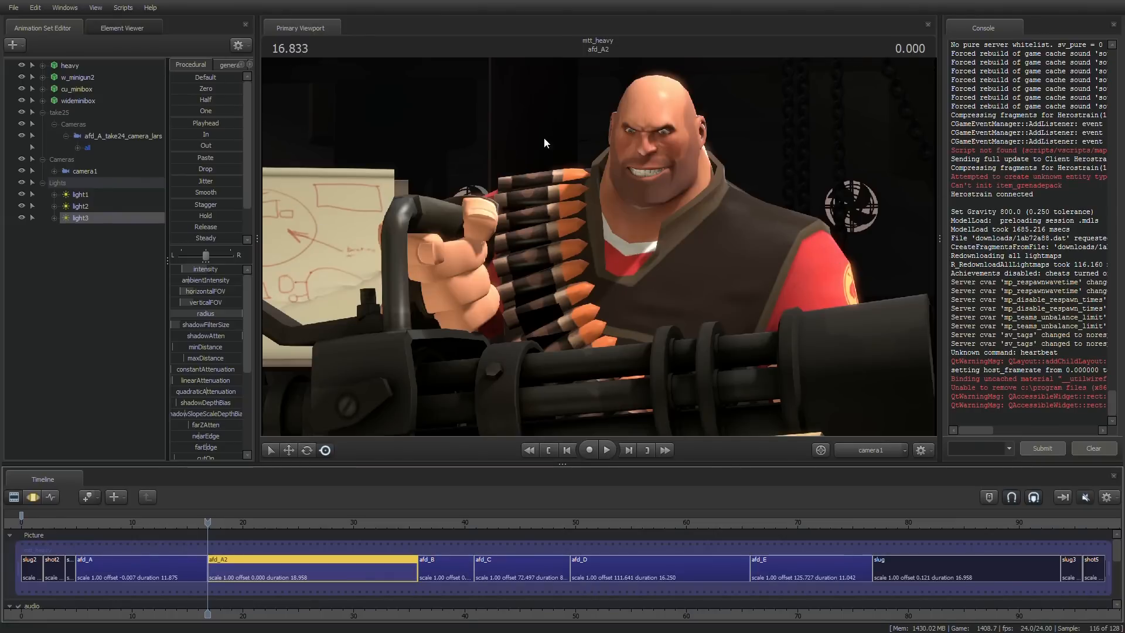
mouse_move(922, 331)
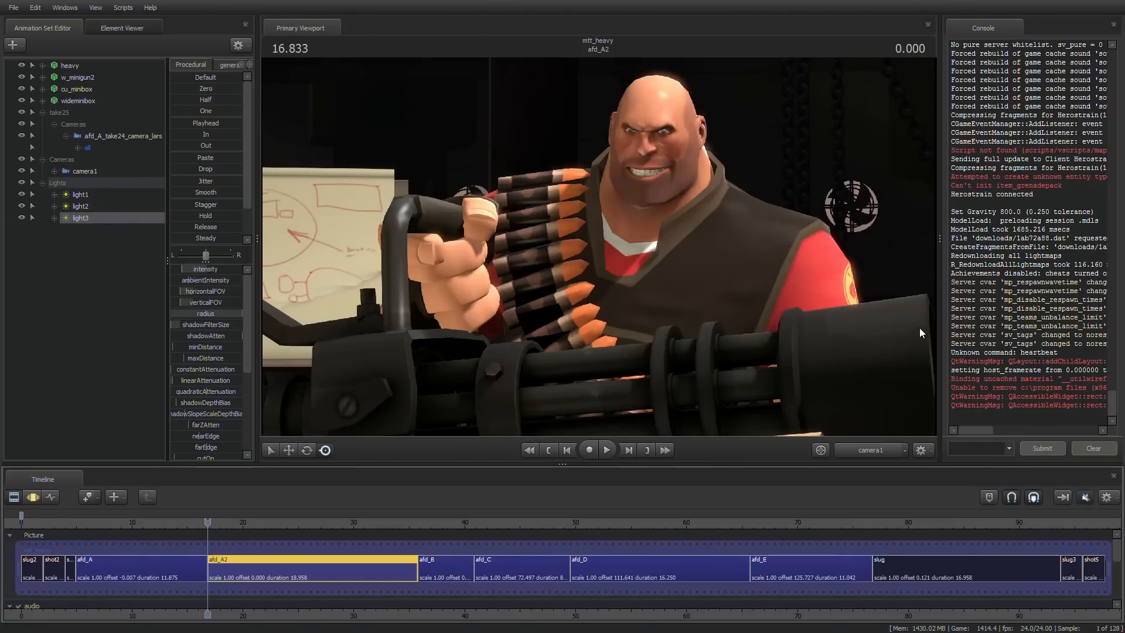
mouse_move(437, 221)
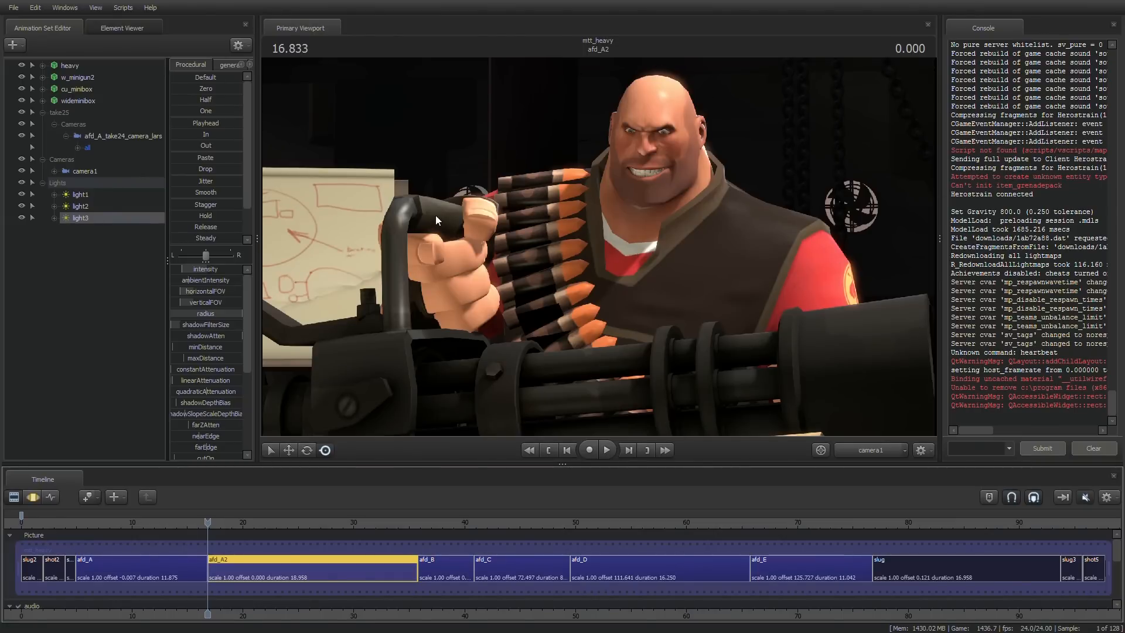
right_click(100, 286)
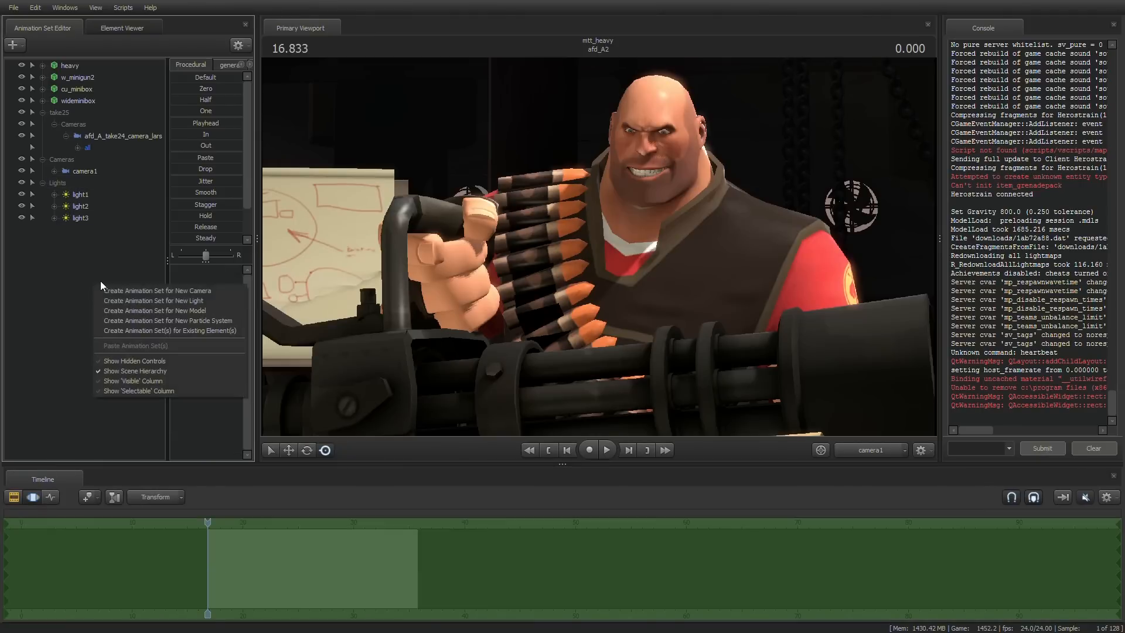
Step: Create a fourth light, light4, with its shadows disabled, and switch to the Work Camera
click(152, 300)
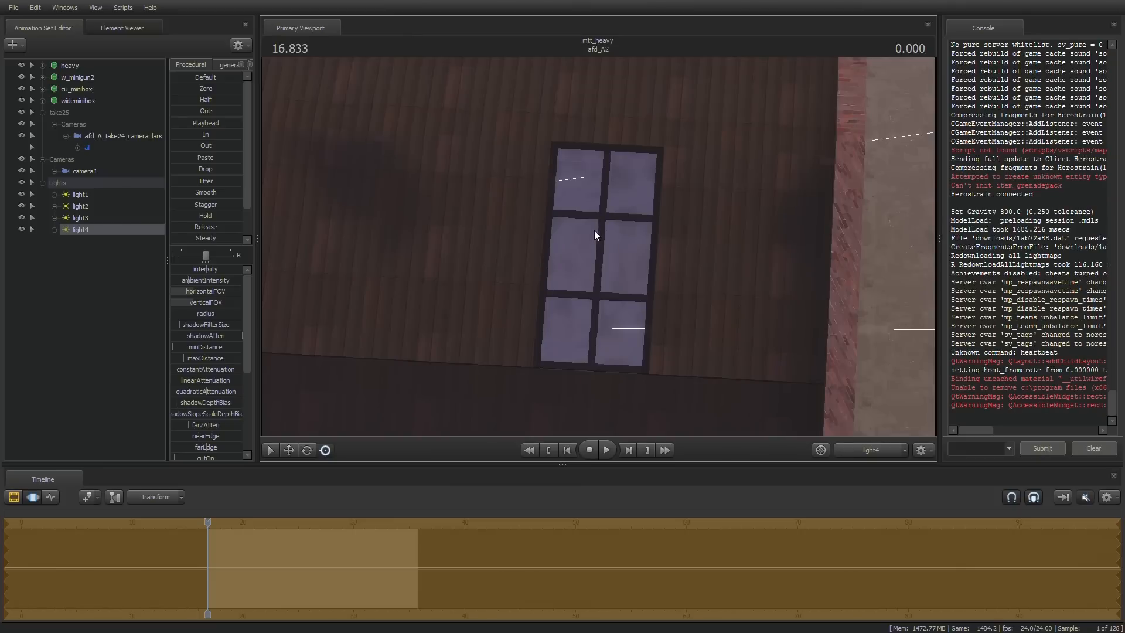
right_click(78, 229)
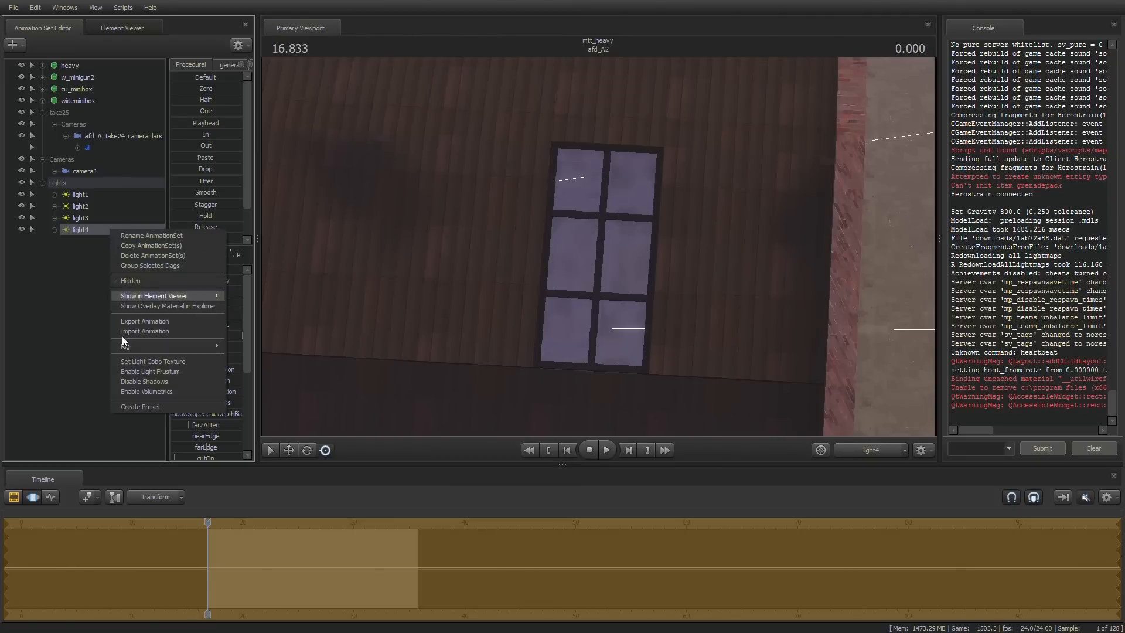
mouse_move(156, 381)
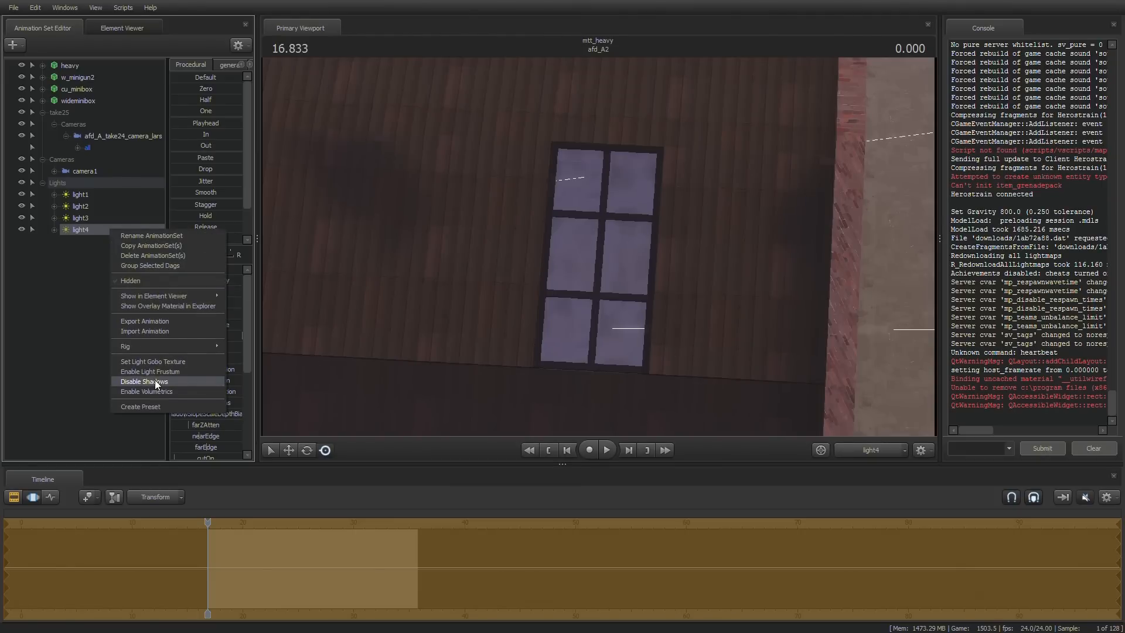
click(144, 381)
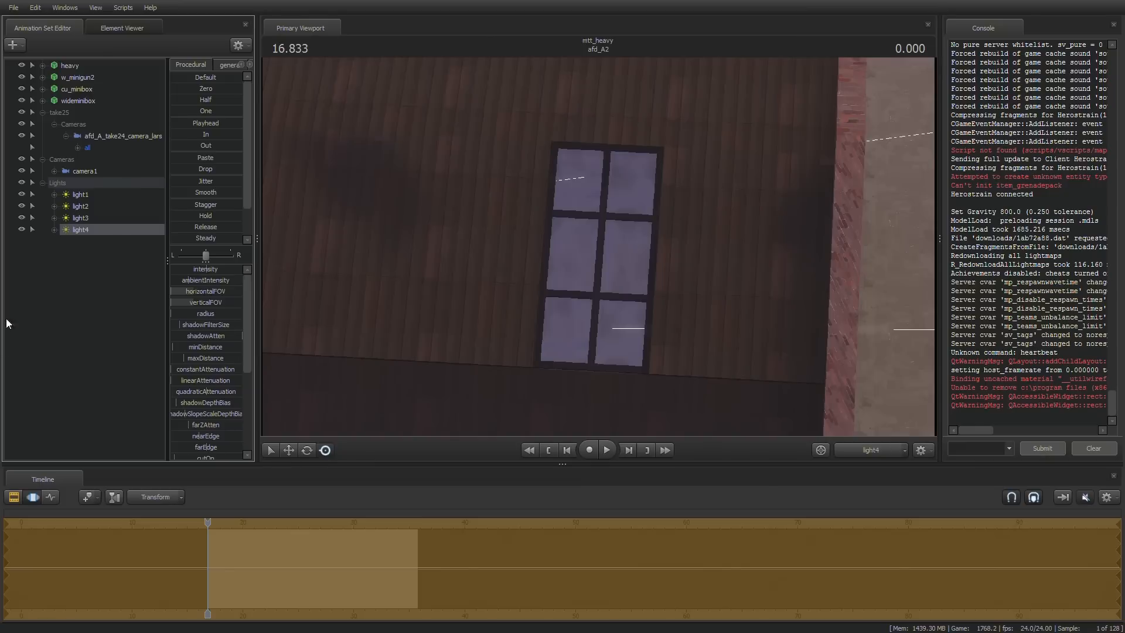
mouse_move(92, 243)
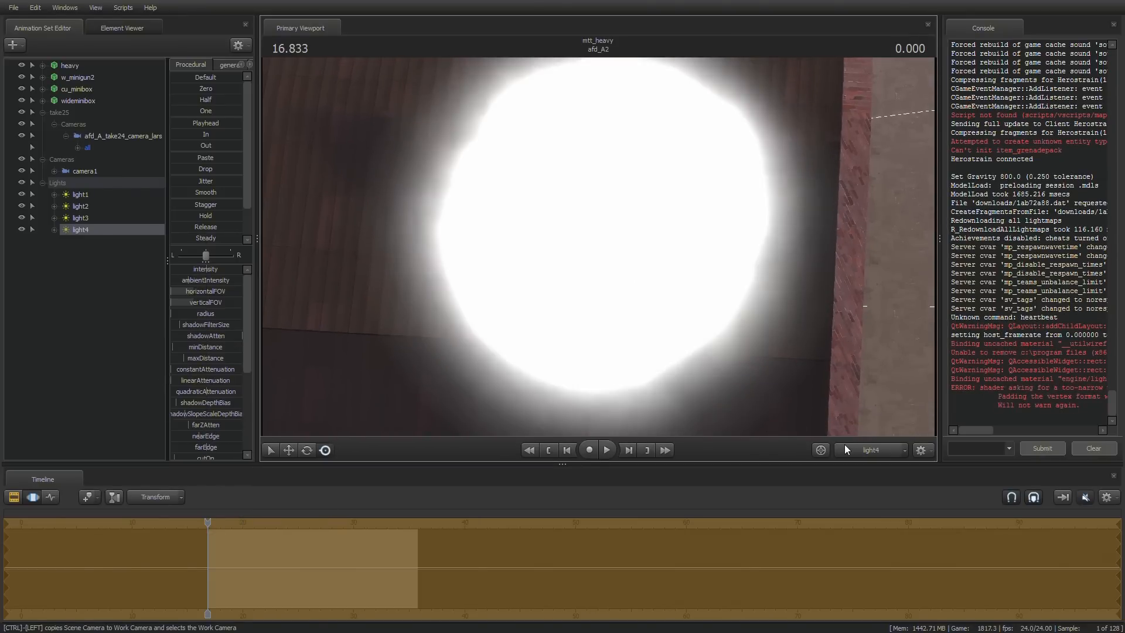
click(870, 450)
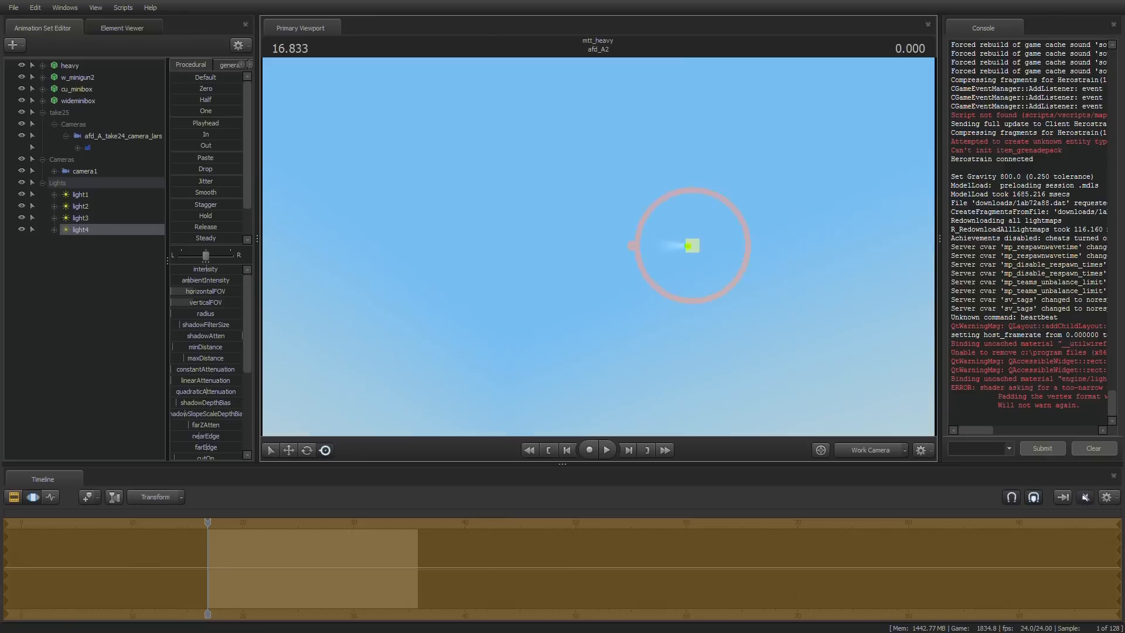
Step: Aim light4 at the building's window and bring up the range options for its farZAtten slider
drag(690, 244, 799, 178)
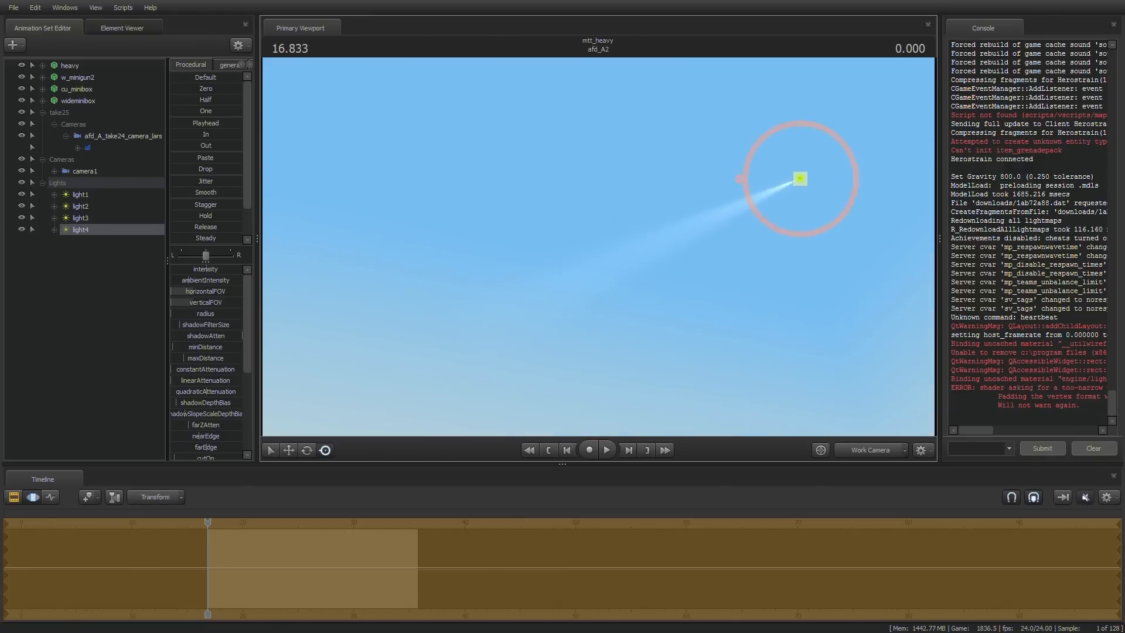
drag(798, 178, 727, 248)
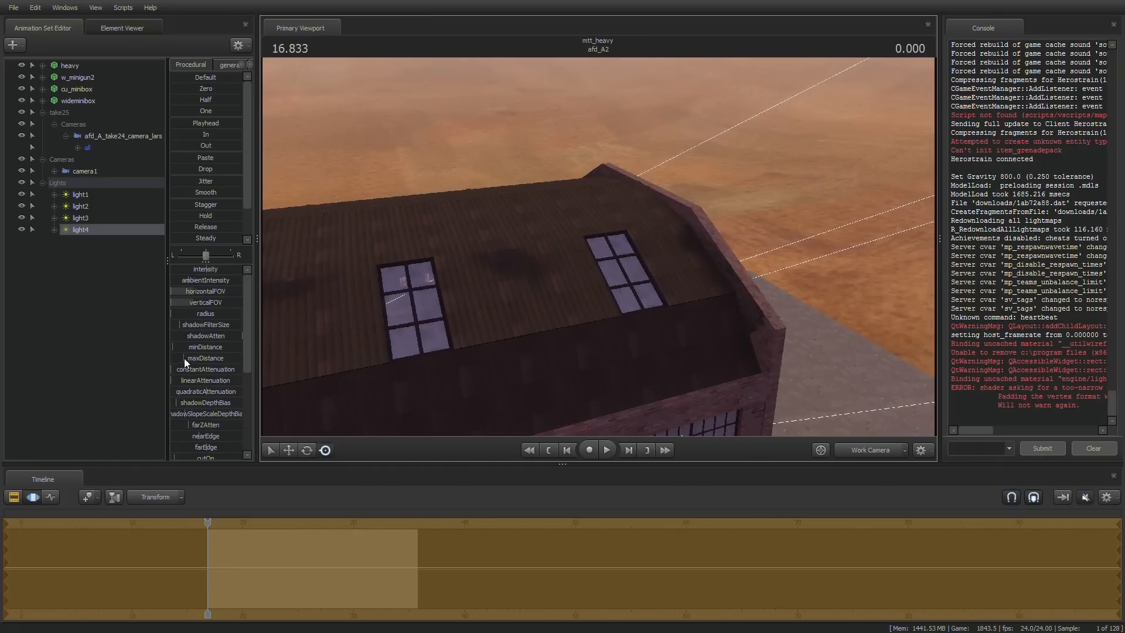
scroll(down, 3)
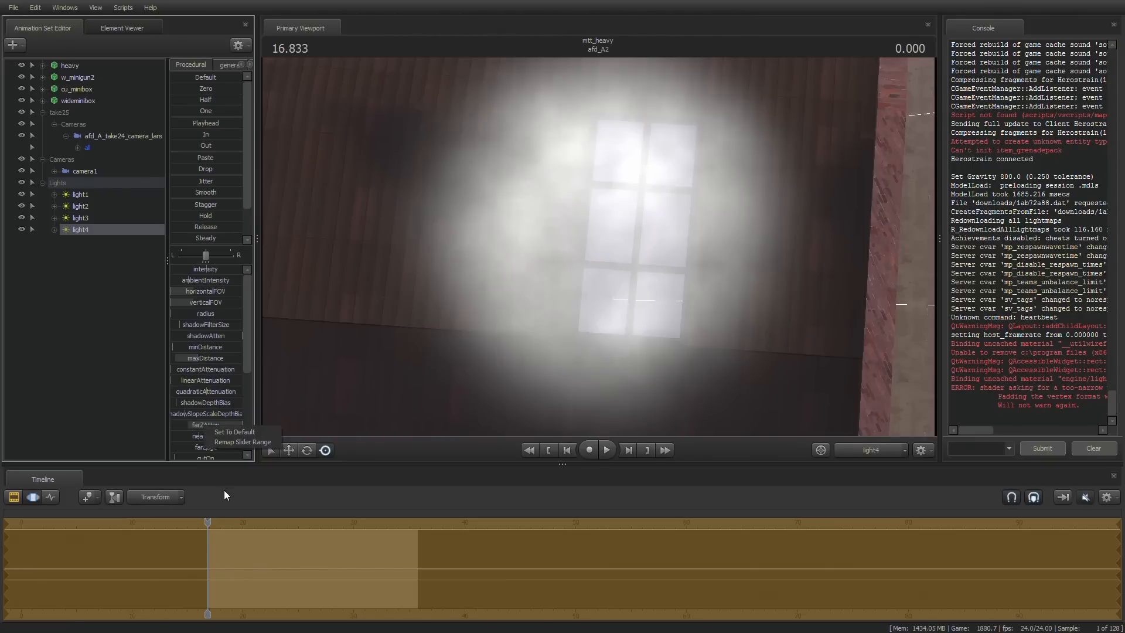
Step: Remap light4's far attenuation slider range and retune farZAtten for a brighter glow on the wall
click(241, 442)
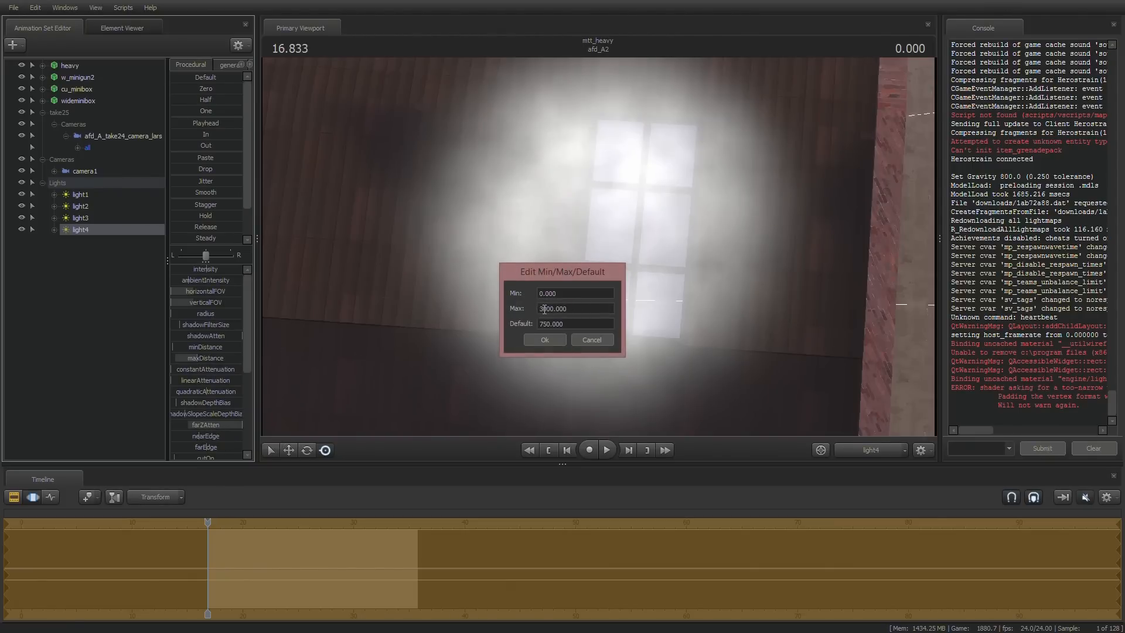
click(544, 340)
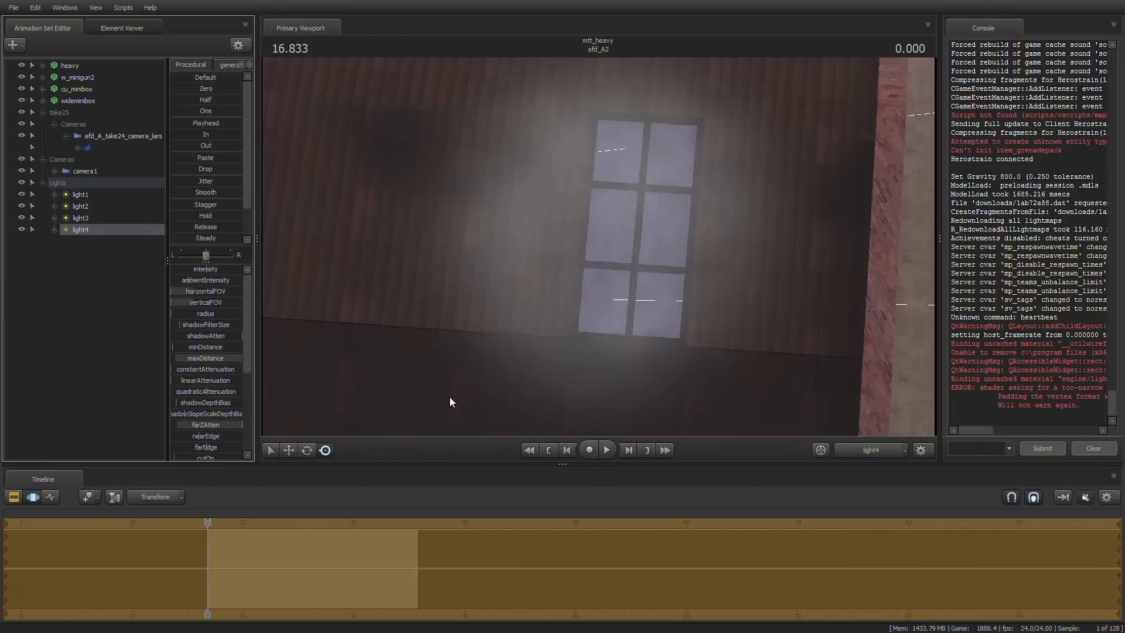
click(871, 450)
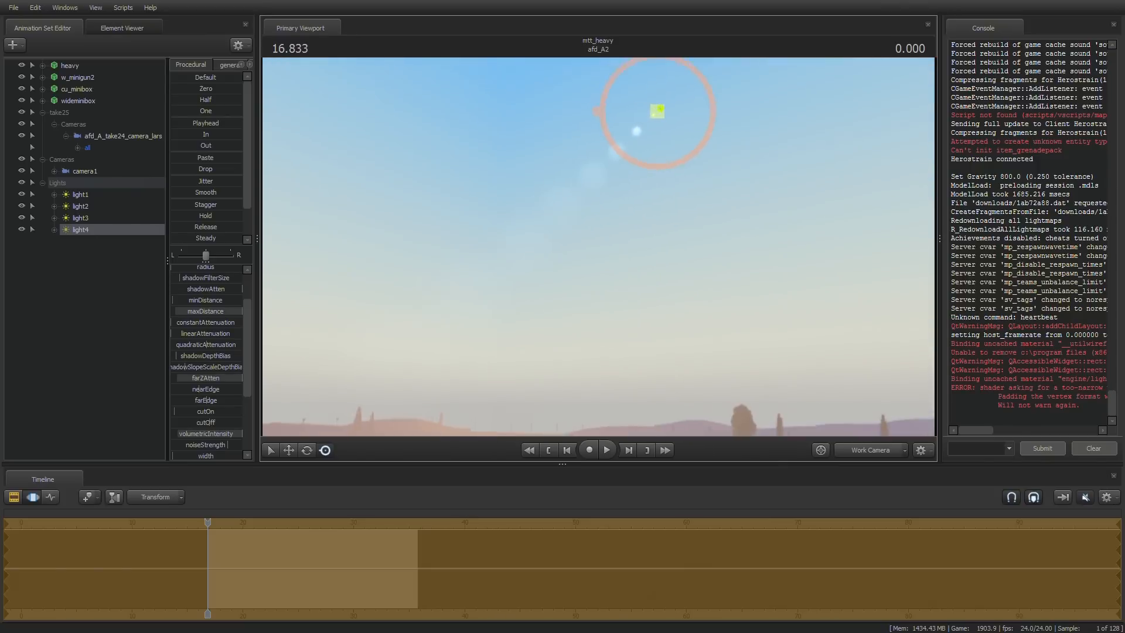
click(870, 450)
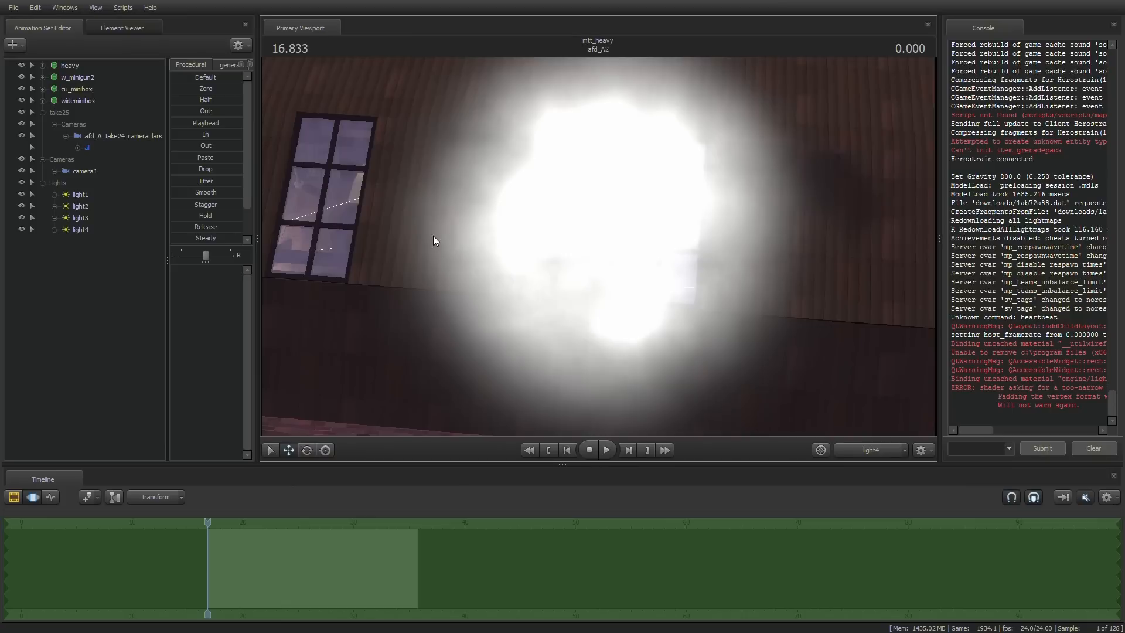
Step: Preview light4's volumetric shafts on the Heavy through camera1, then survey the warehouse from the Work Camera
click(80, 228)
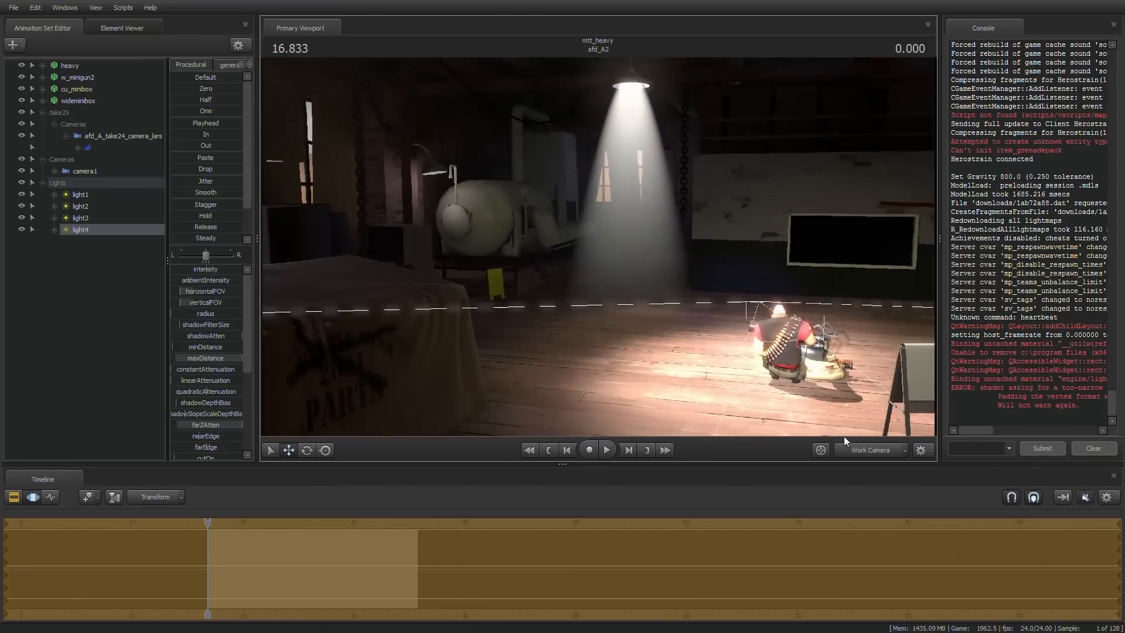
click(868, 450)
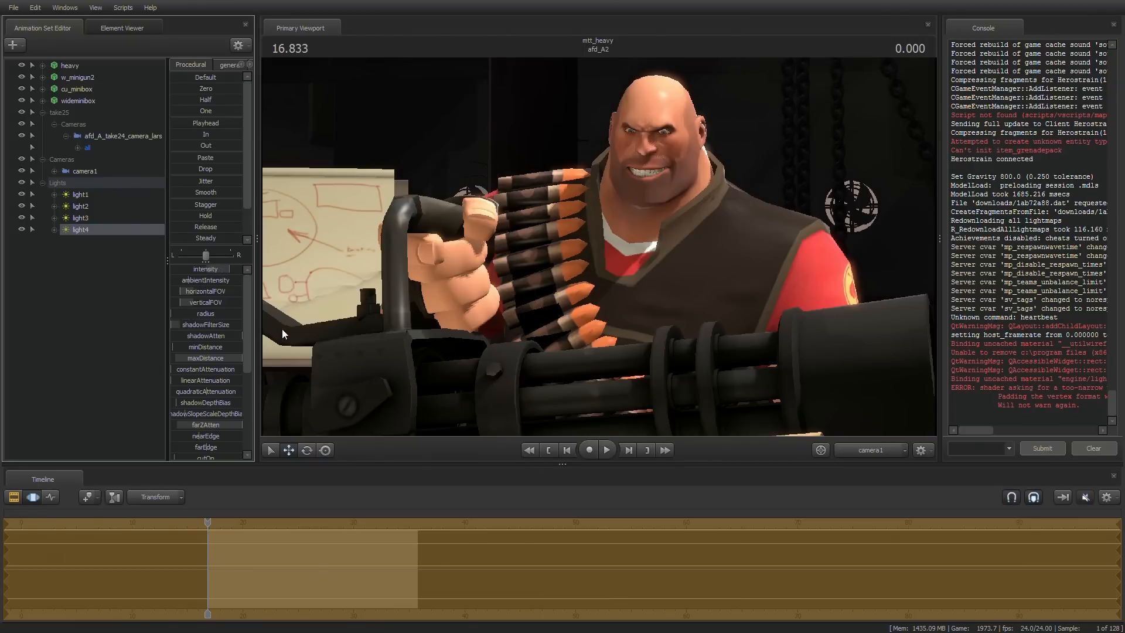
mouse_move(445, 141)
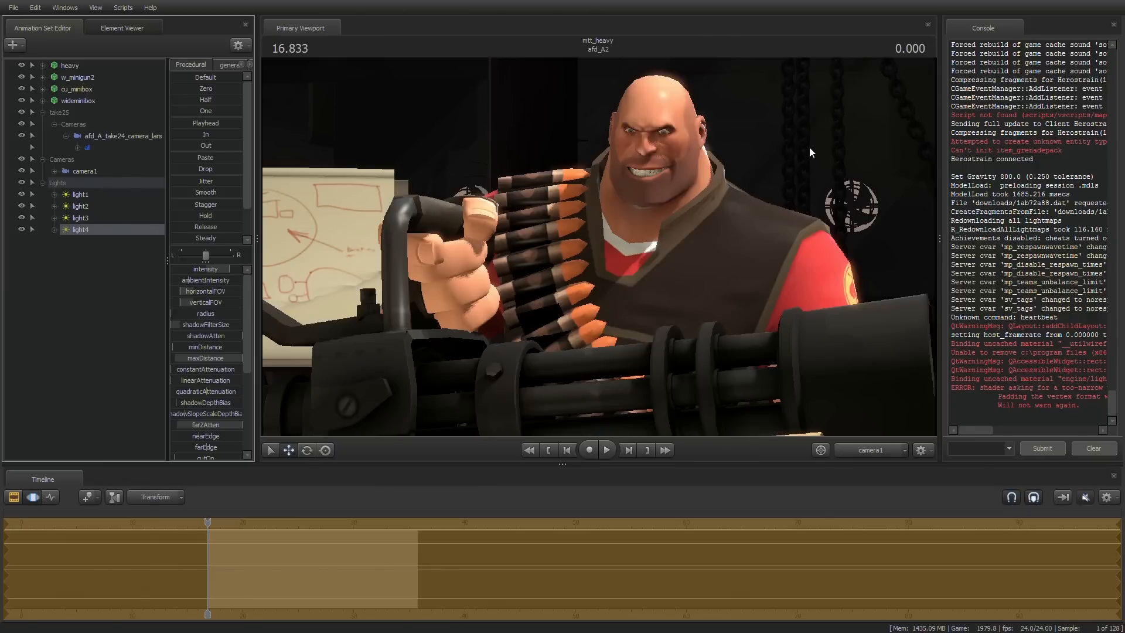
mouse_move(311, 257)
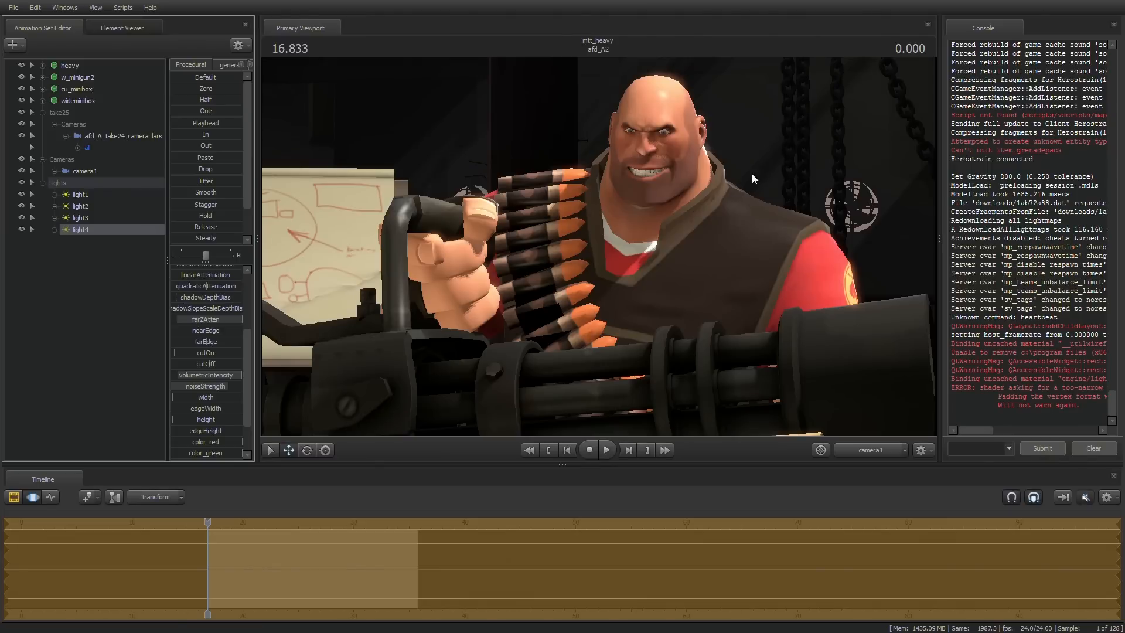
click(871, 450)
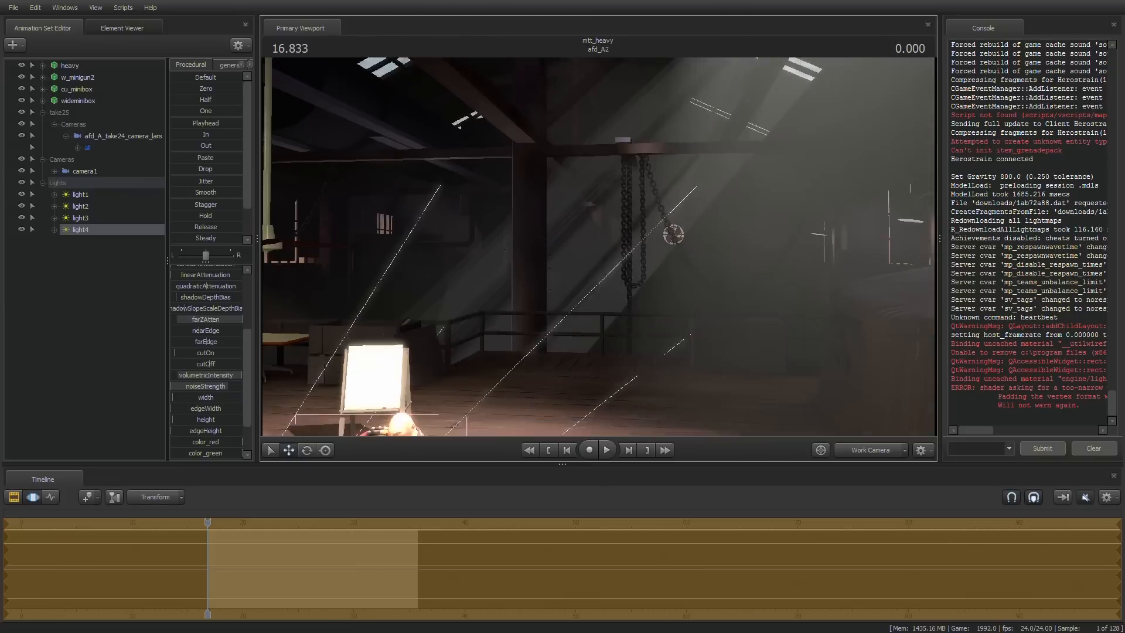
Step: Review the Heavy shot through camera1 among the sequence's clips and bring up the new animation set options
click(868, 450)
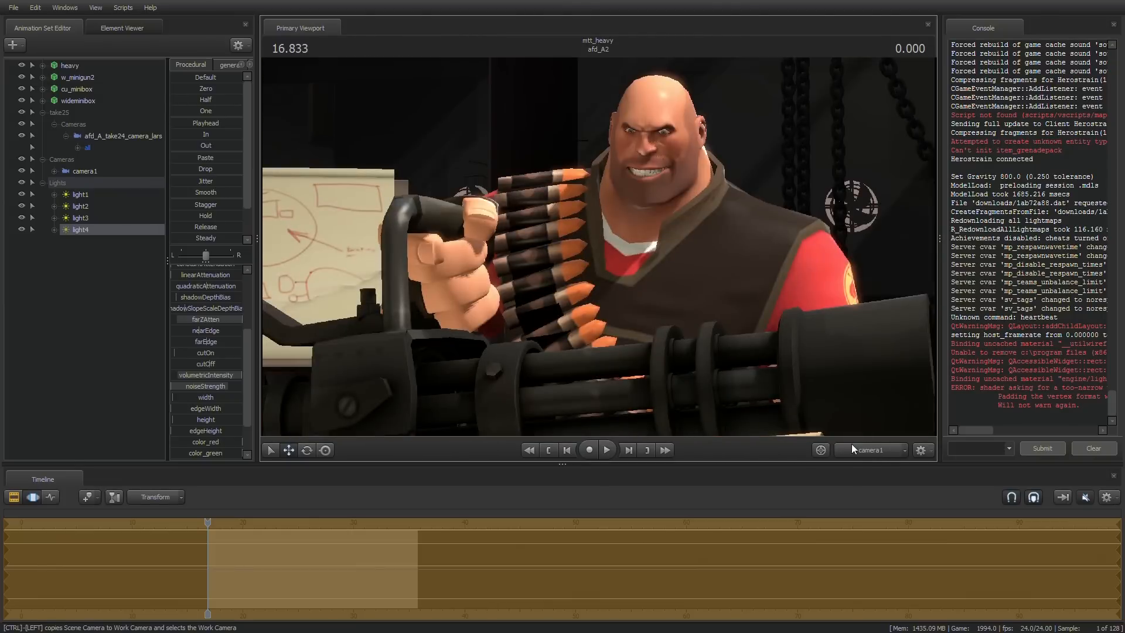
click(32, 495)
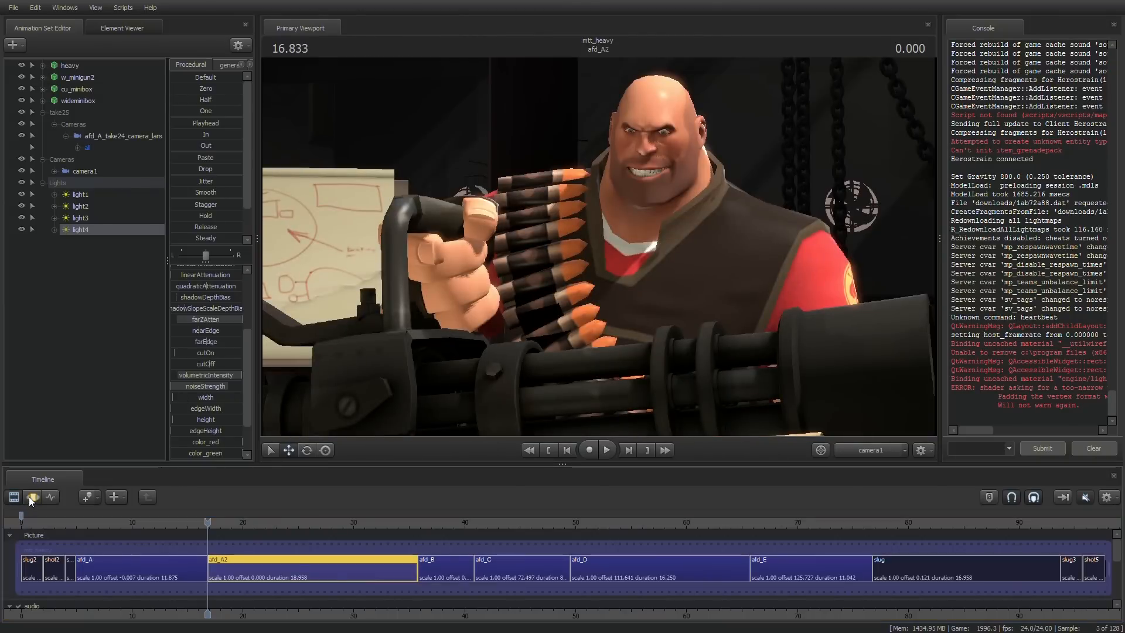
mouse_move(30, 498)
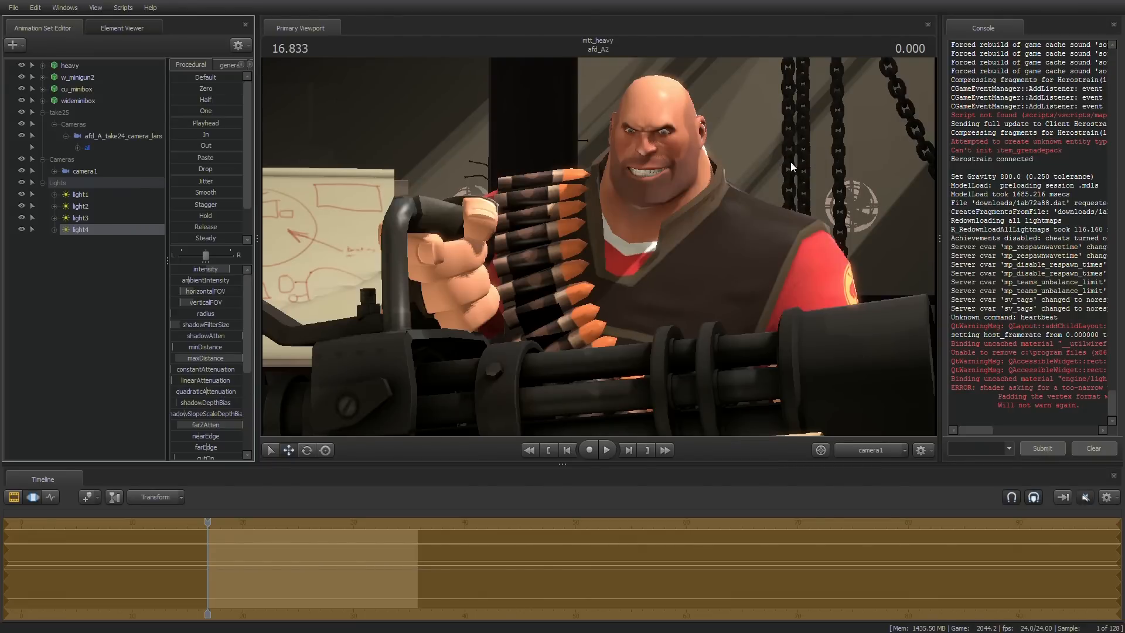
scroll(down, 3)
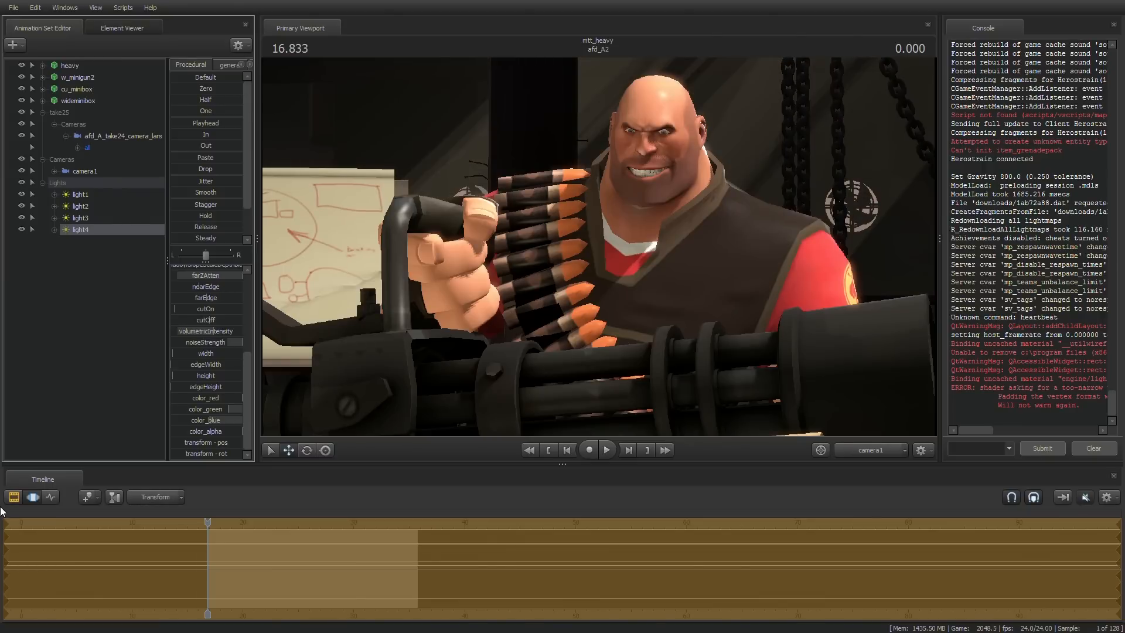
click(12, 495)
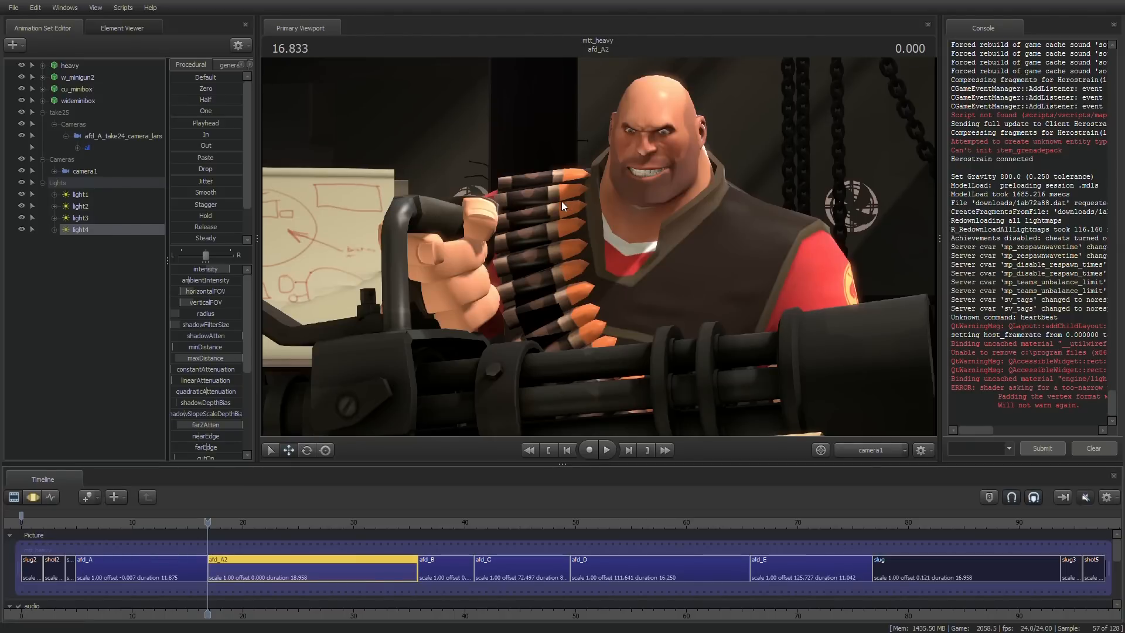
mouse_move(563, 201)
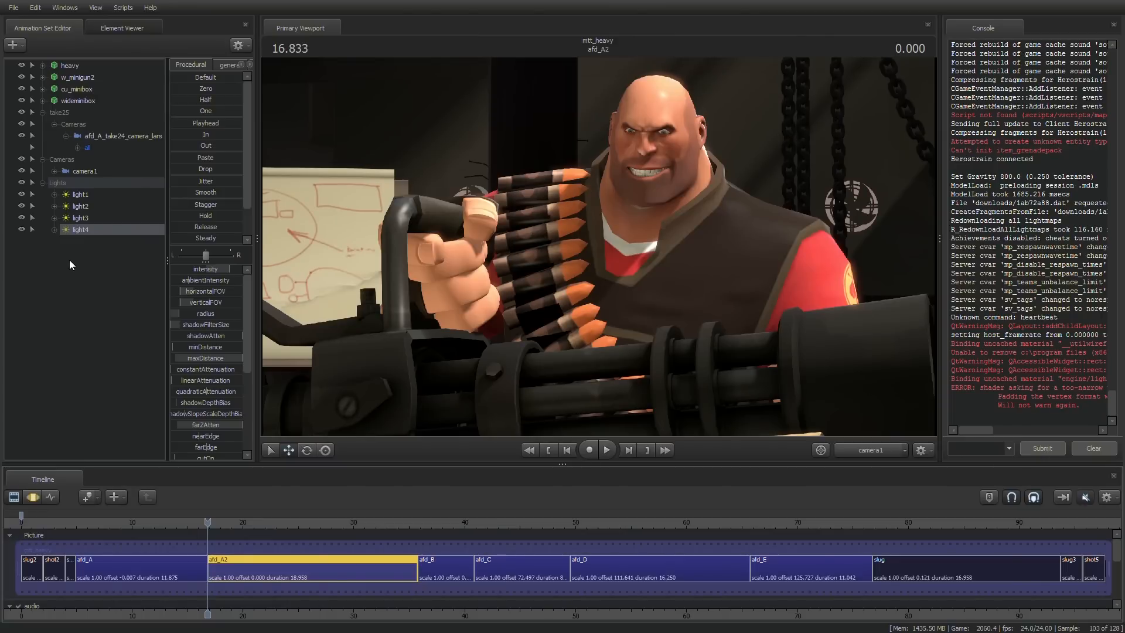
right_click(70, 261)
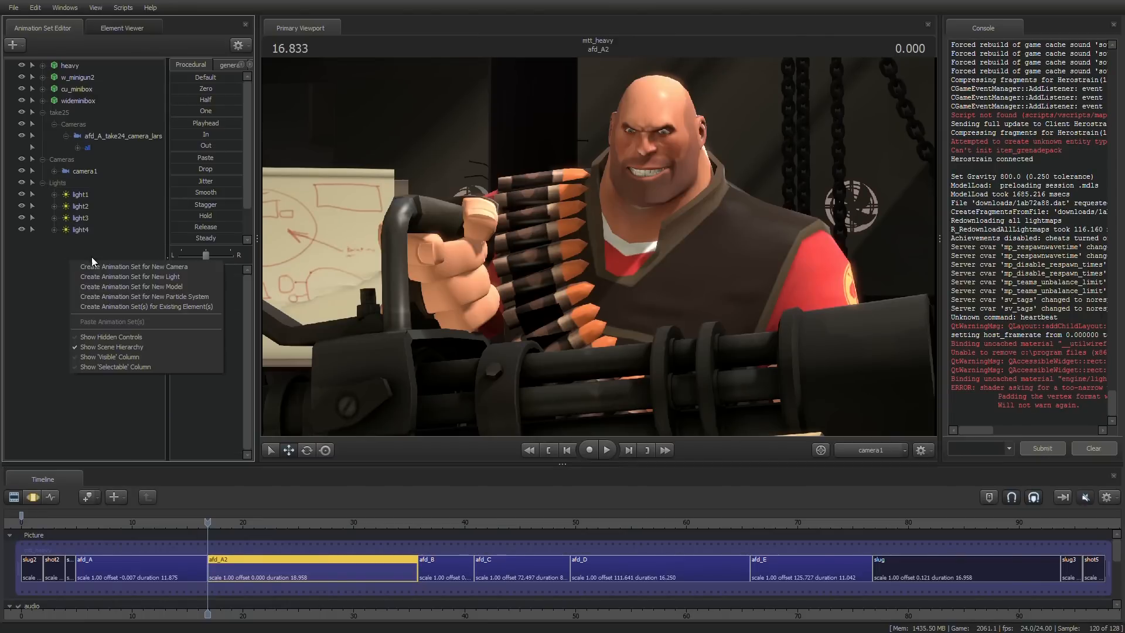
Step: Create light5, place it before the Heavy's raised hand via Work Camera, and return to camera1's clip view
click(130, 277)
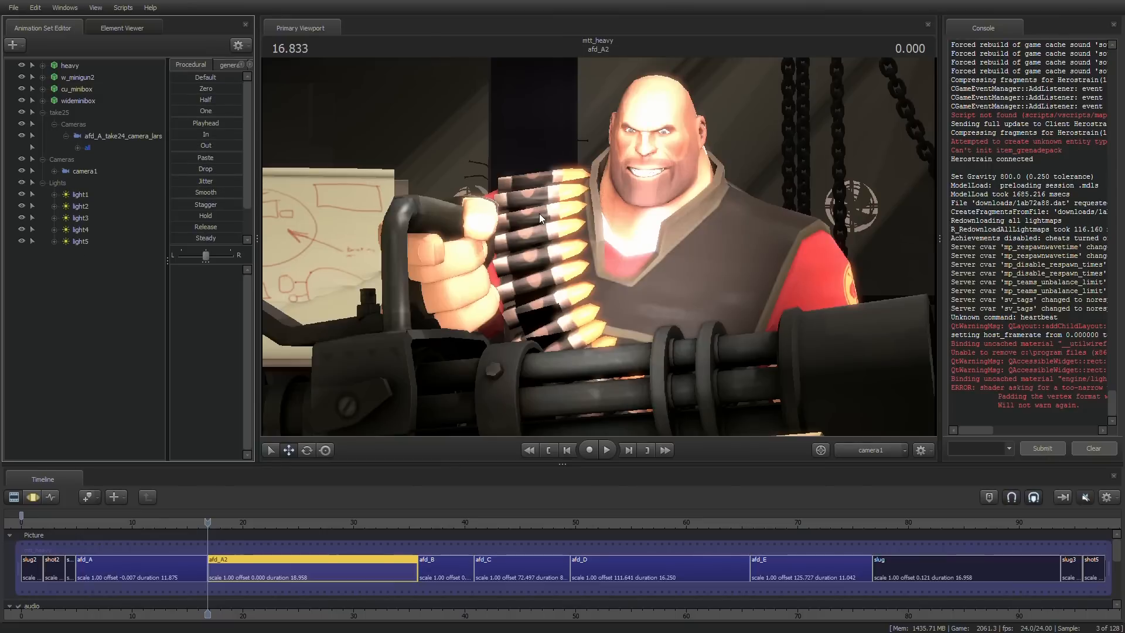
click(80, 241)
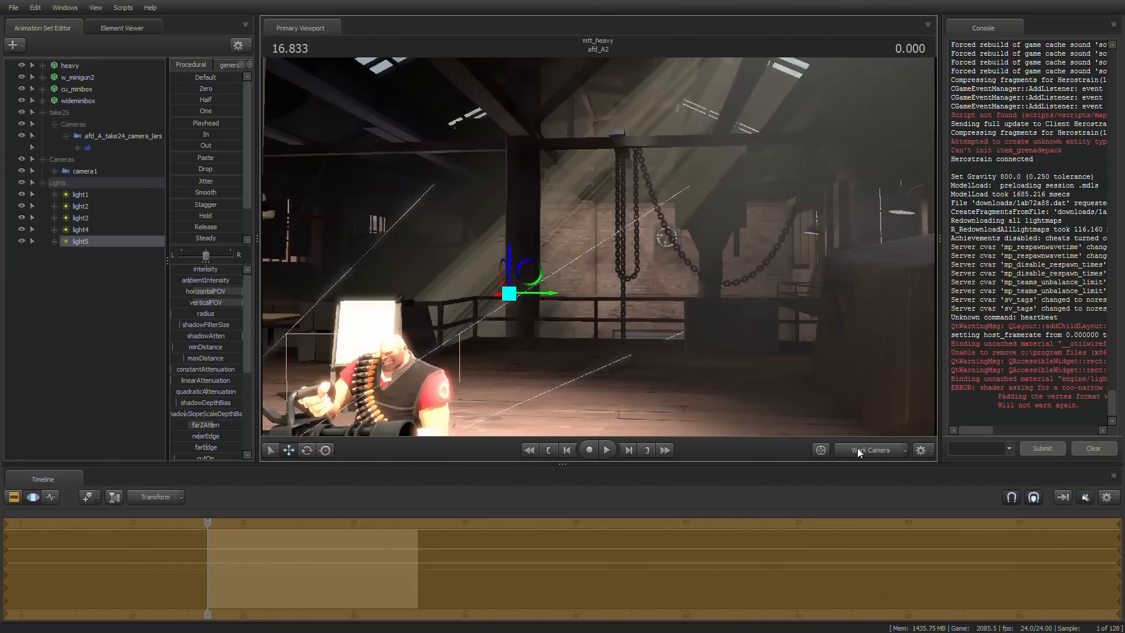
click(871, 450)
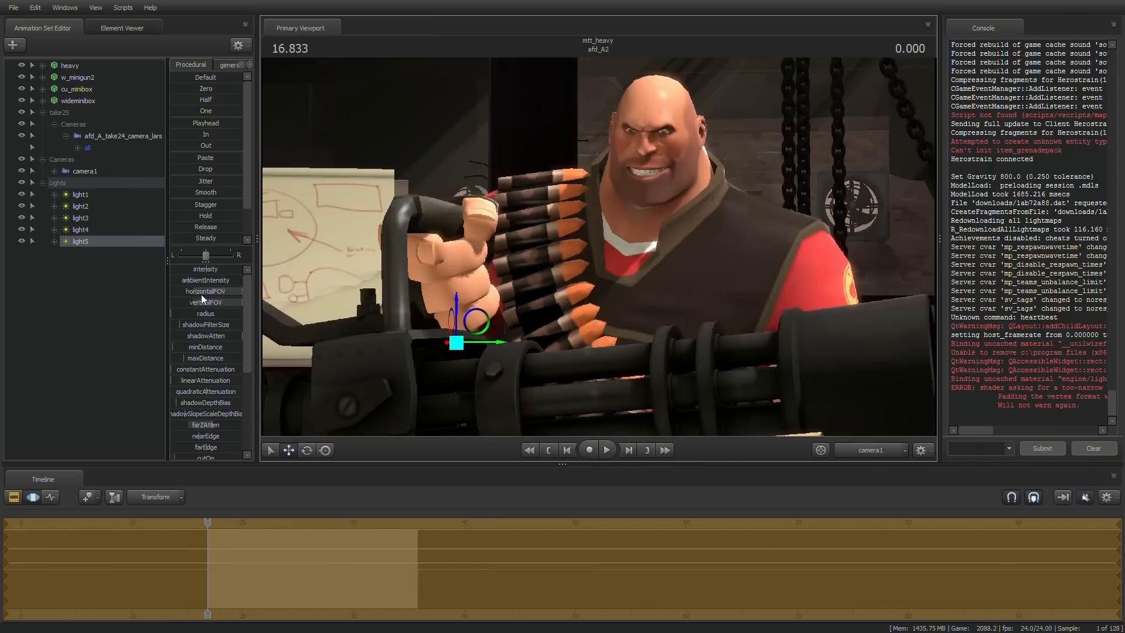
right_click(79, 240)
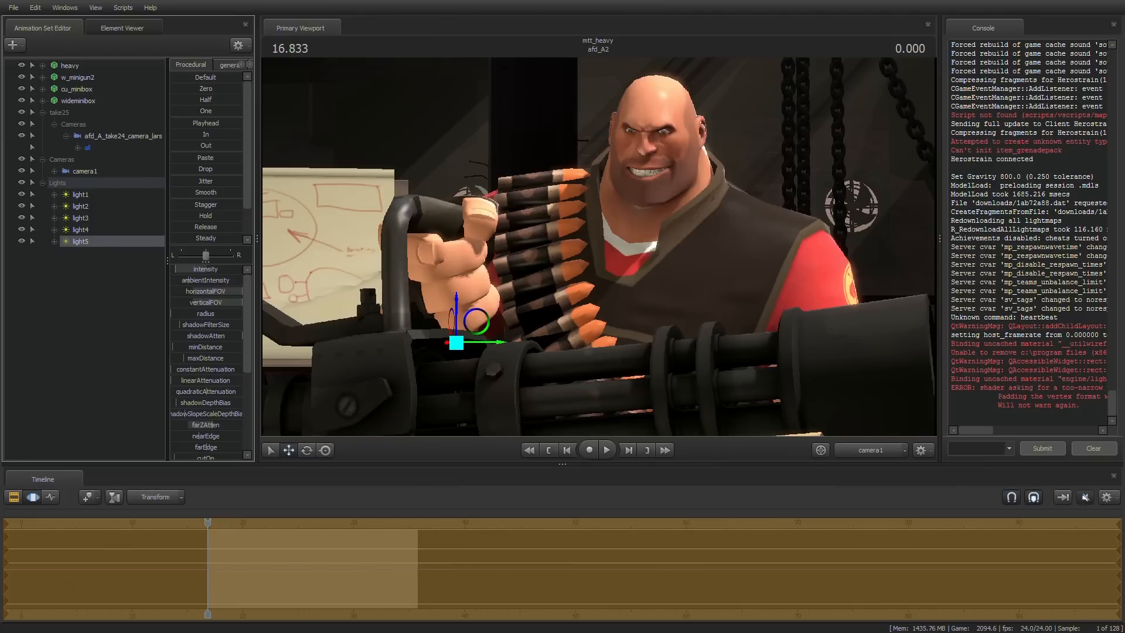
mouse_move(184, 269)
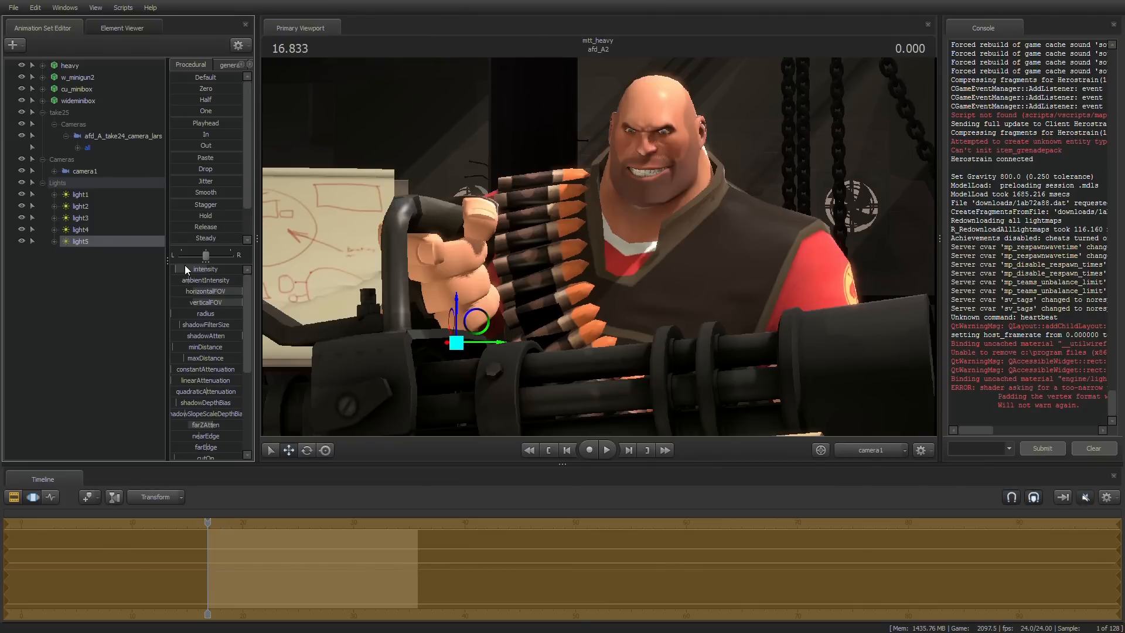
mouse_move(818, 160)
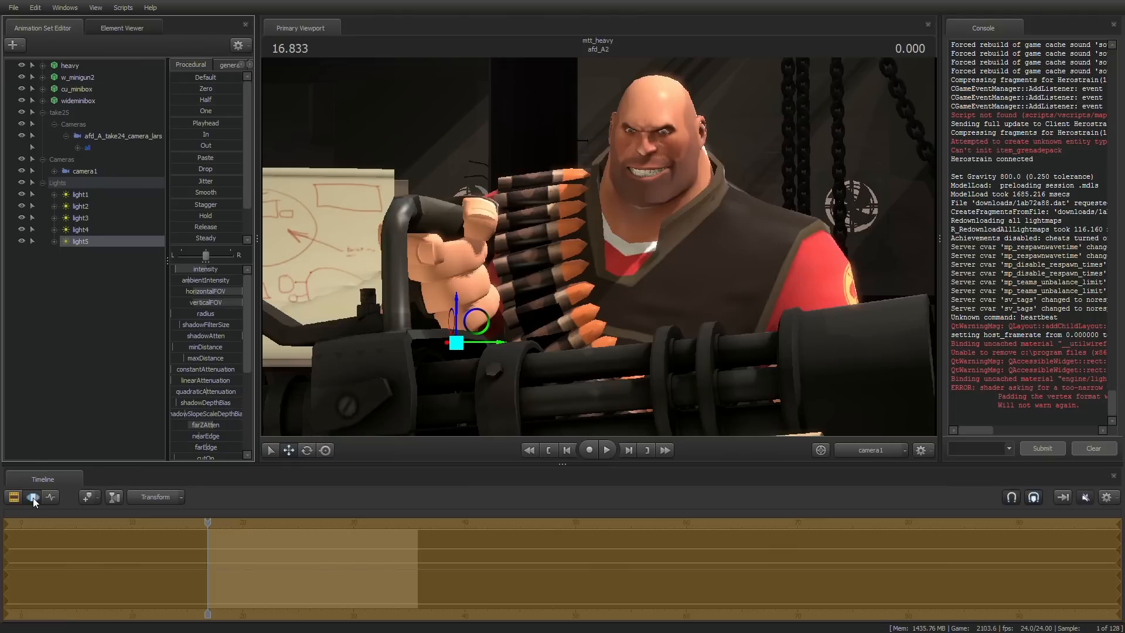
click(33, 497)
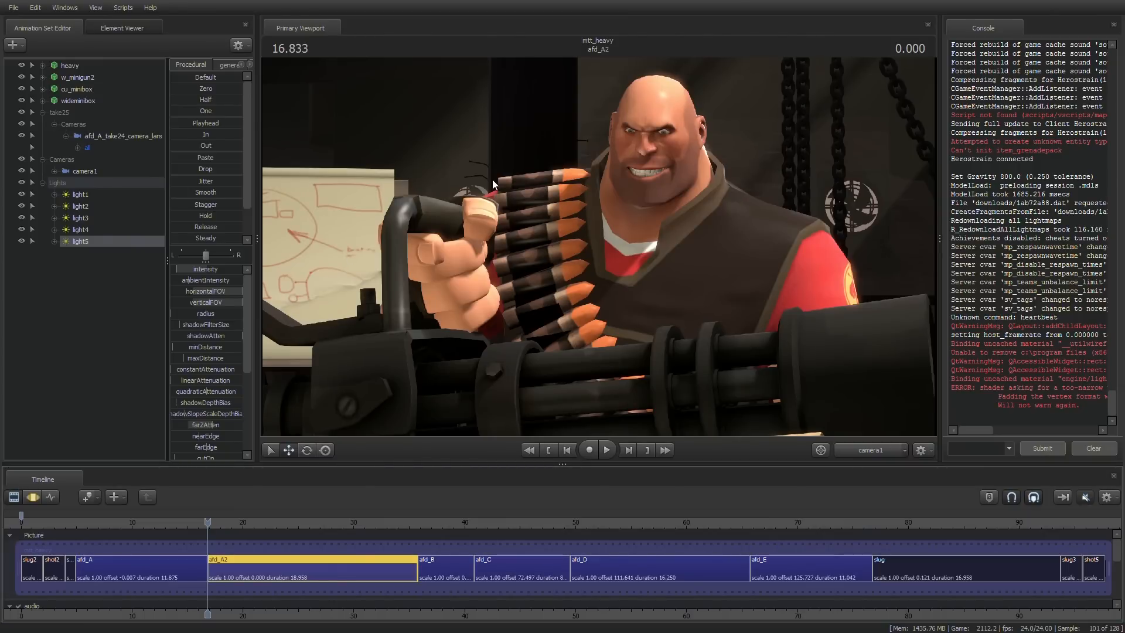
Step: Enable Depth Of Field, Motion Blur and Ambient Occlusion in Progressive Refinement Settings
click(820, 450)
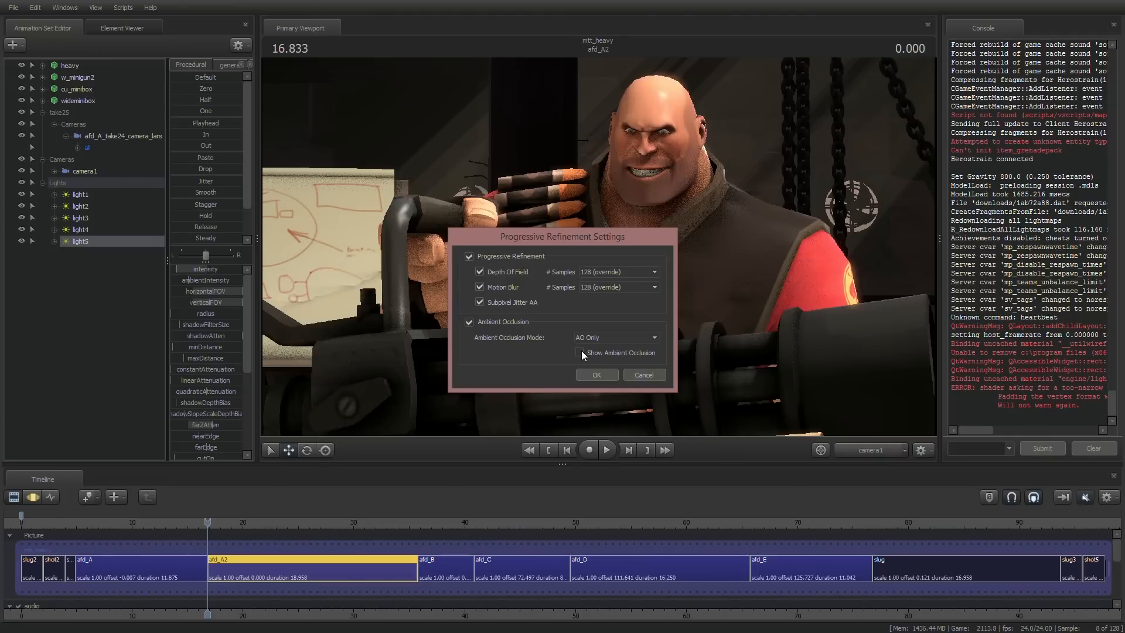
drag(561, 235, 409, 266)
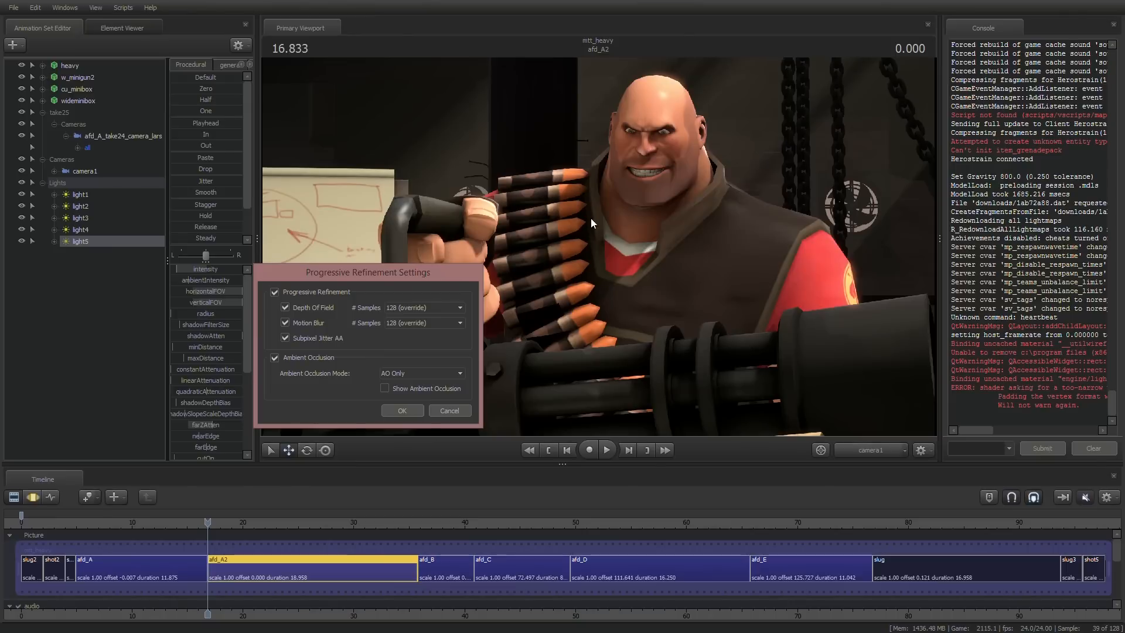
drag(367, 272, 686, 289)
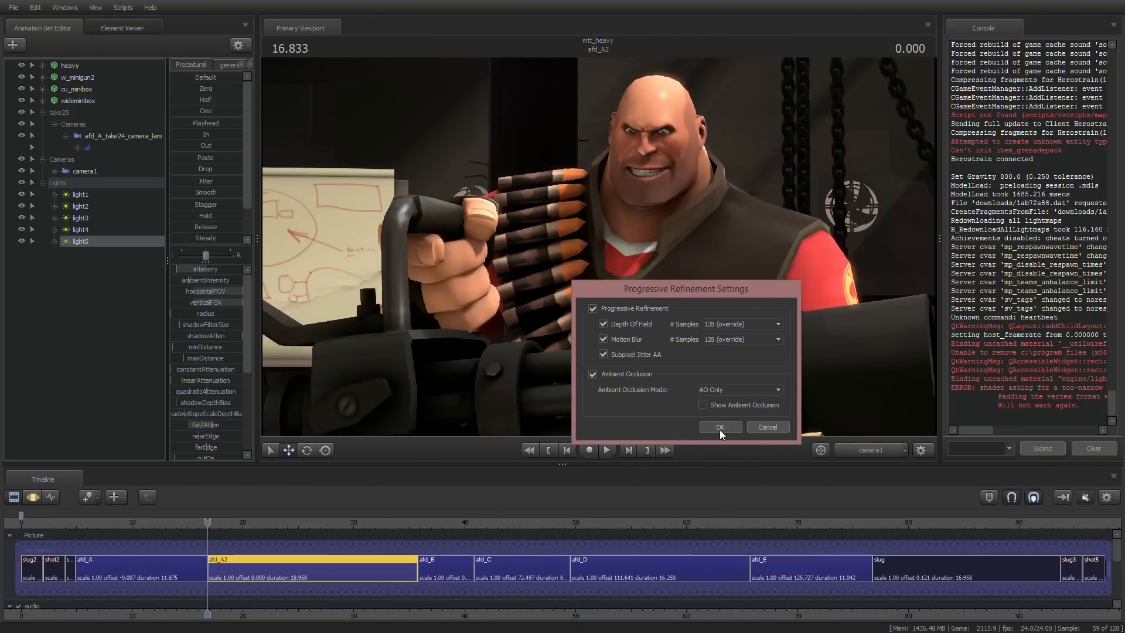
click(719, 426)
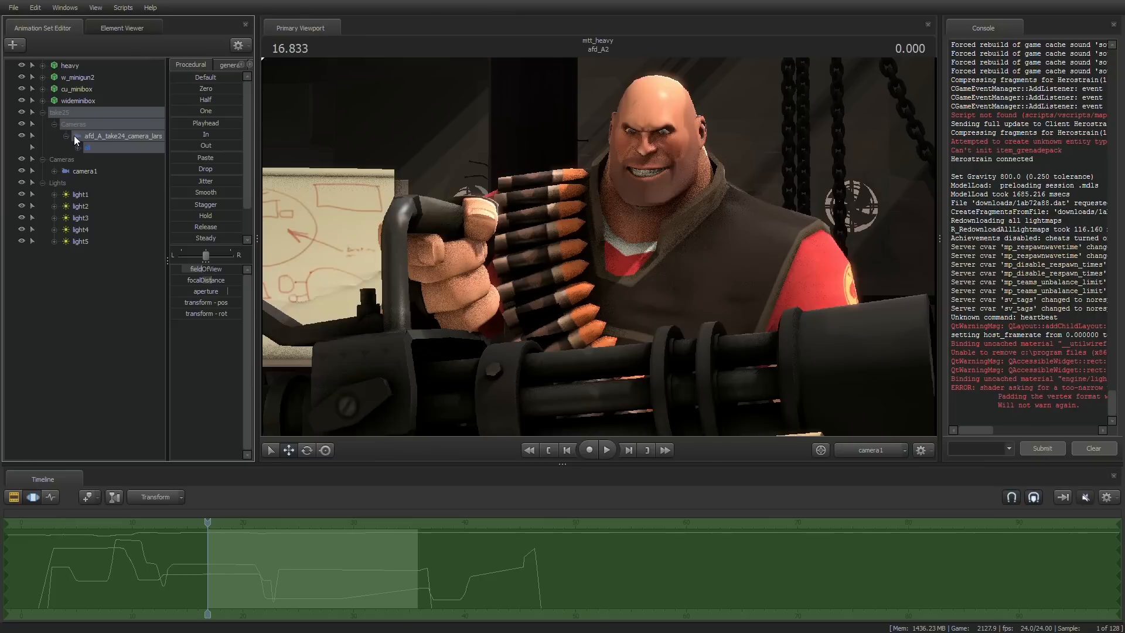
Step: Turn on Show Ambient Occlusion in AO Only mode so the viewport shows the grayscale occlusion pass
click(85, 158)
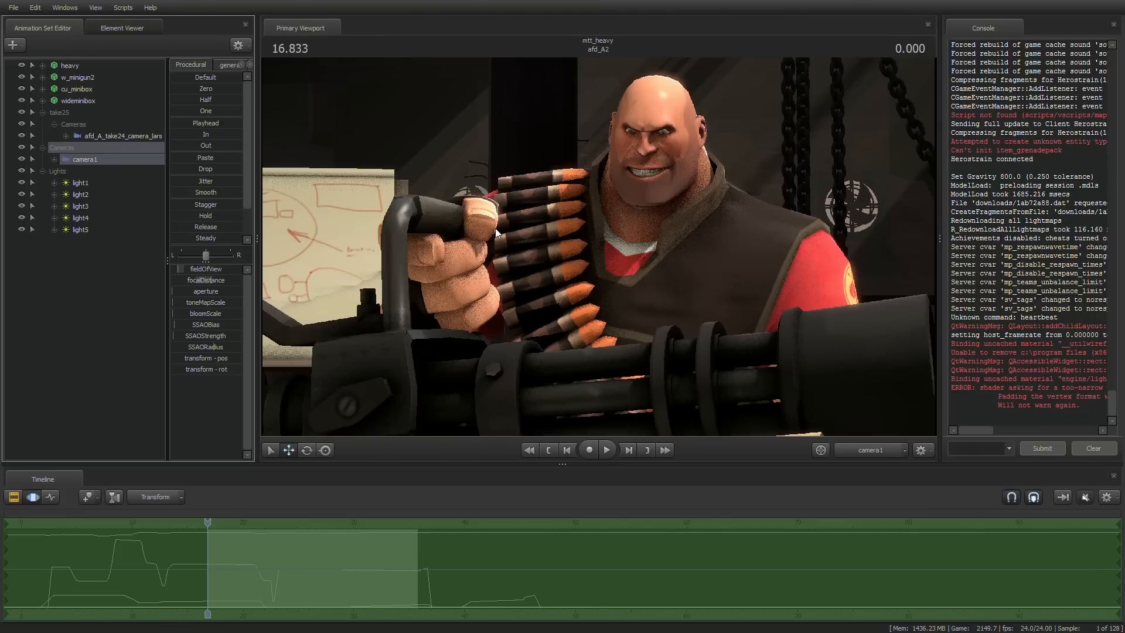
click(819, 450)
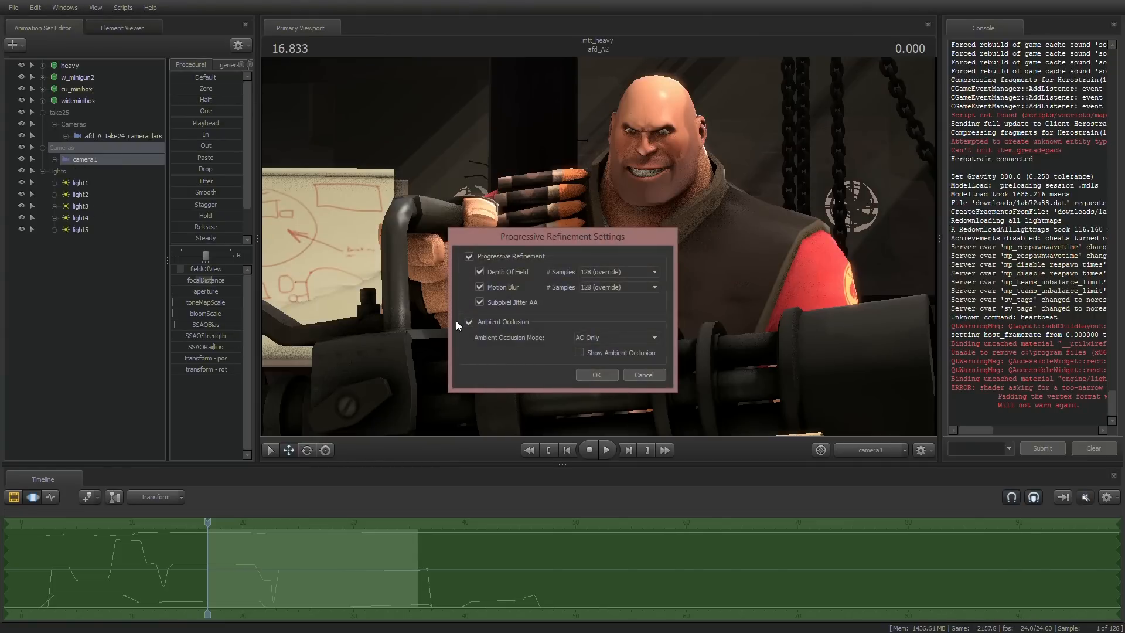
click(580, 352)
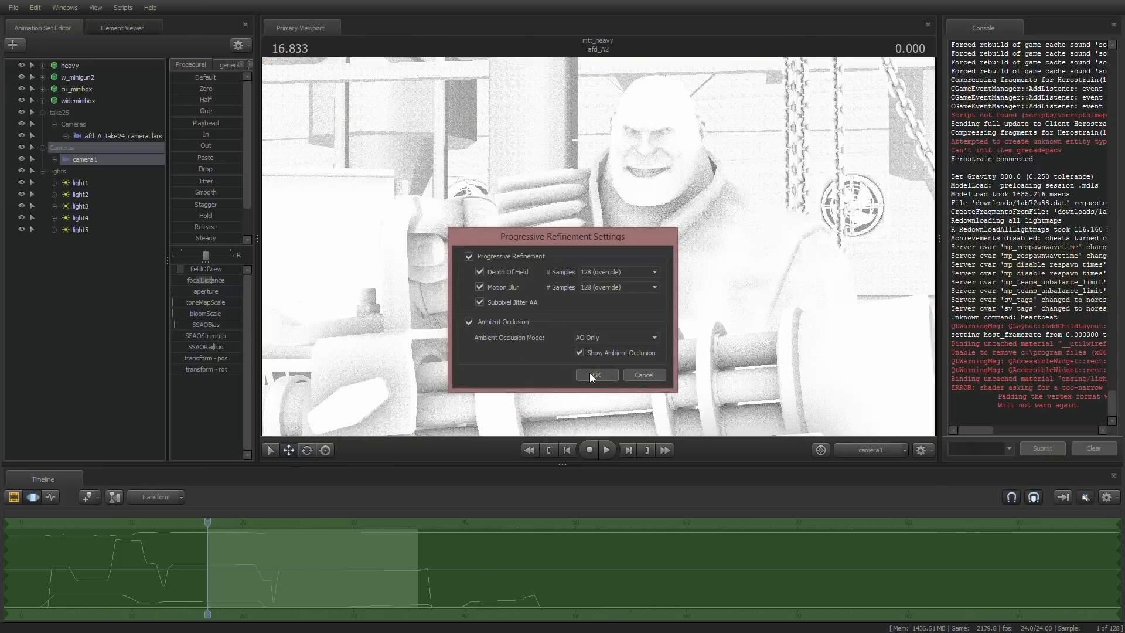
click(595, 375)
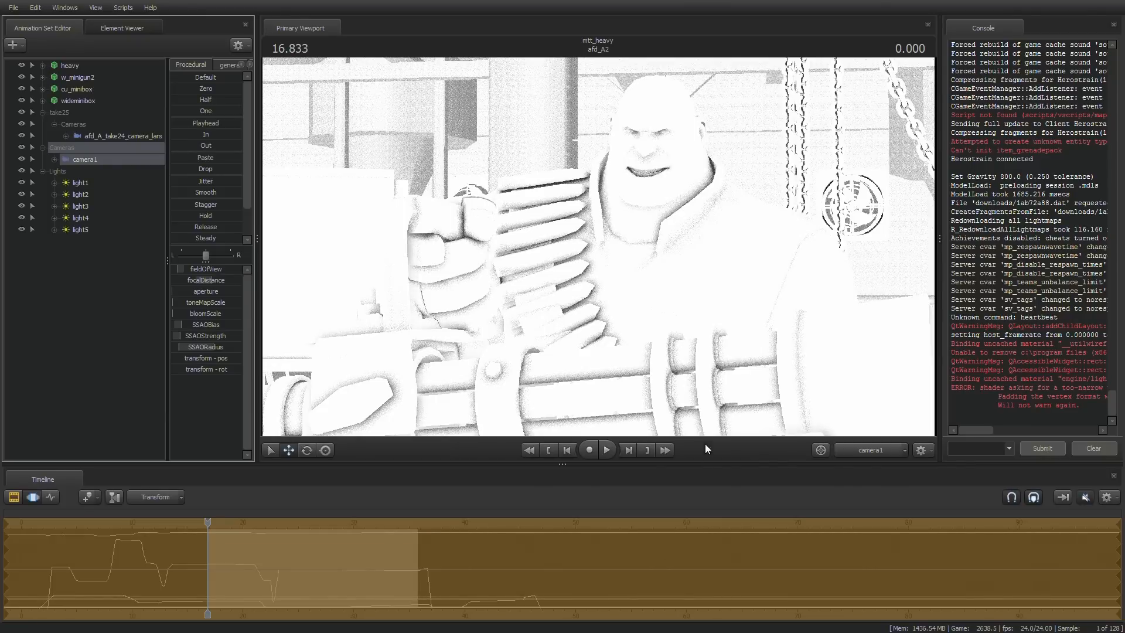
mouse_move(425, 340)
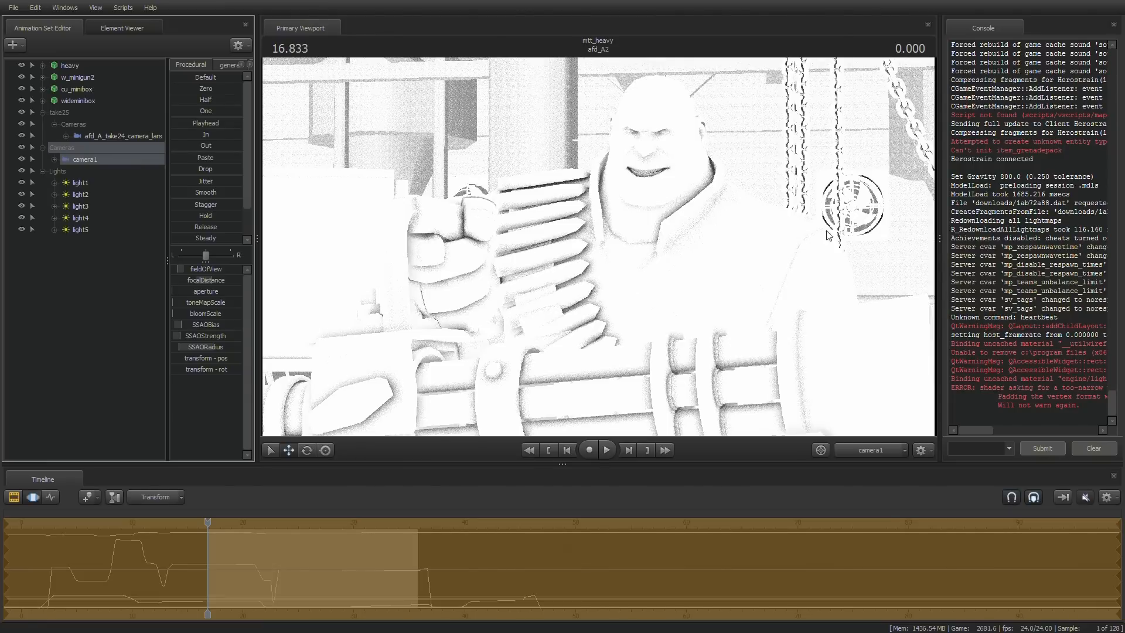
mouse_move(187, 341)
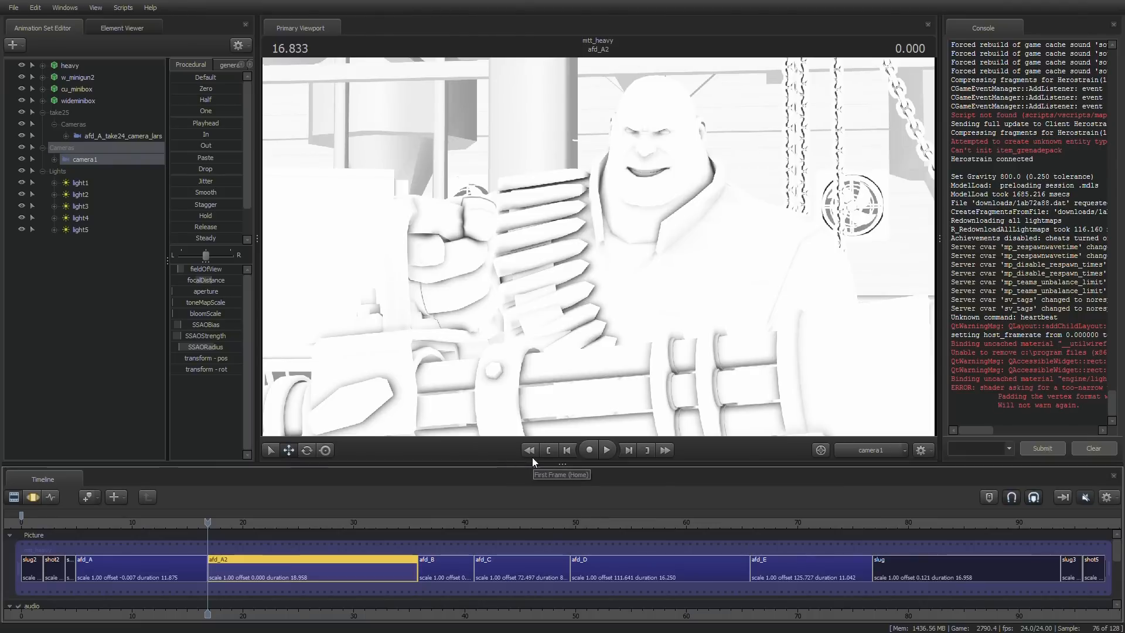
Step: Set depth-of-field and motion-blur samples to 128 (override) and untick Show Ambient Occlusion
right_click(625, 254)
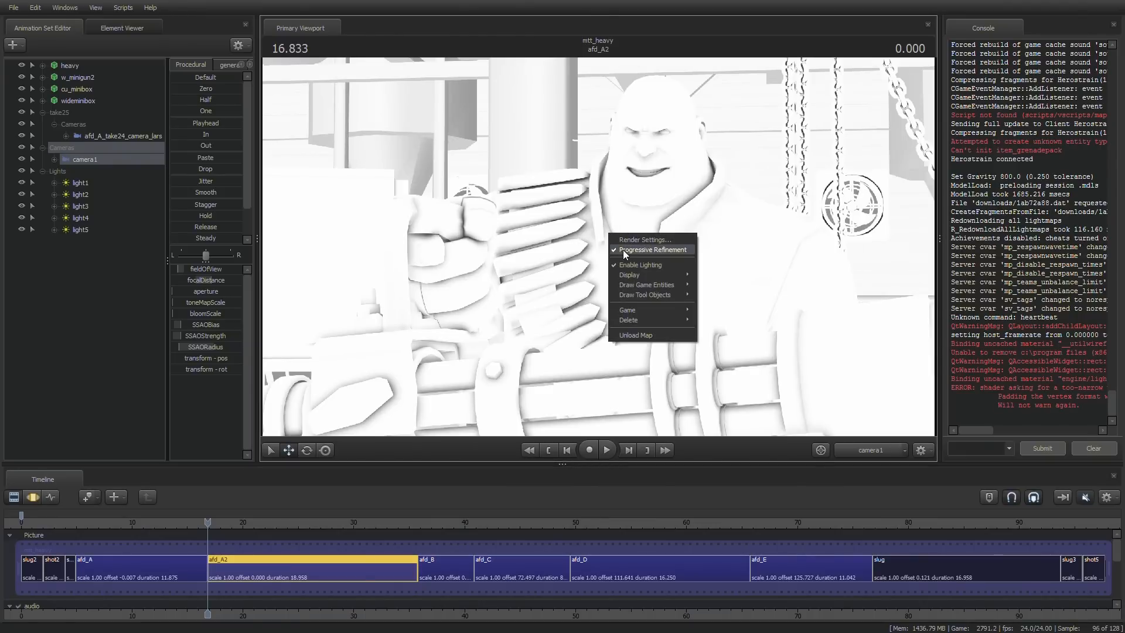
mouse_move(643, 239)
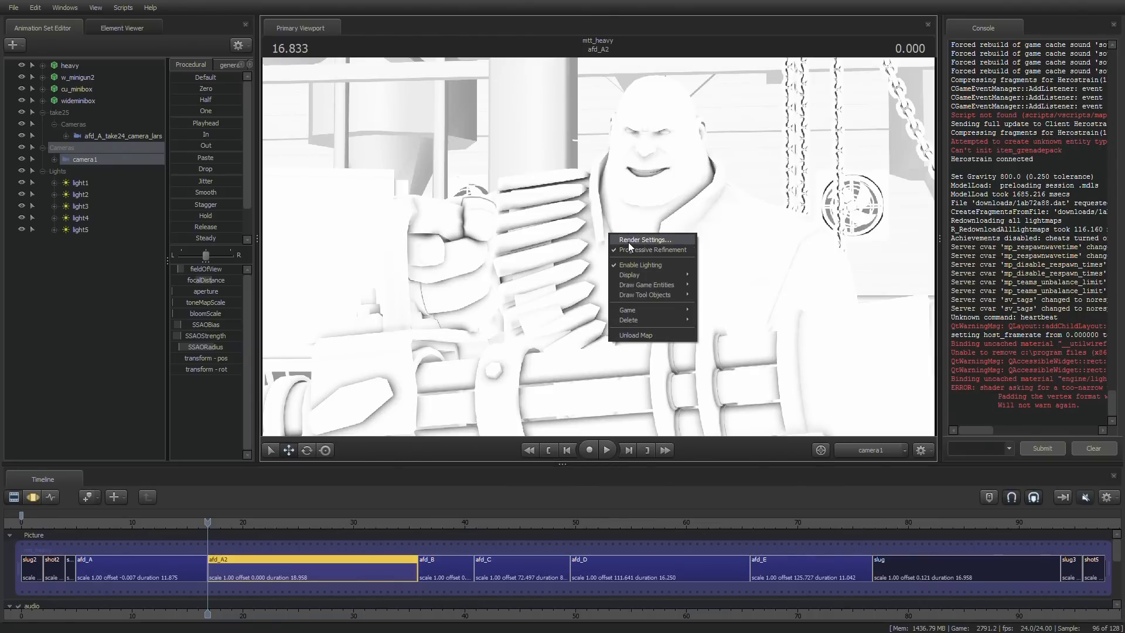
click(643, 239)
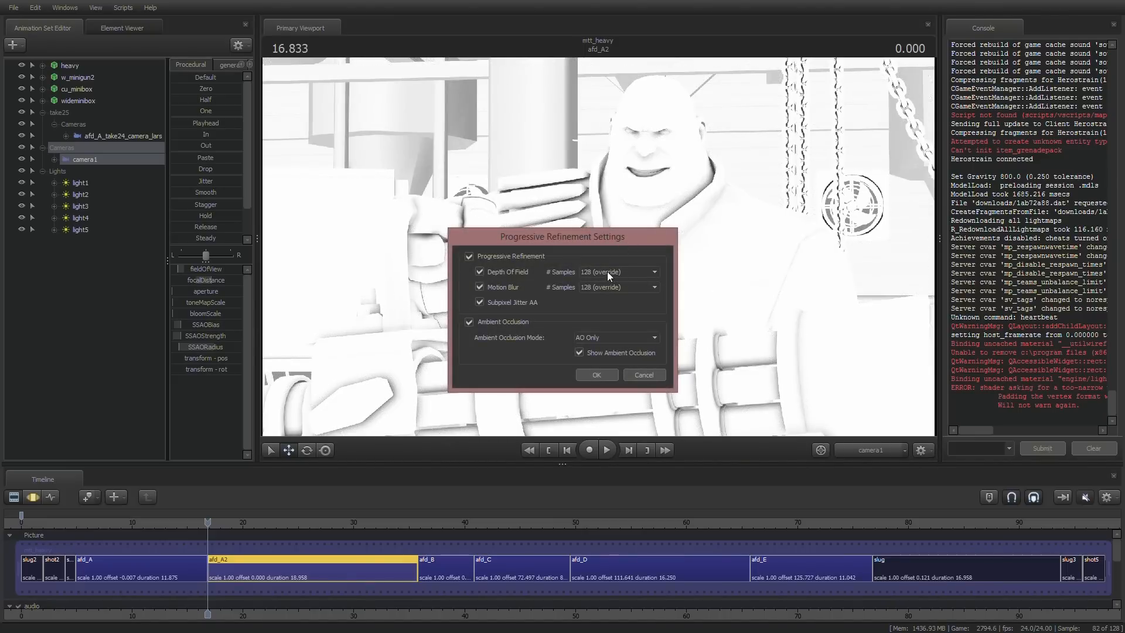
click(651, 270)
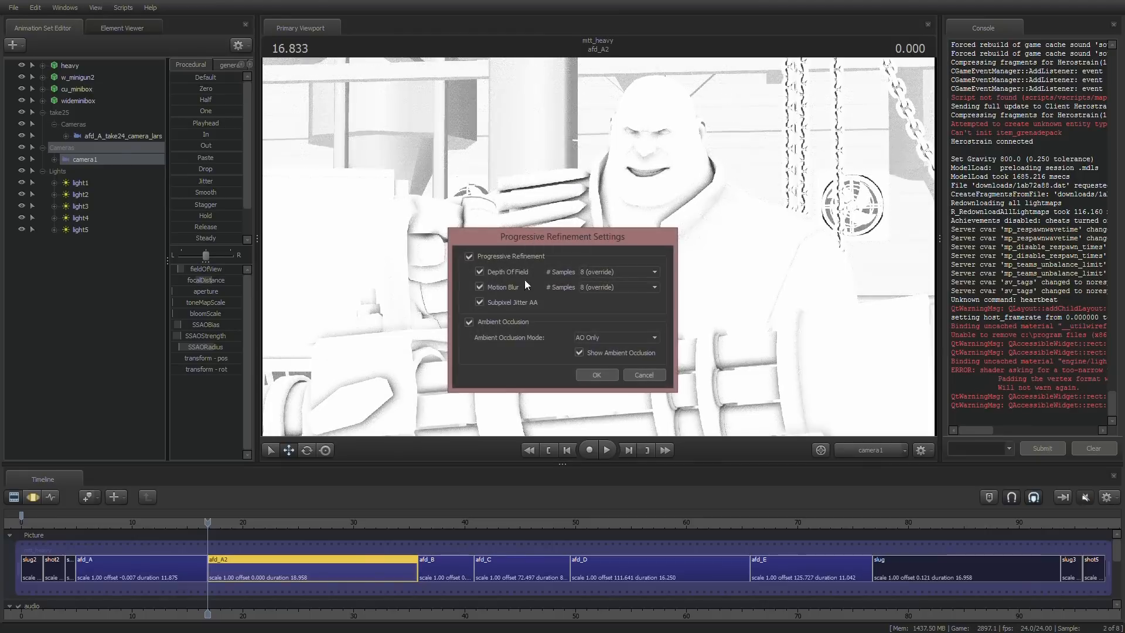
click(652, 271)
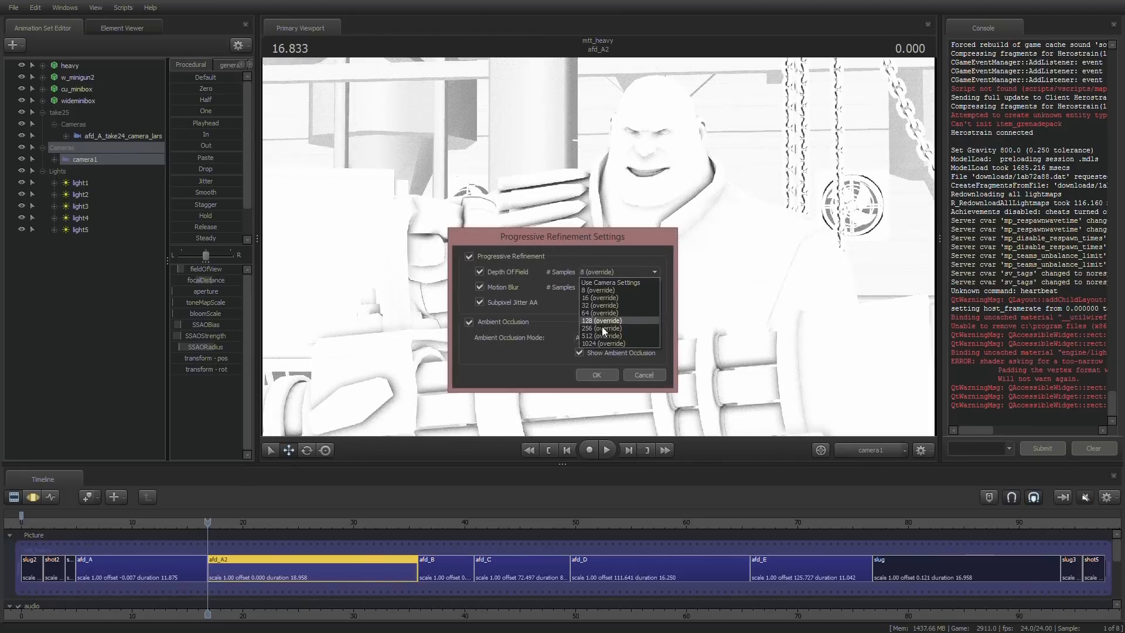
click(602, 320)
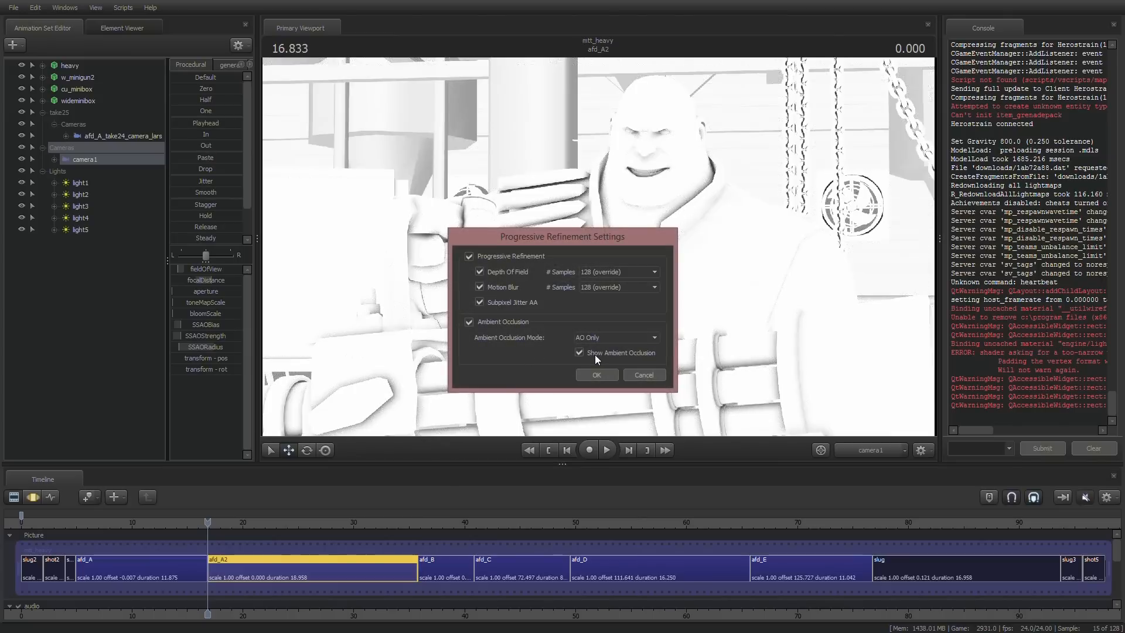
click(596, 375)
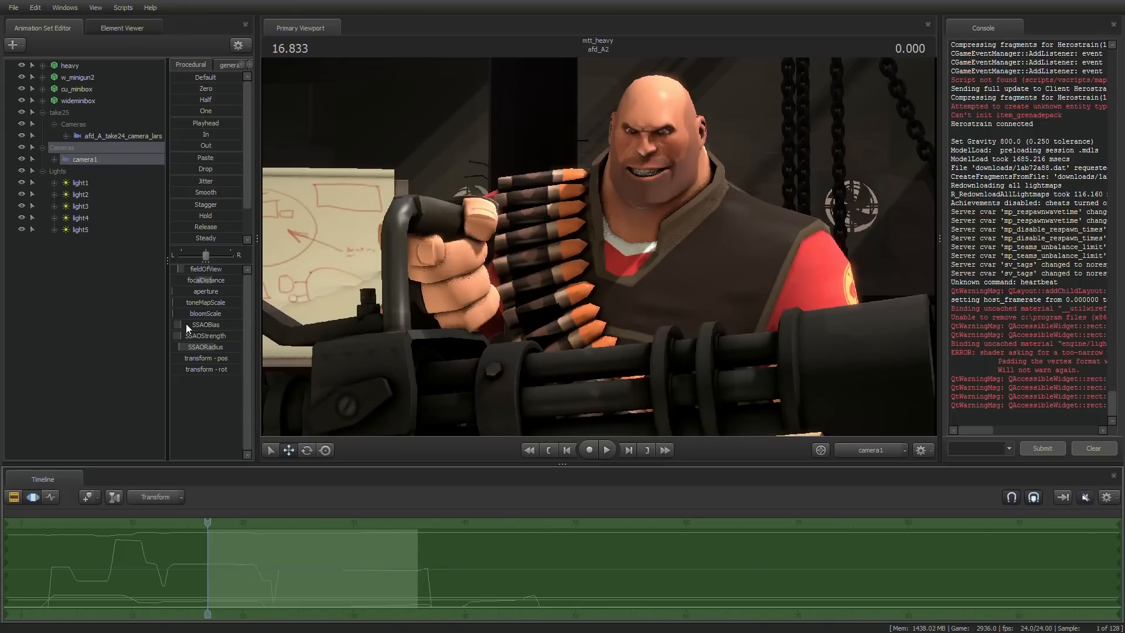
mouse_move(183, 298)
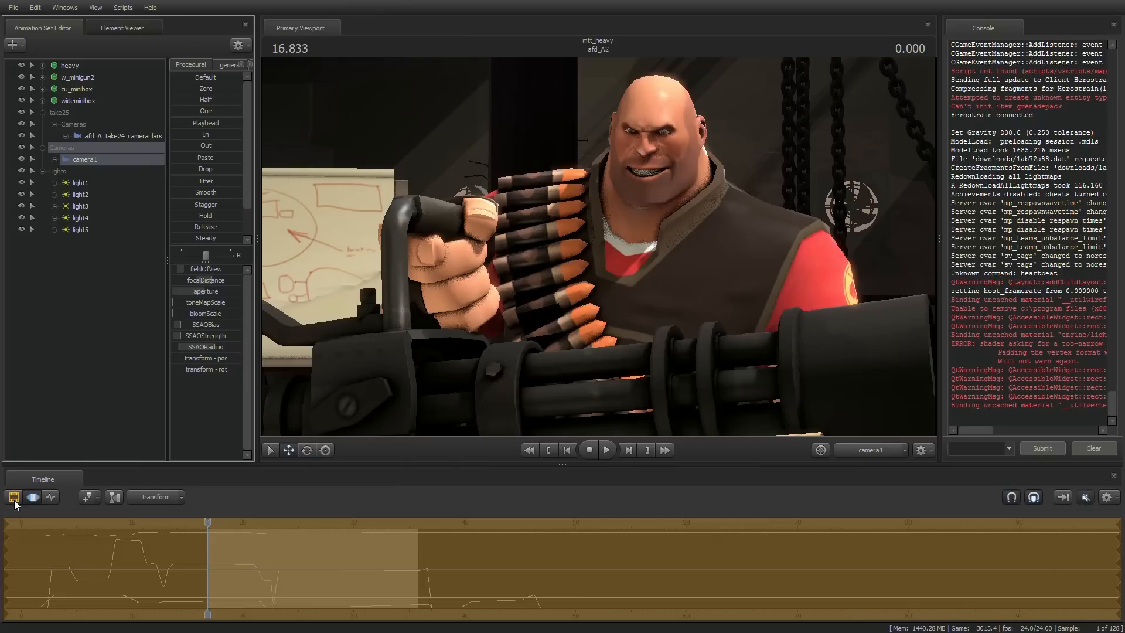
Step: Switch to the Clip Editor and look through the Work Camera across the warehouse set
click(13, 497)
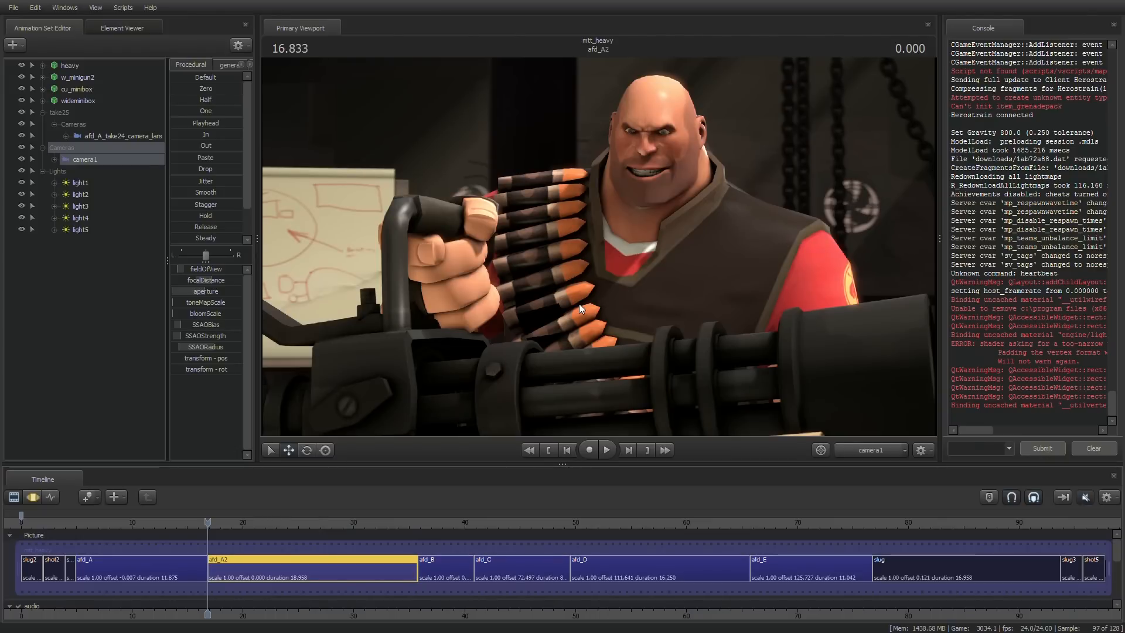
mouse_move(178, 300)
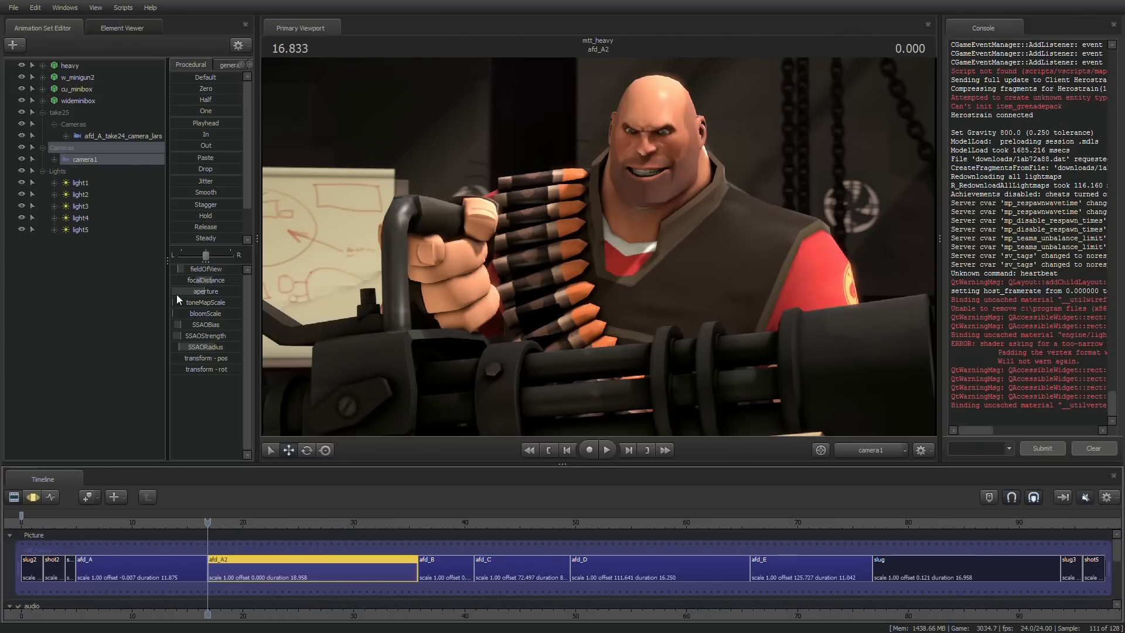
click(871, 450)
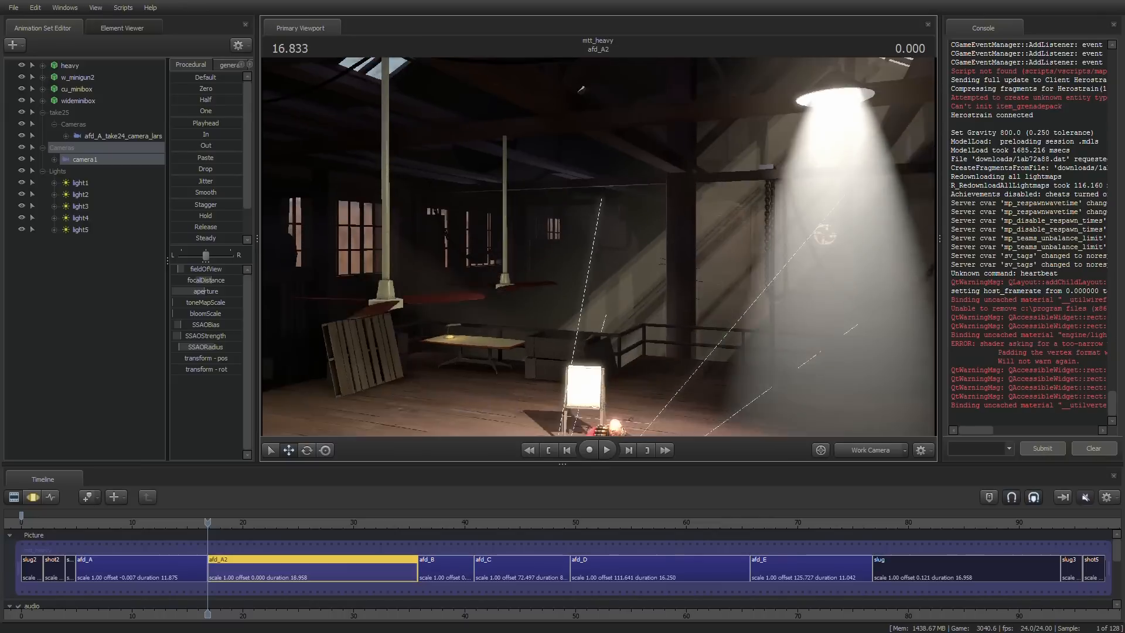
click(81, 206)
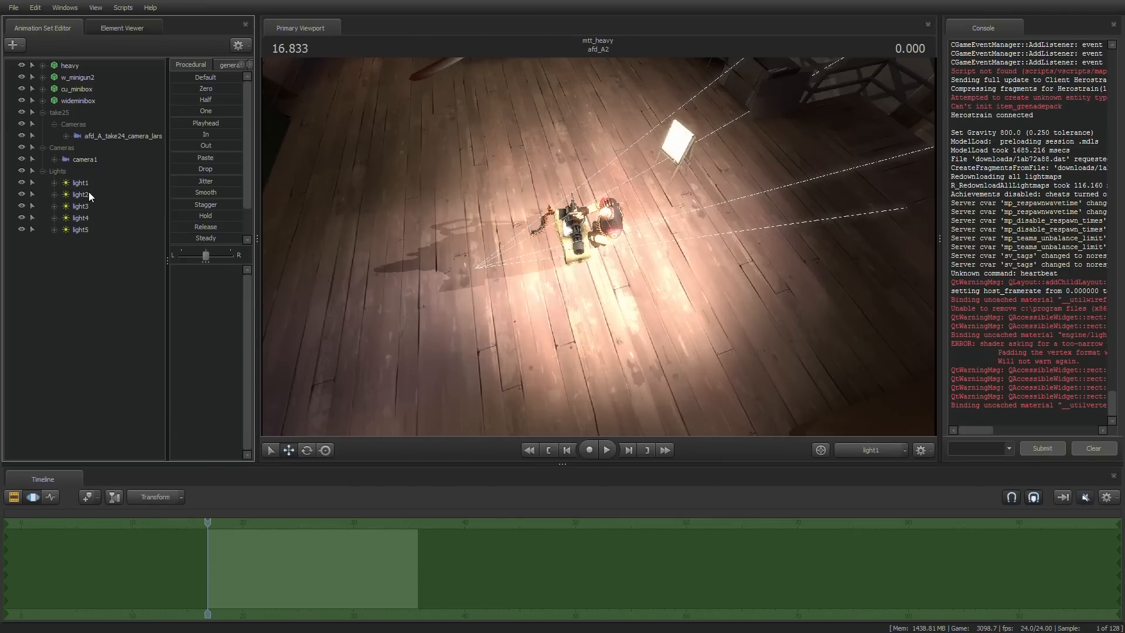
click(81, 193)
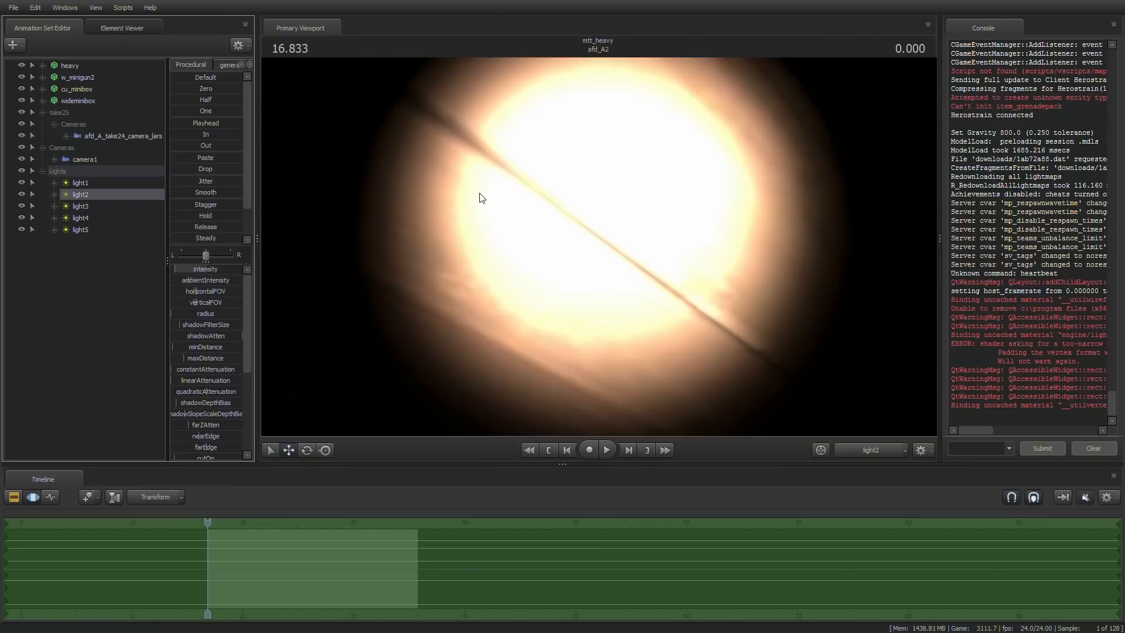
mouse_move(859, 388)
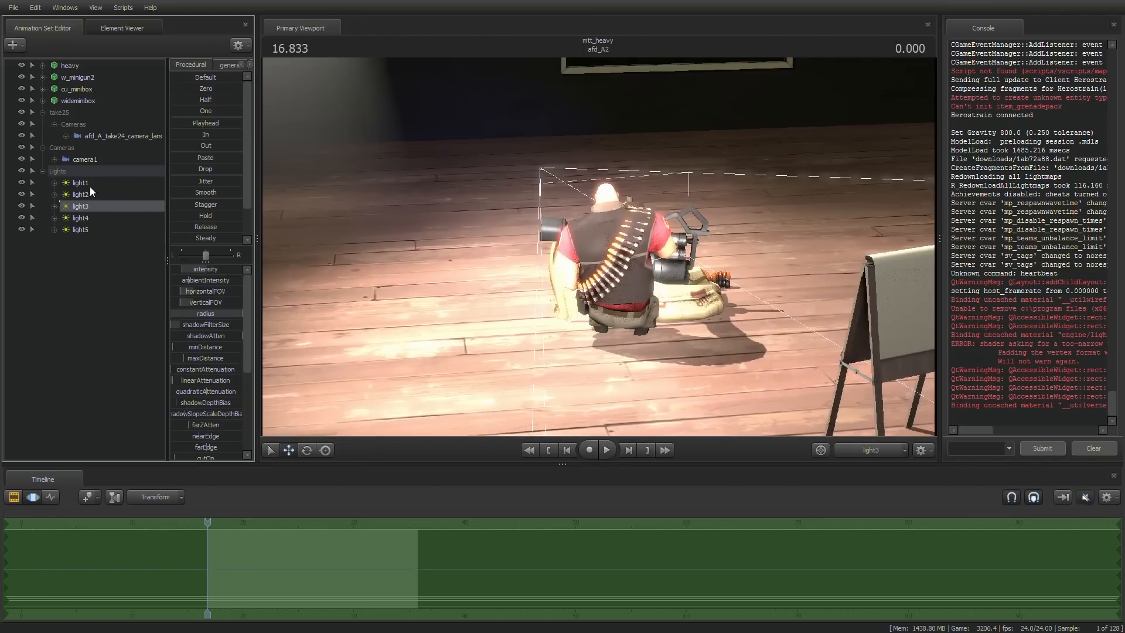
click(80, 193)
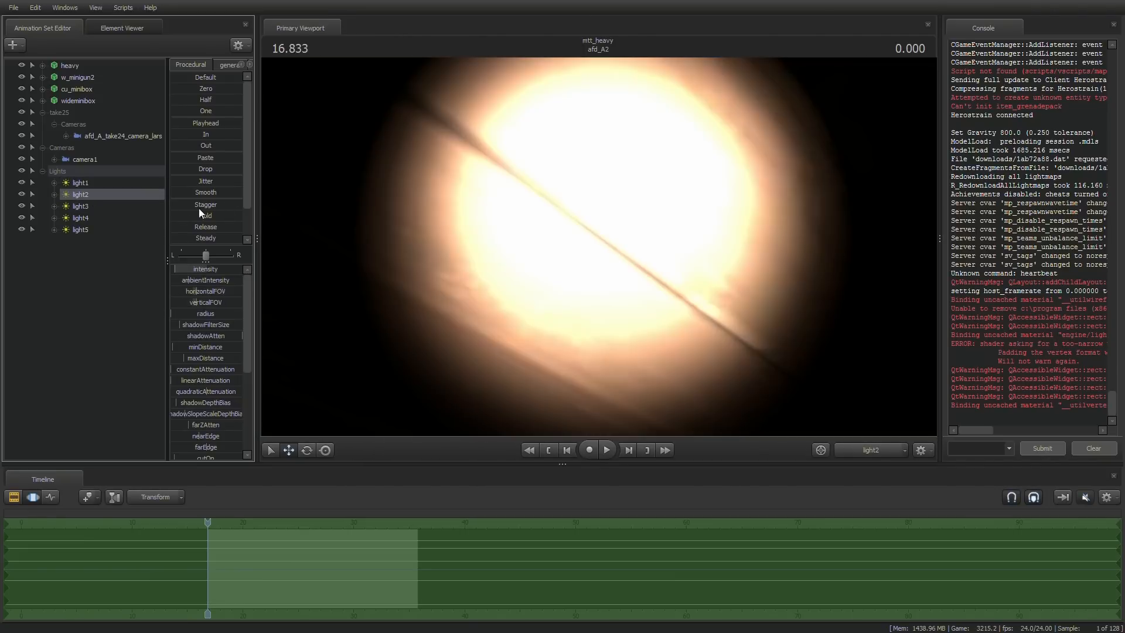
click(80, 207)
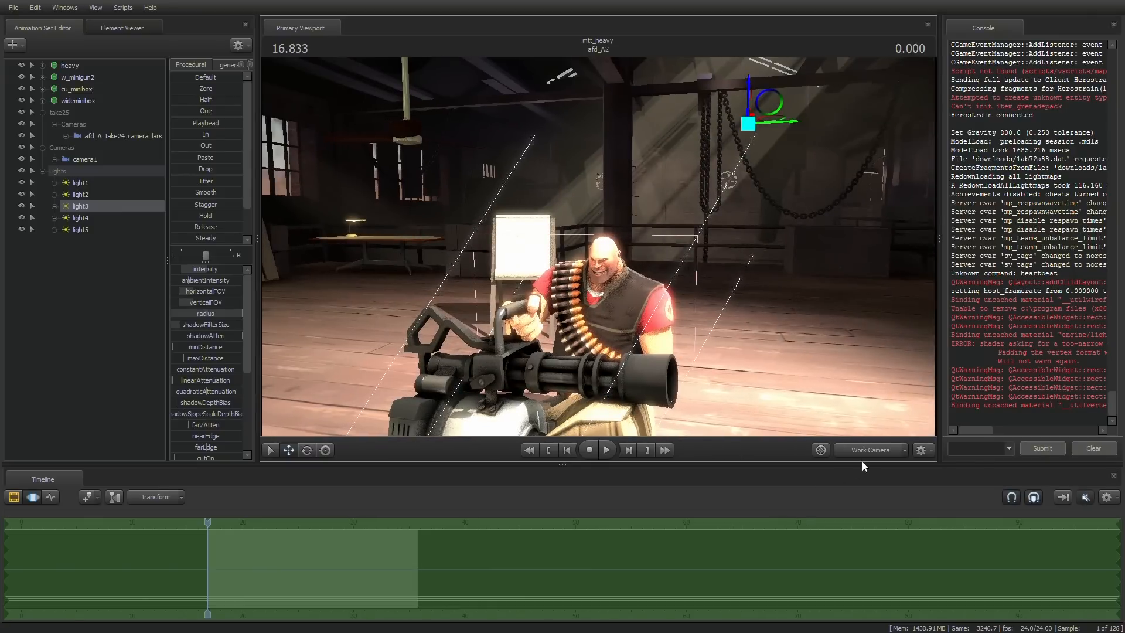
click(871, 450)
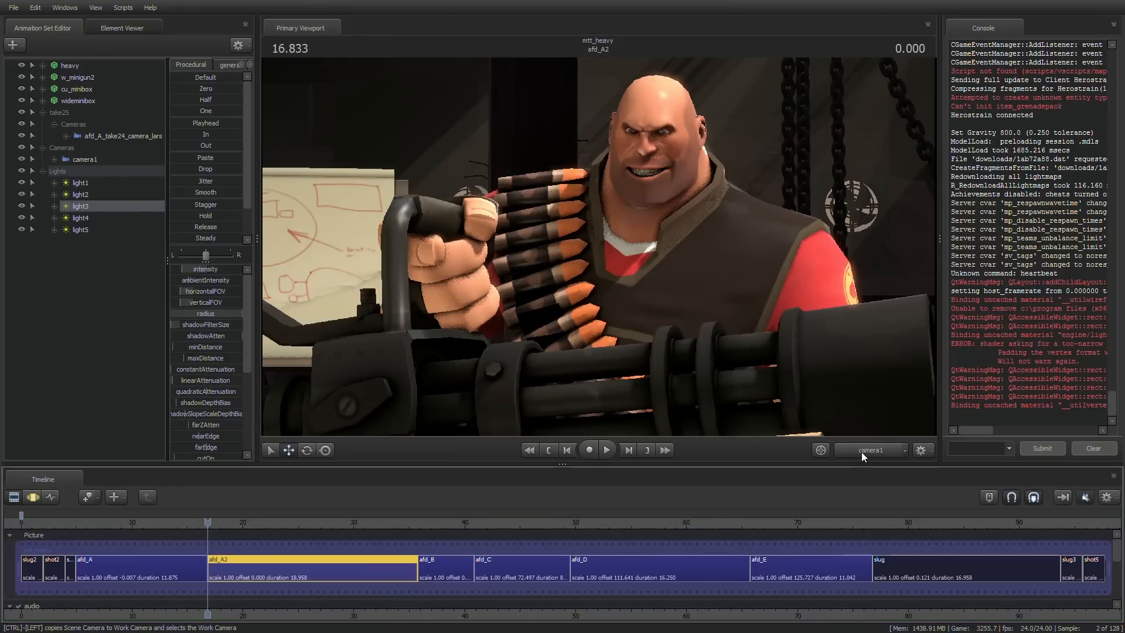
mouse_move(795, 387)
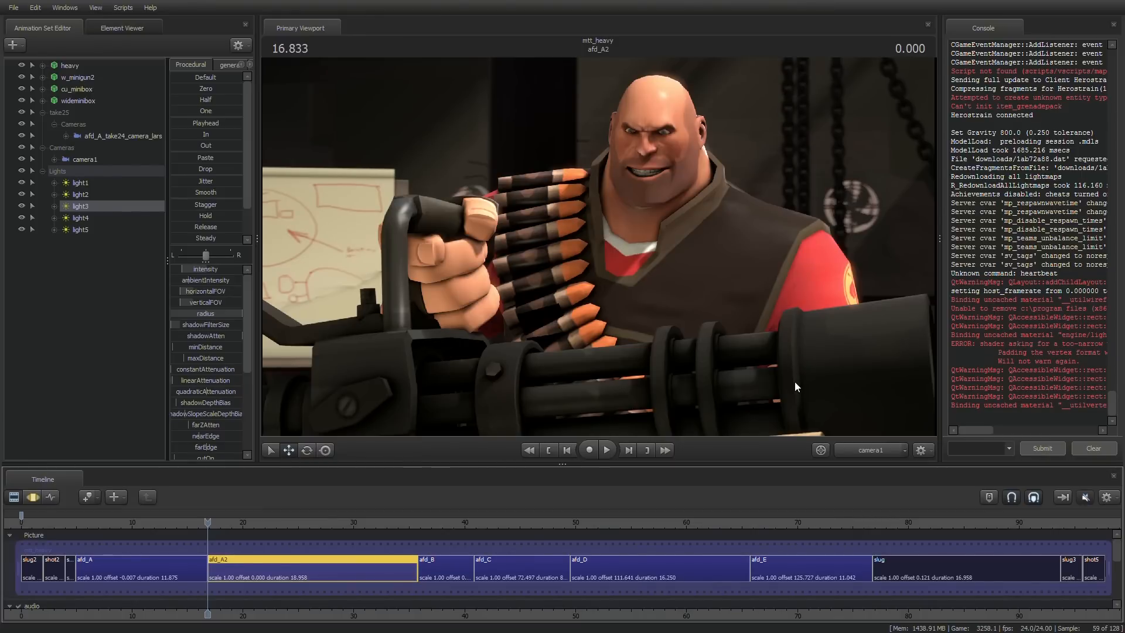
mouse_move(780, 362)
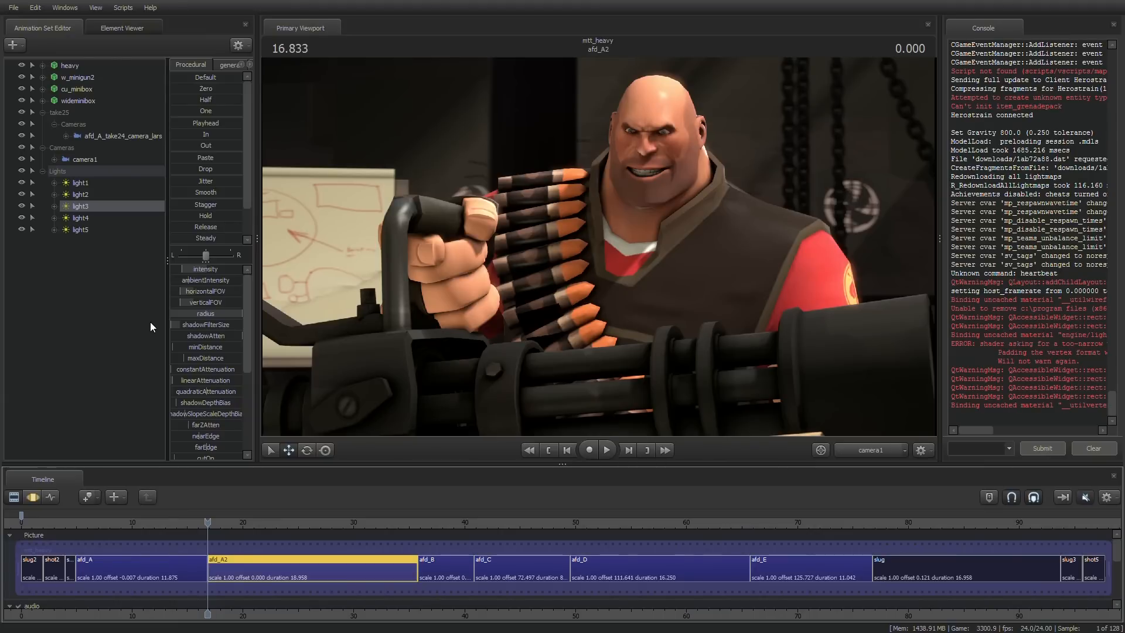
mouse_move(139, 271)
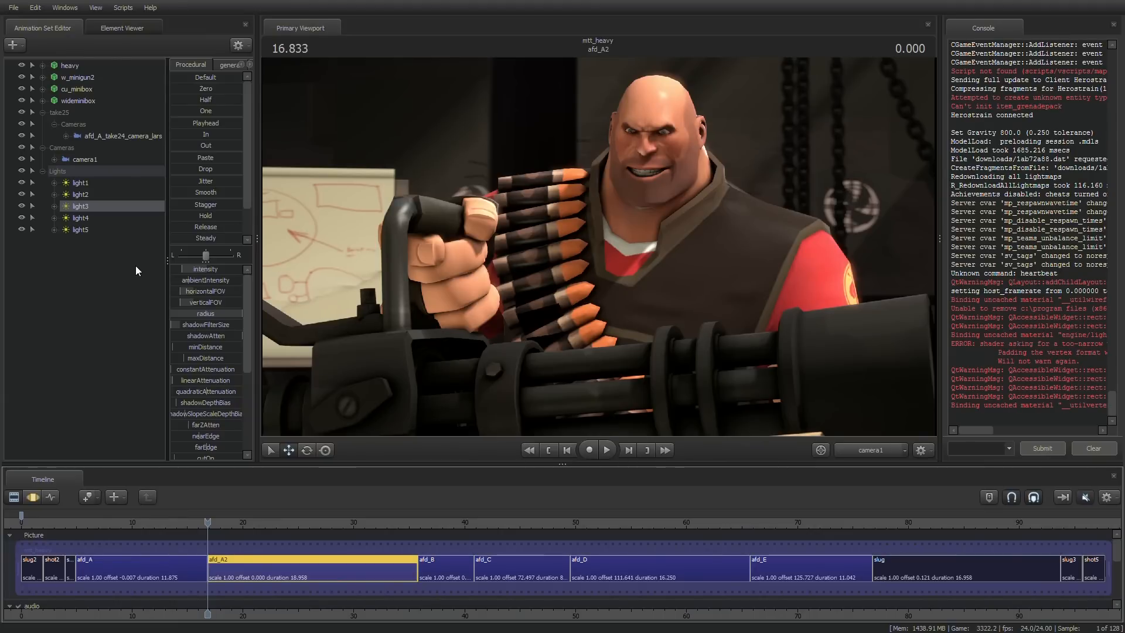